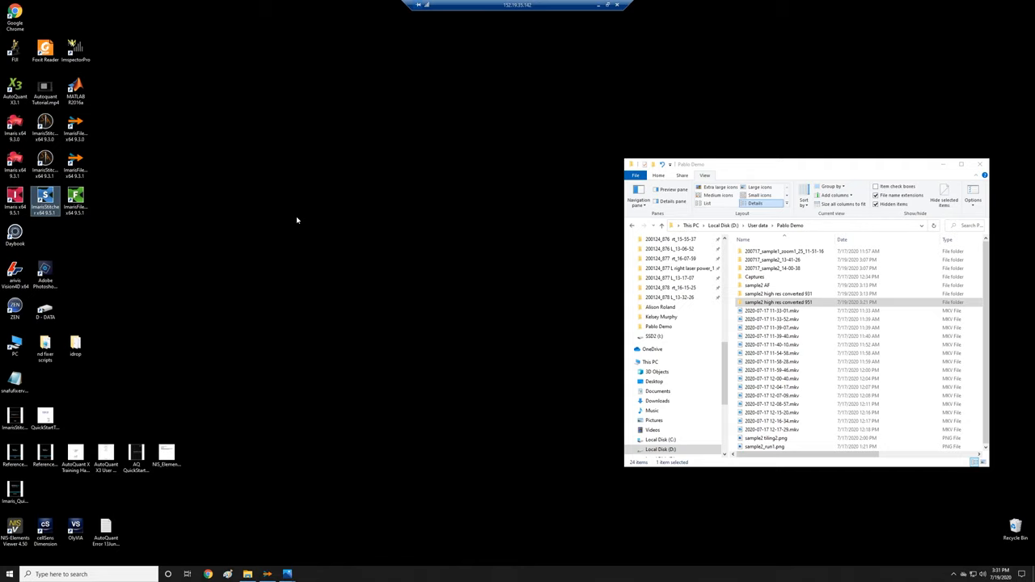
mouse_move(145, 214)
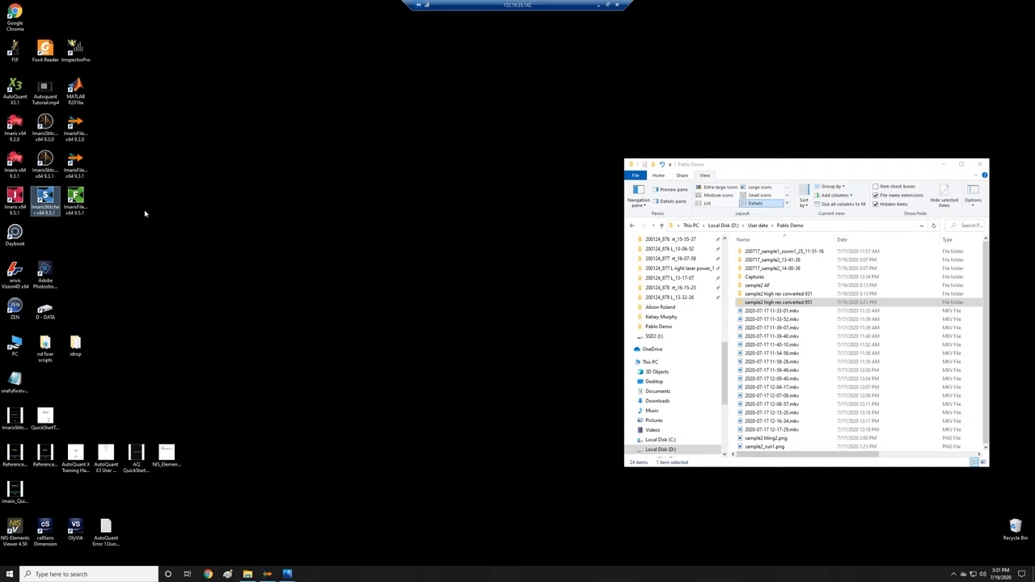
mouse_move(75, 196)
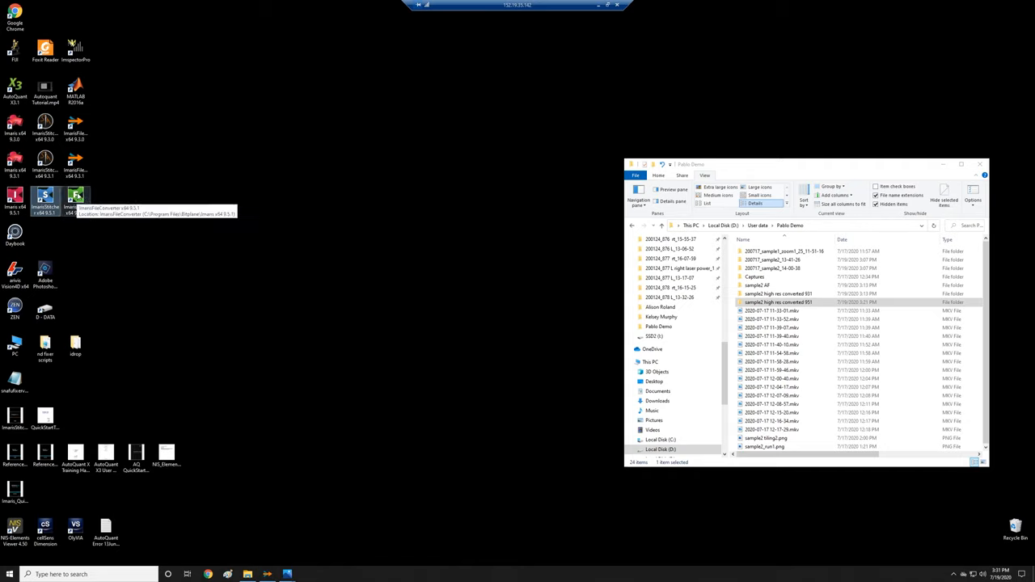
Launch ImarisFileConverter x64 9.5.1 from its desktop shortcut.
double_click(75, 198)
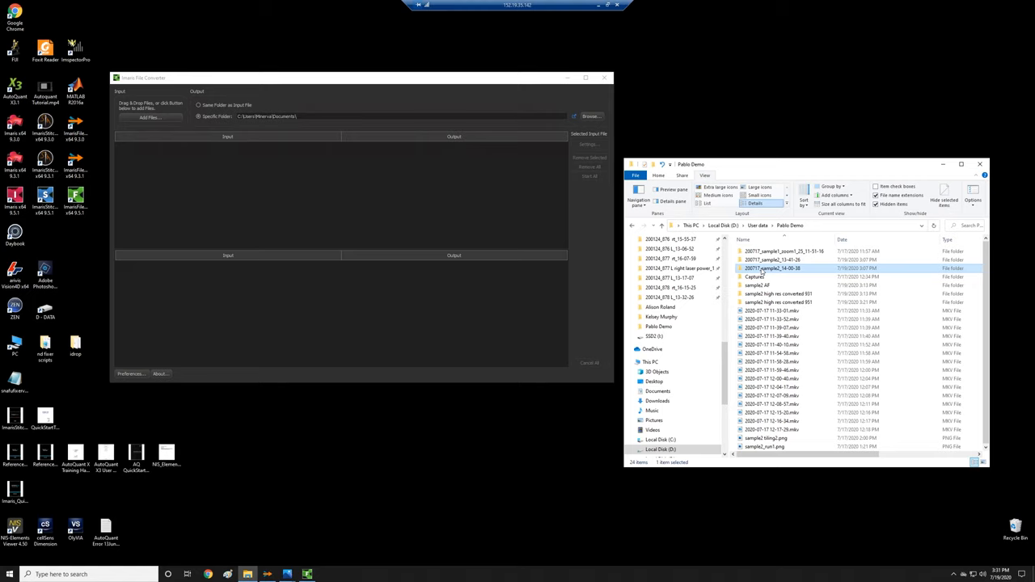
Queue the six 14-00-38 tile files, outputting to the 'sample2 high res converted 951' folder.
double_click(772, 268)
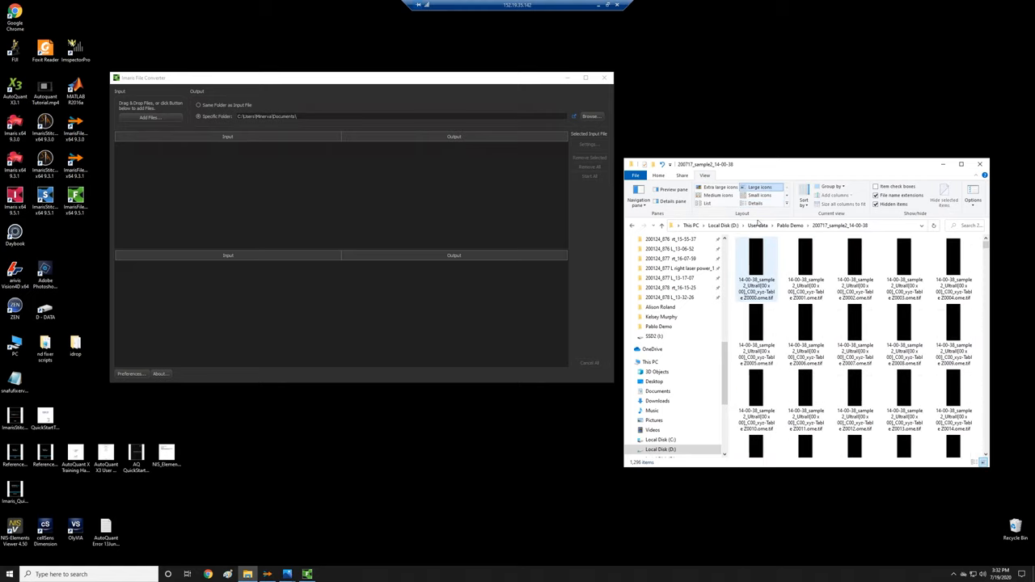
click(756, 203)
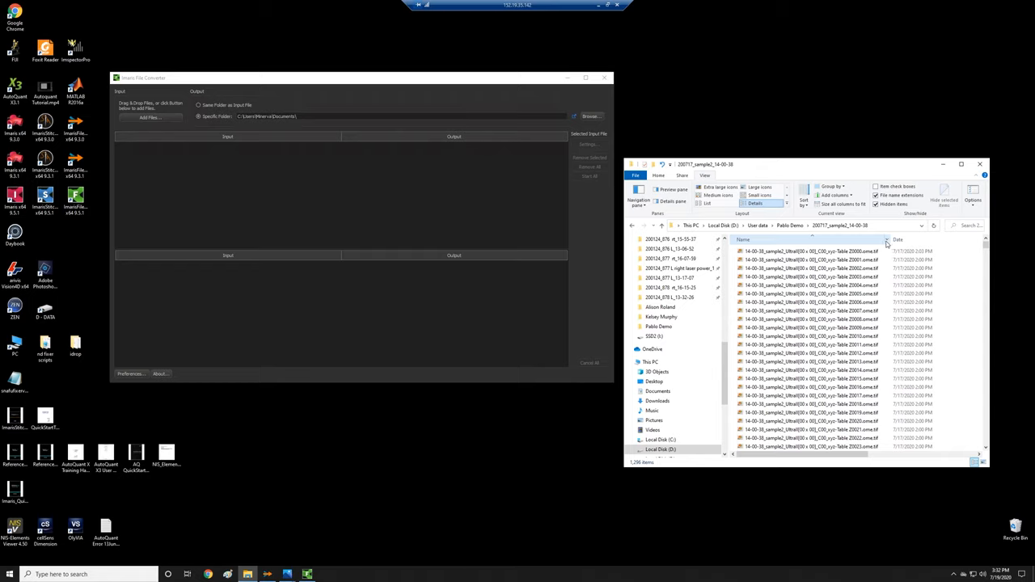
mouse_move(881, 244)
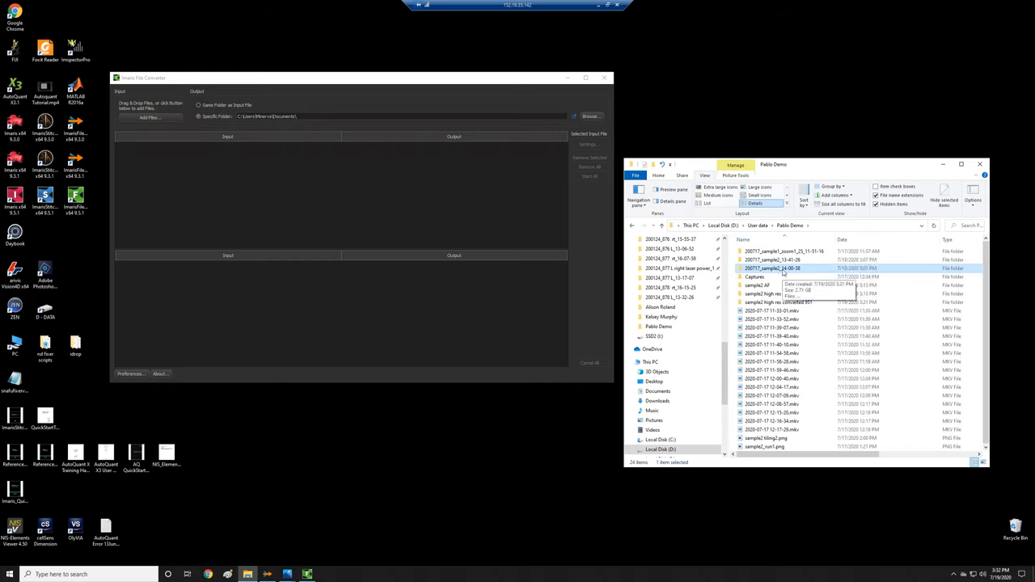
mouse_move(482, 333)
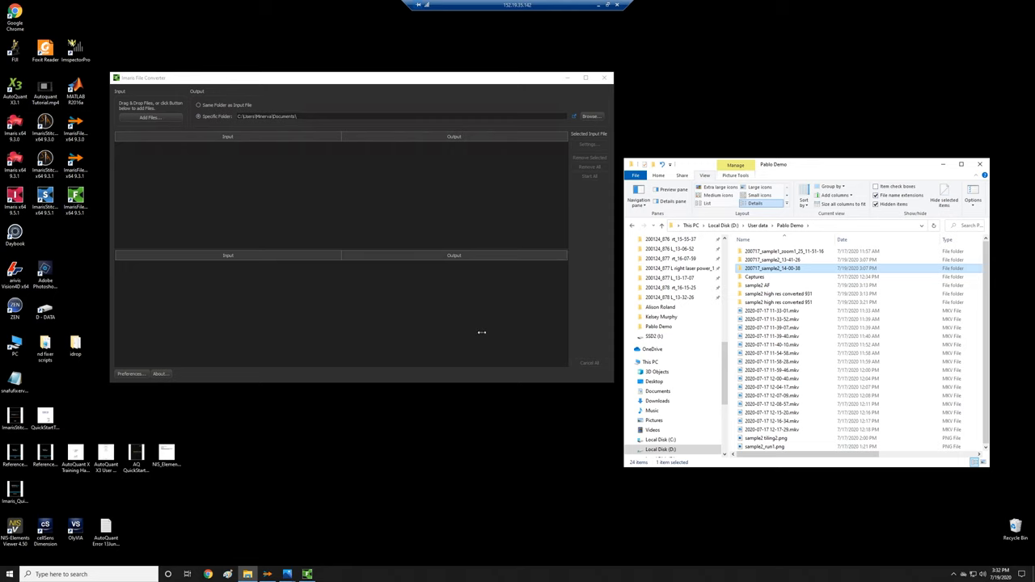
click(149, 118)
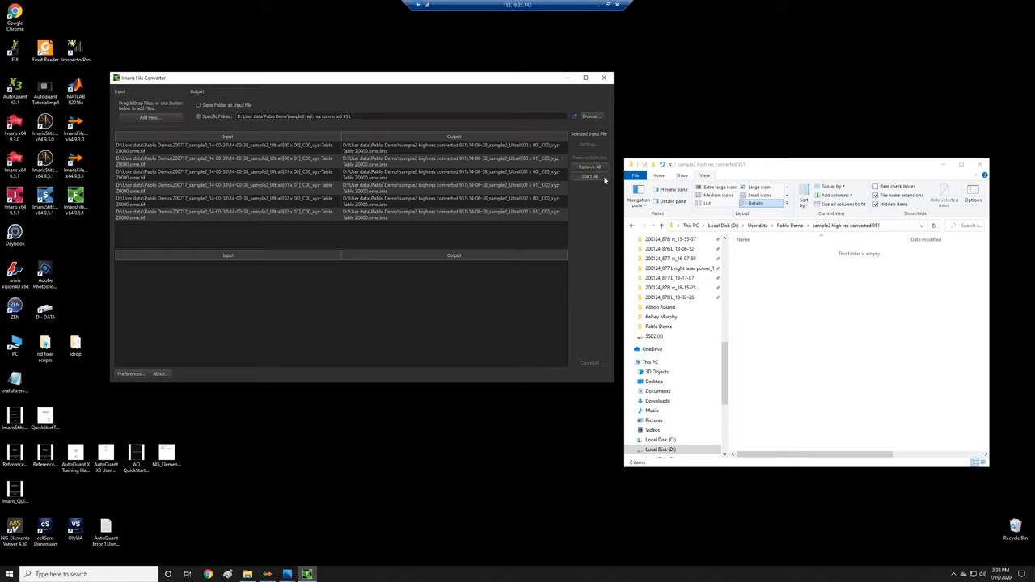
Run Start All and confirm six .ims files appear in the 951 output folder.
click(590, 176)
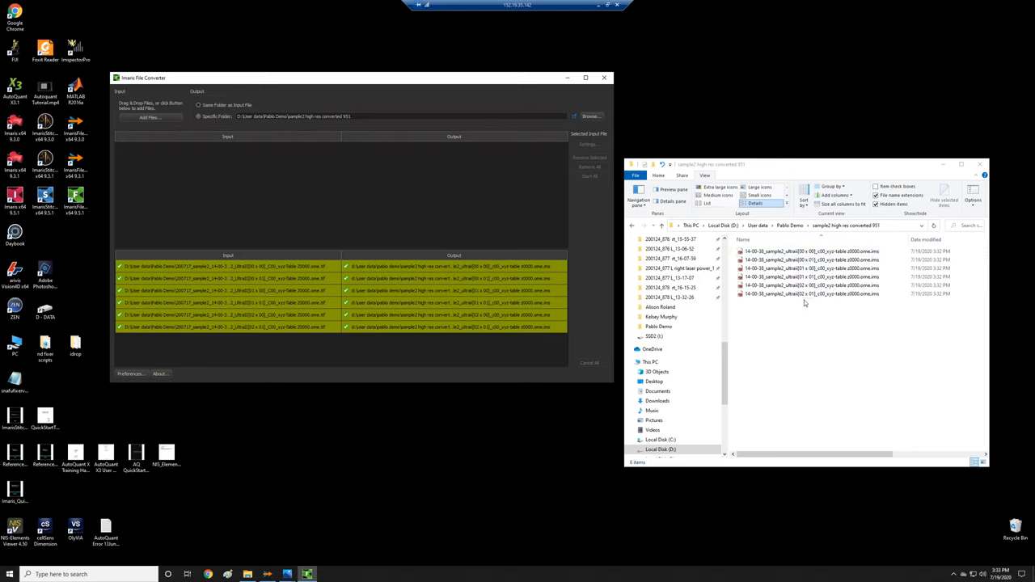
click(809, 259)
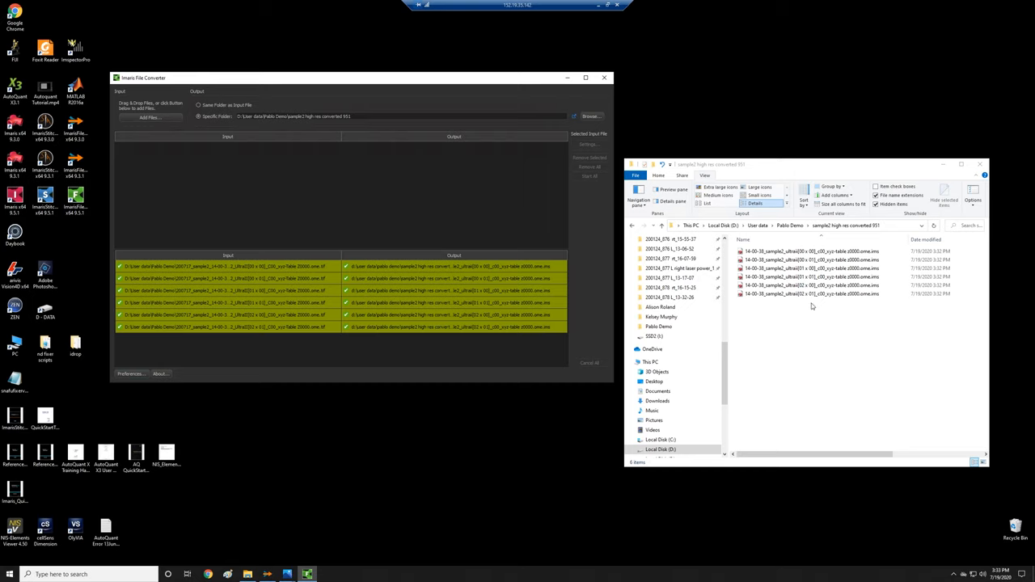
mouse_move(801, 301)
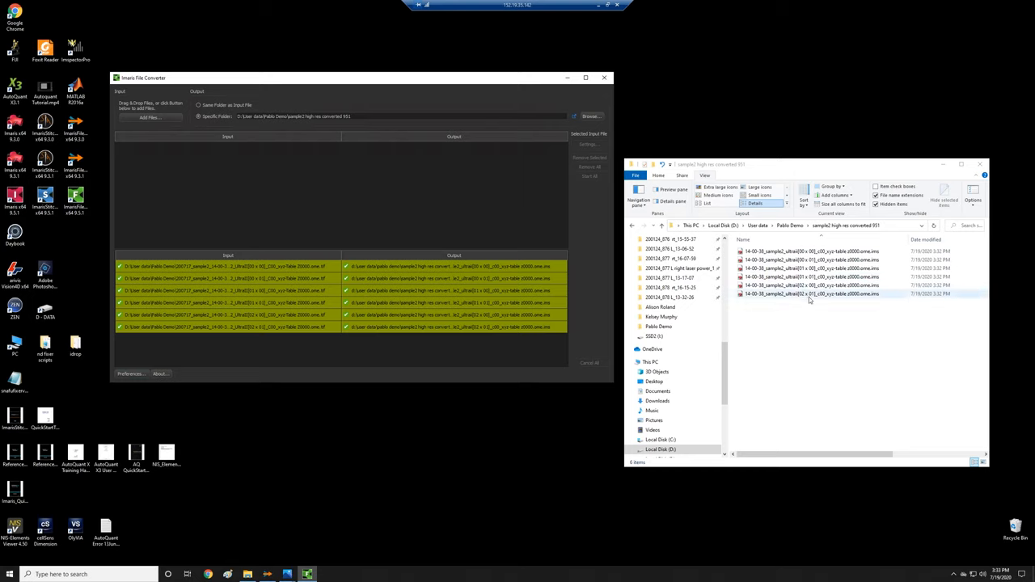
click(809, 252)
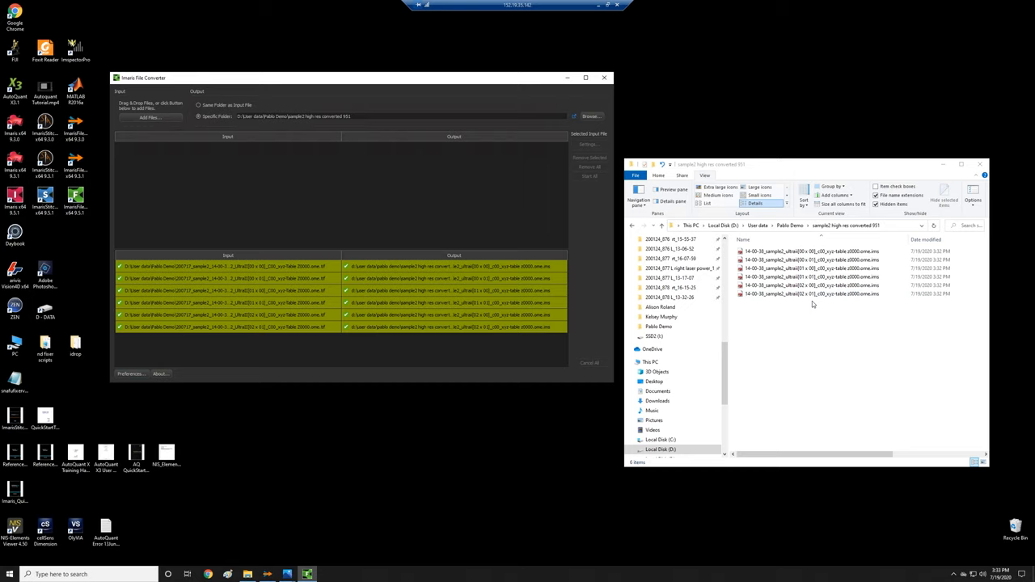
mouse_move(759, 345)
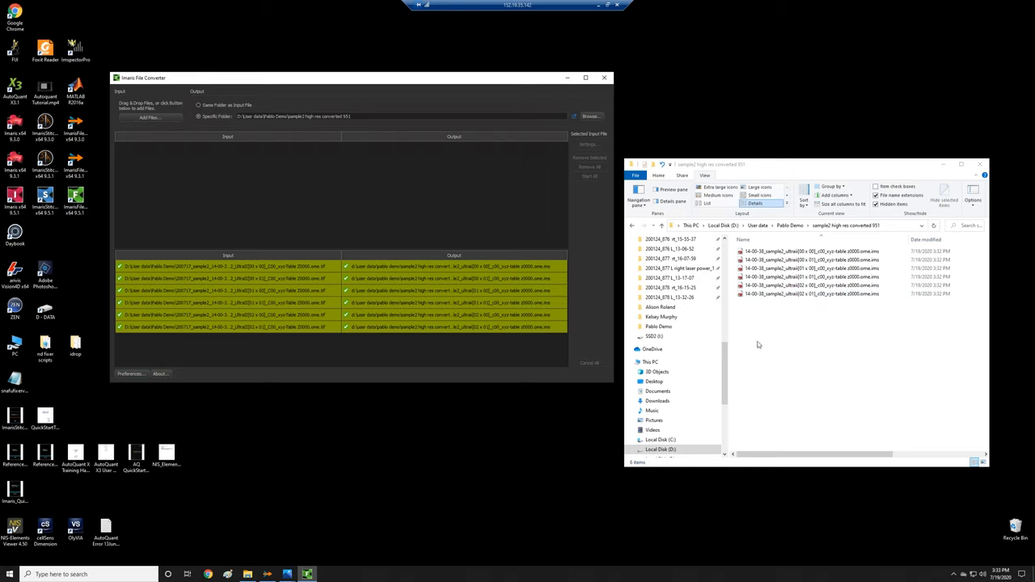
mouse_move(790, 336)
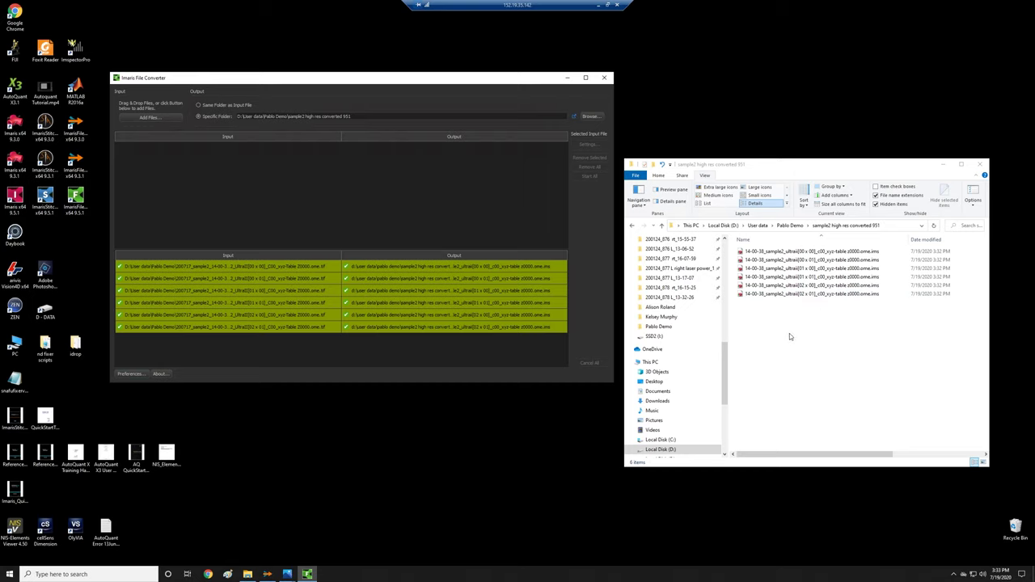
mouse_move(802, 324)
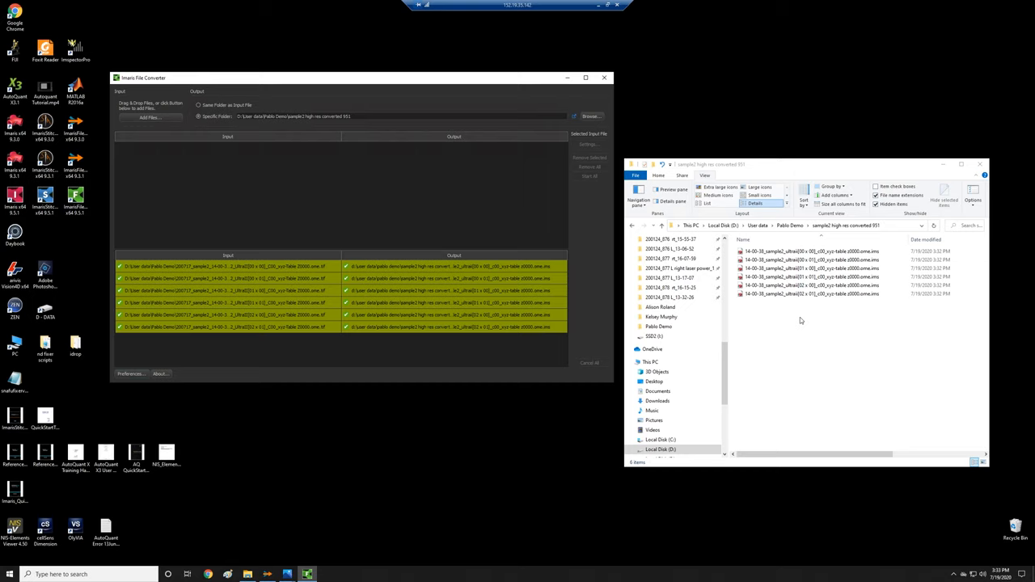
mouse_move(235, 252)
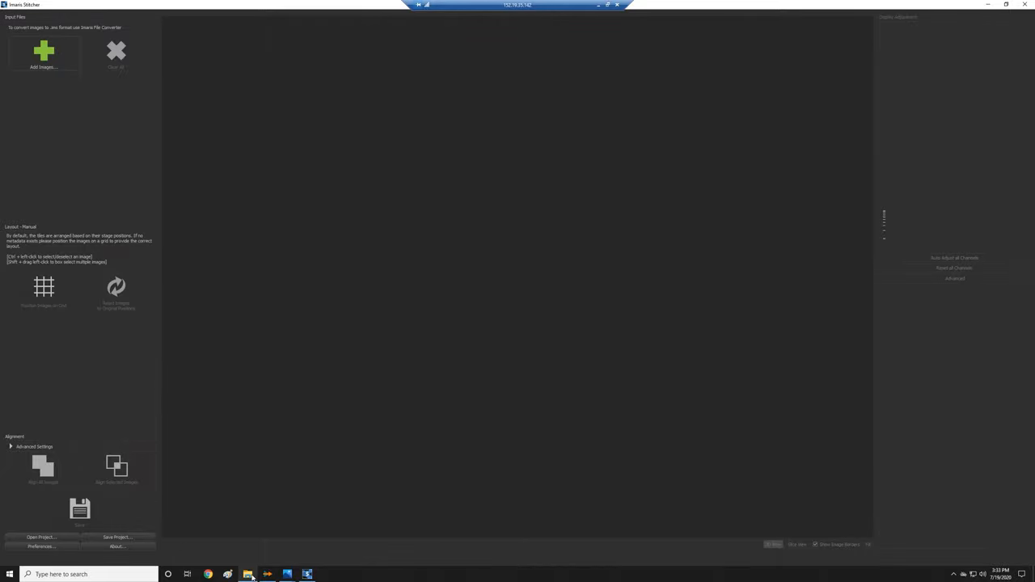
Bring File Explorer back to drag the six .ims tiles into Imaris Stitcher.
click(247, 575)
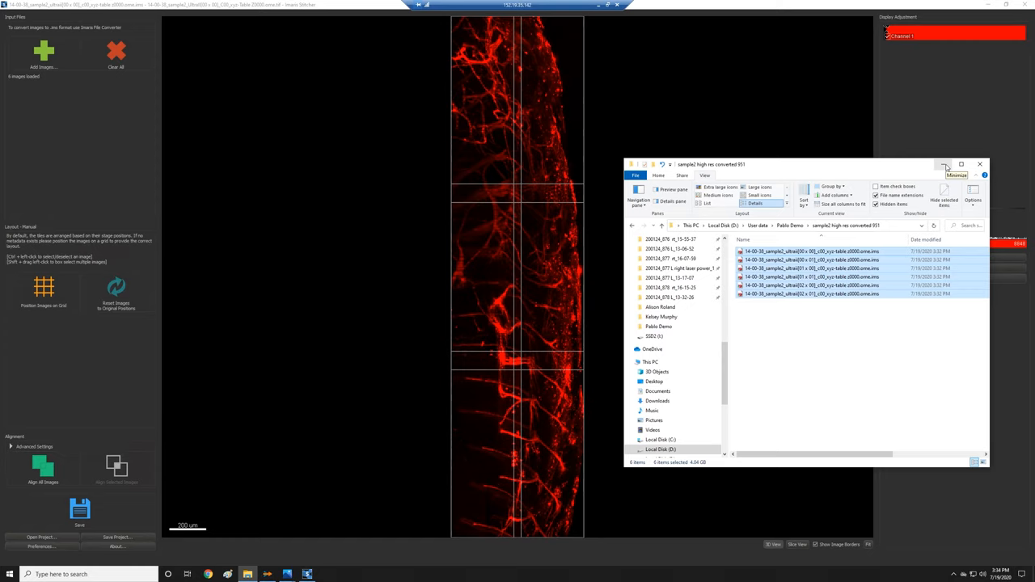
mouse_move(945, 165)
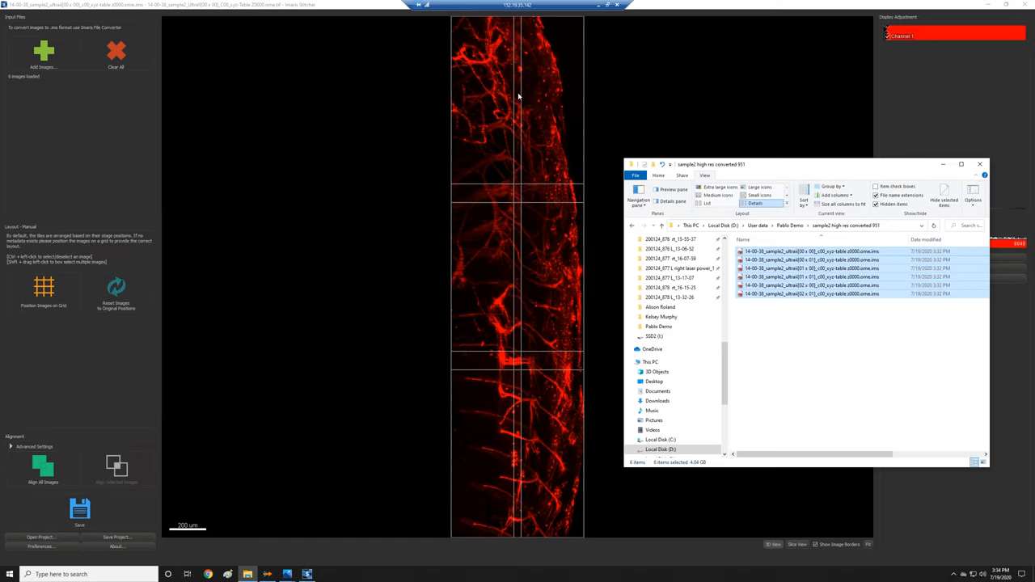
mouse_move(521, 465)
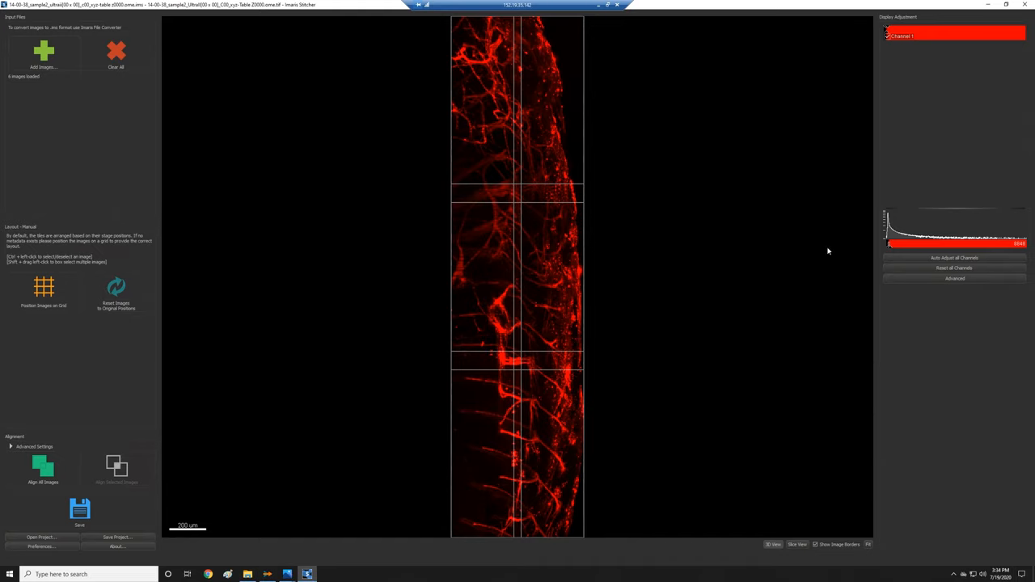
mouse_move(546, 476)
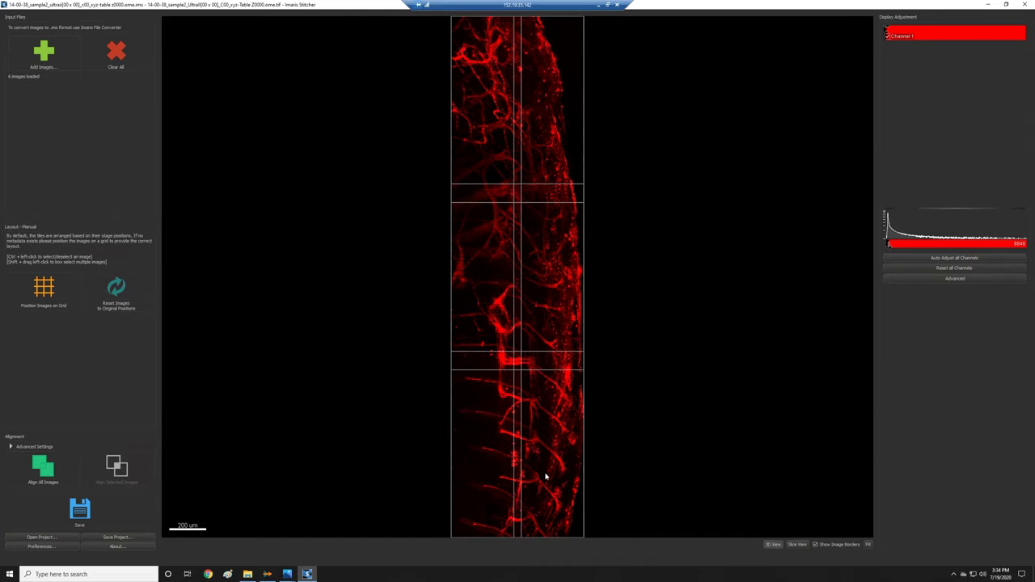
mouse_move(543, 475)
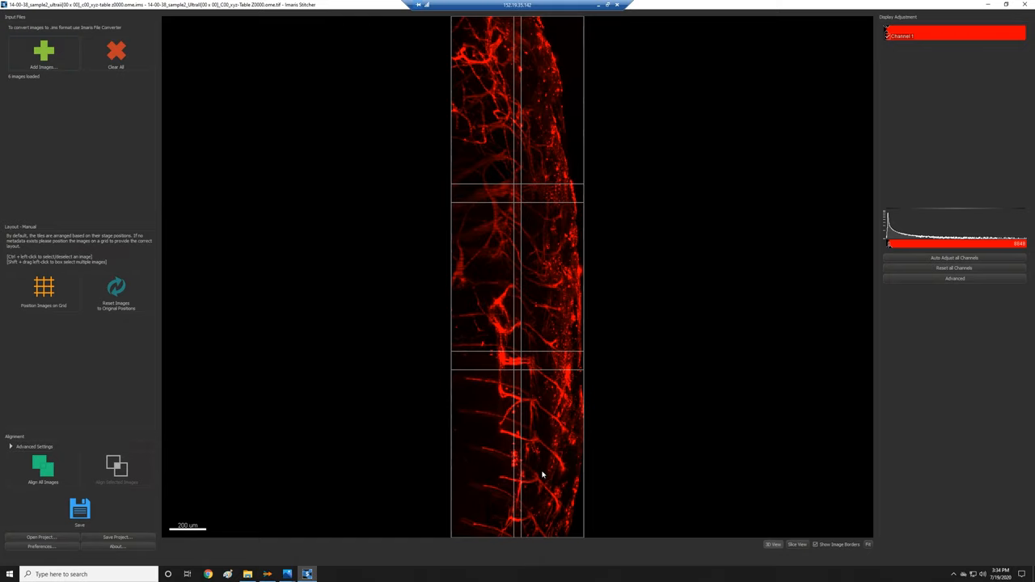
mouse_move(884, 83)
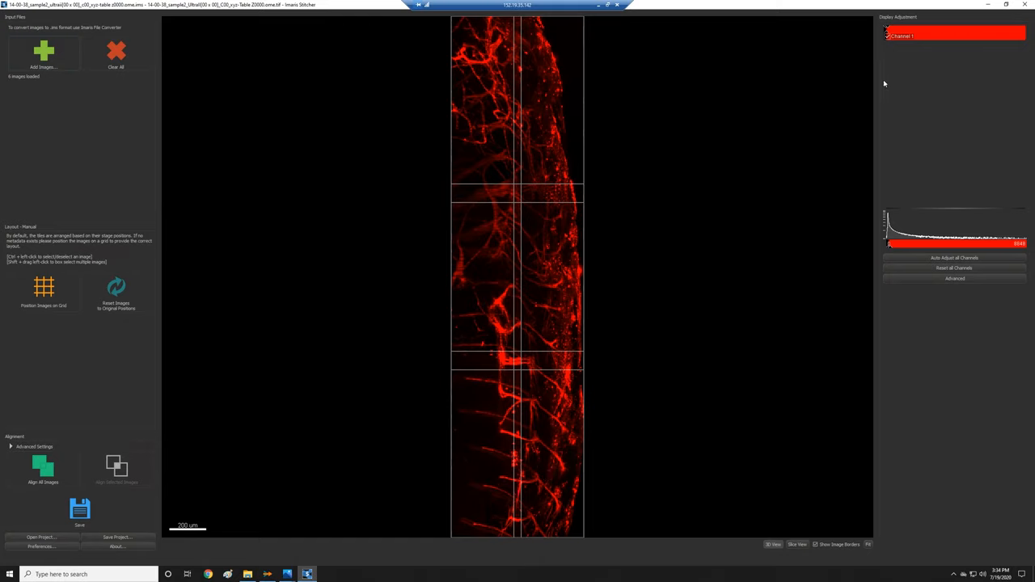
mouse_move(944, 82)
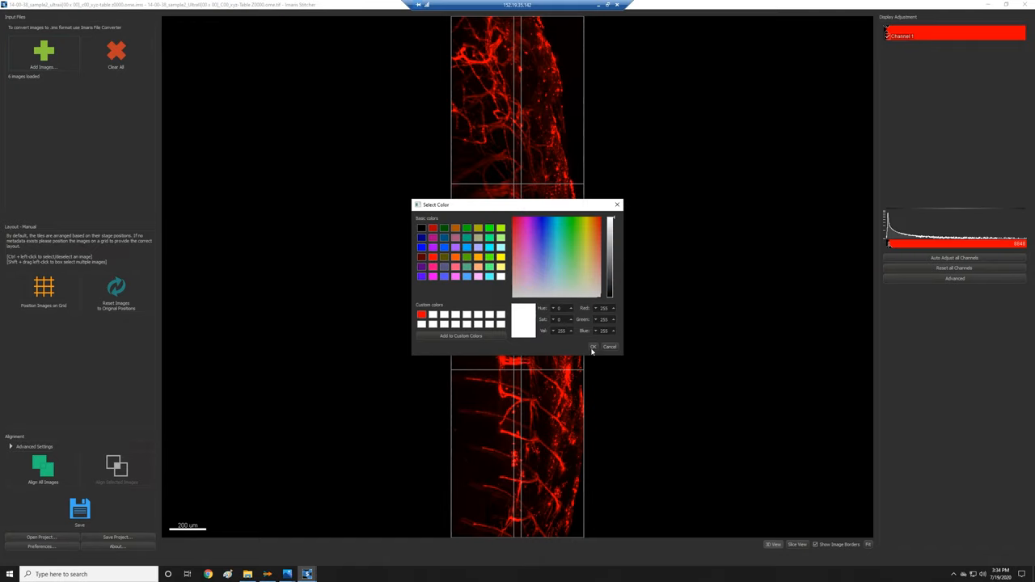
Set the Channel 1 colour to white and show the Advanced min, max and gamma values.
click(594, 347)
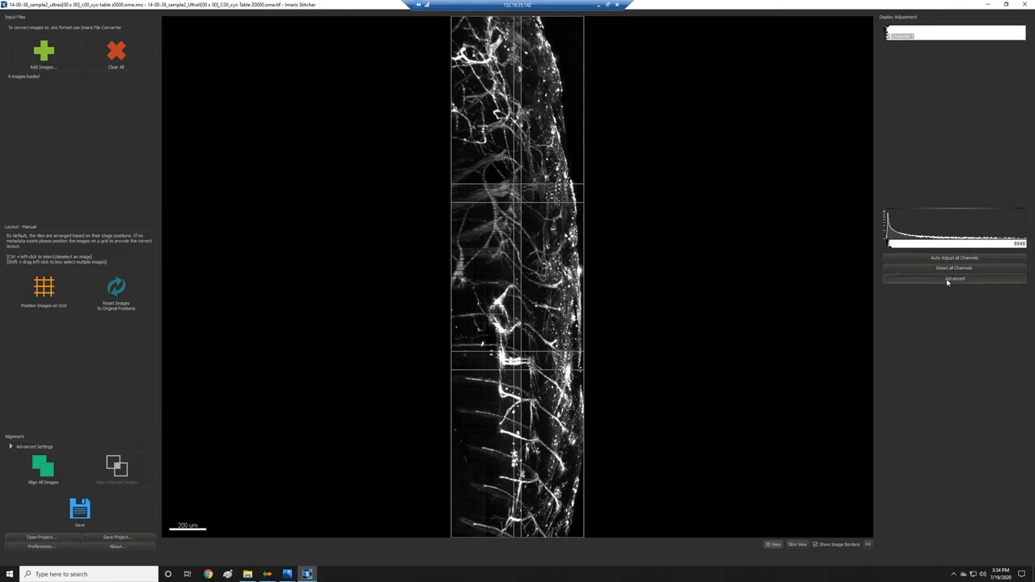
click(954, 278)
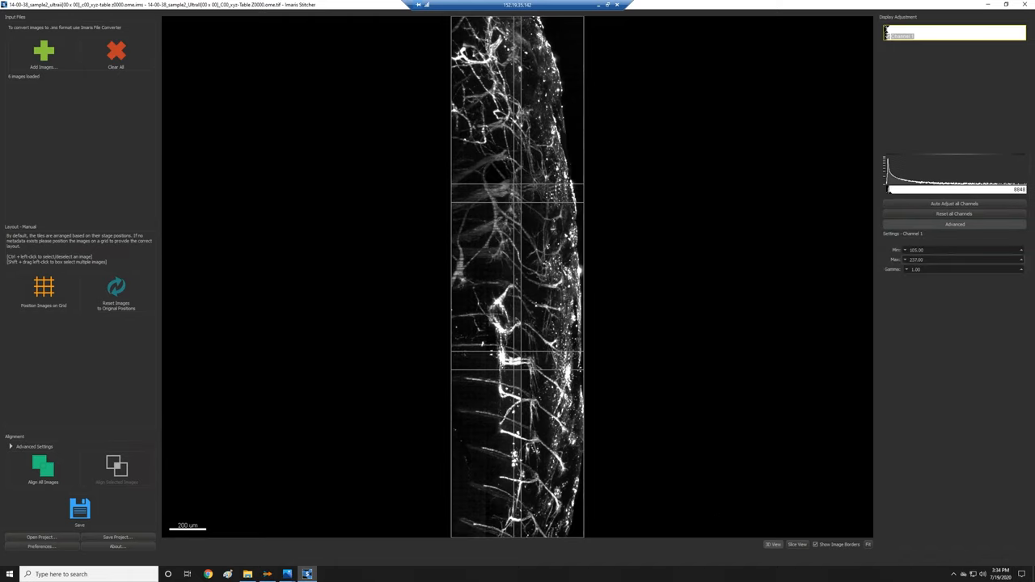
mouse_move(642, 316)
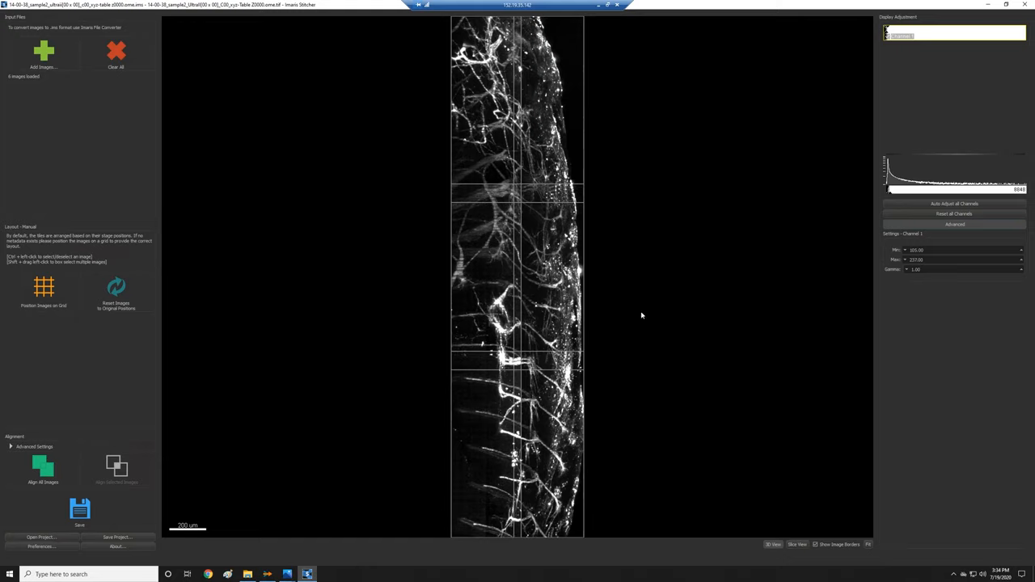
mouse_move(680, 516)
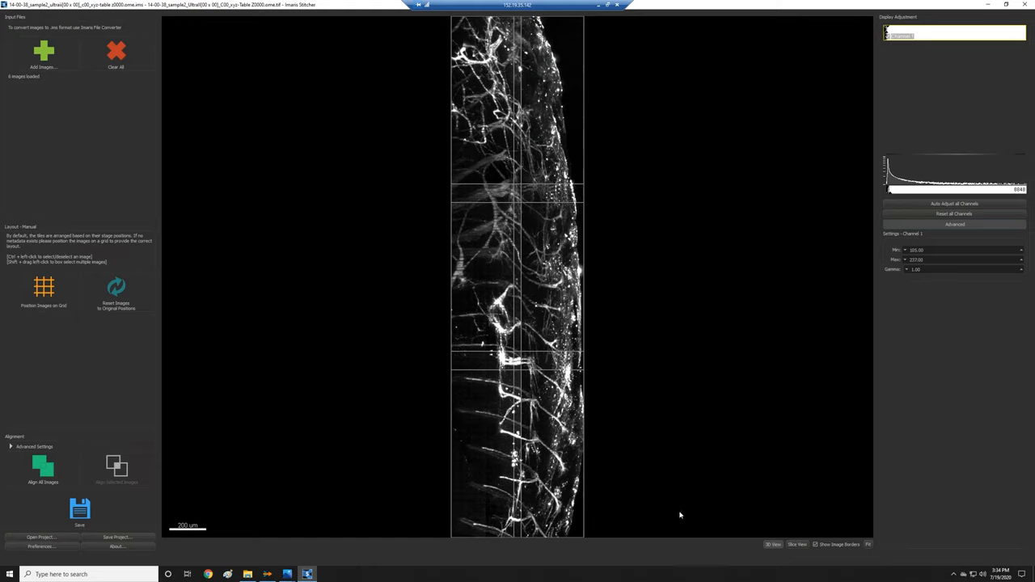
mouse_move(612, 379)
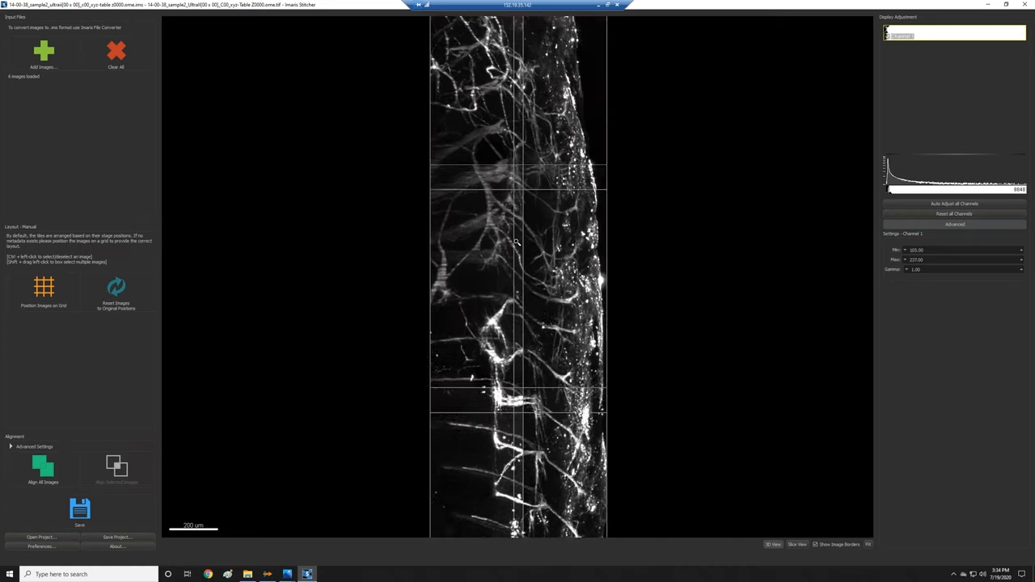
scroll(up, 3)
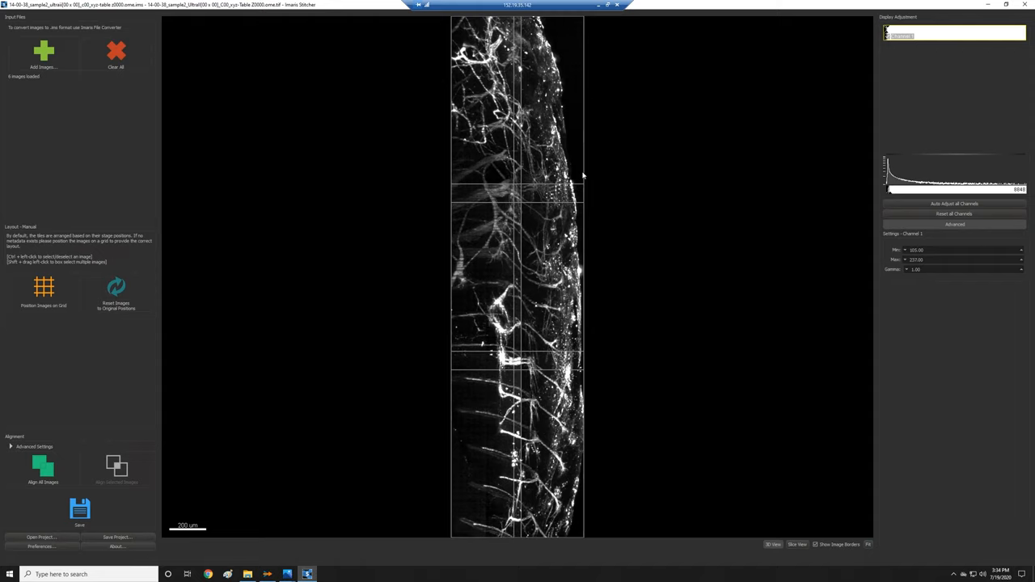
click(549, 109)
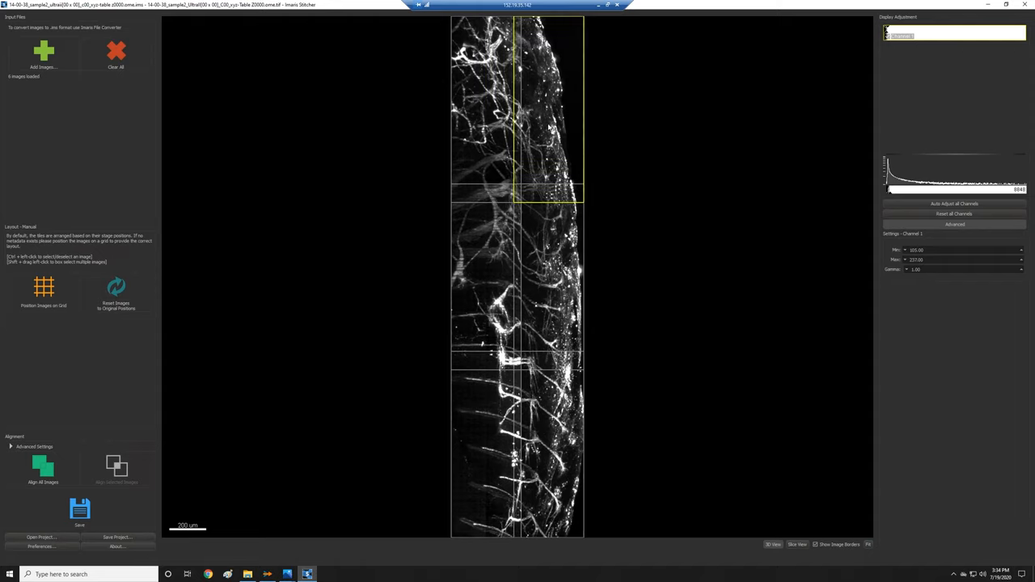
drag(546, 109, 614, 118)
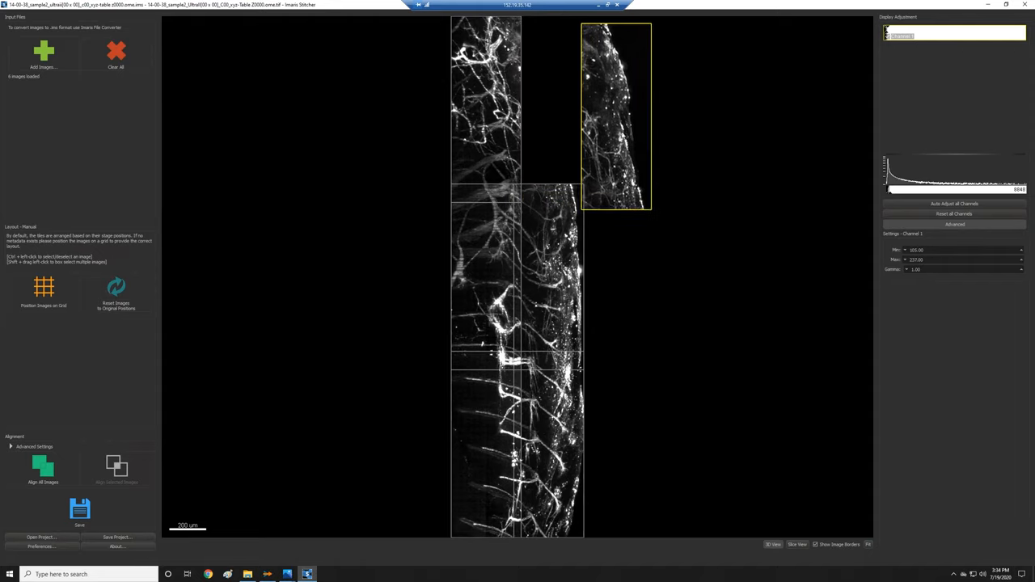
drag(615, 117, 518, 109)
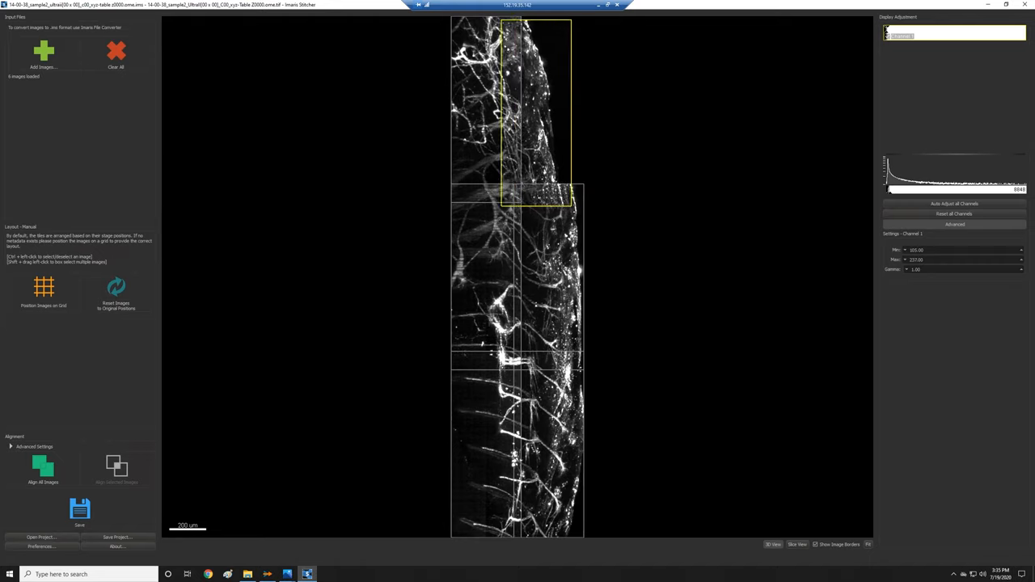
drag(534, 109, 558, 113)
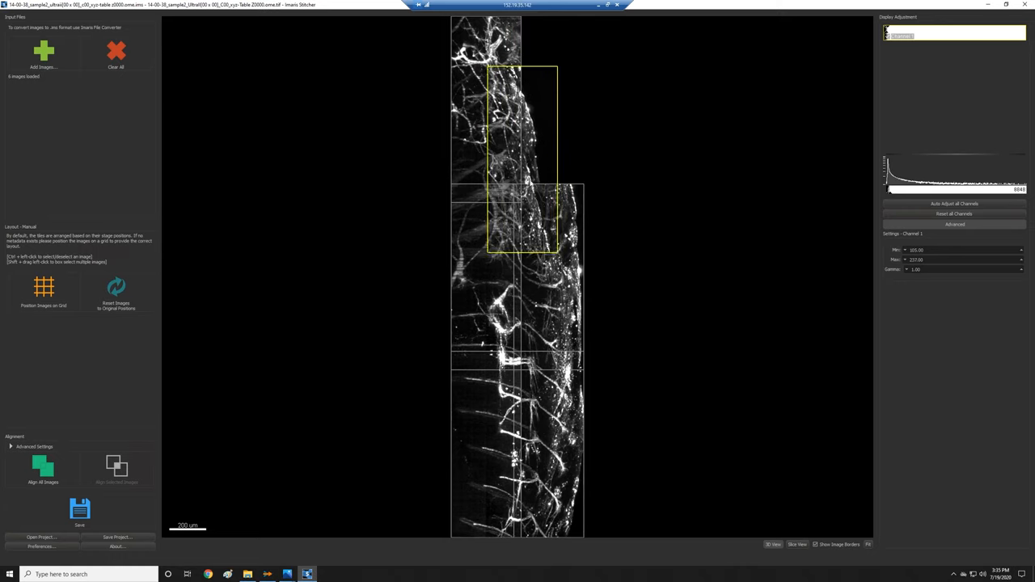
drag(522, 158, 641, 147)
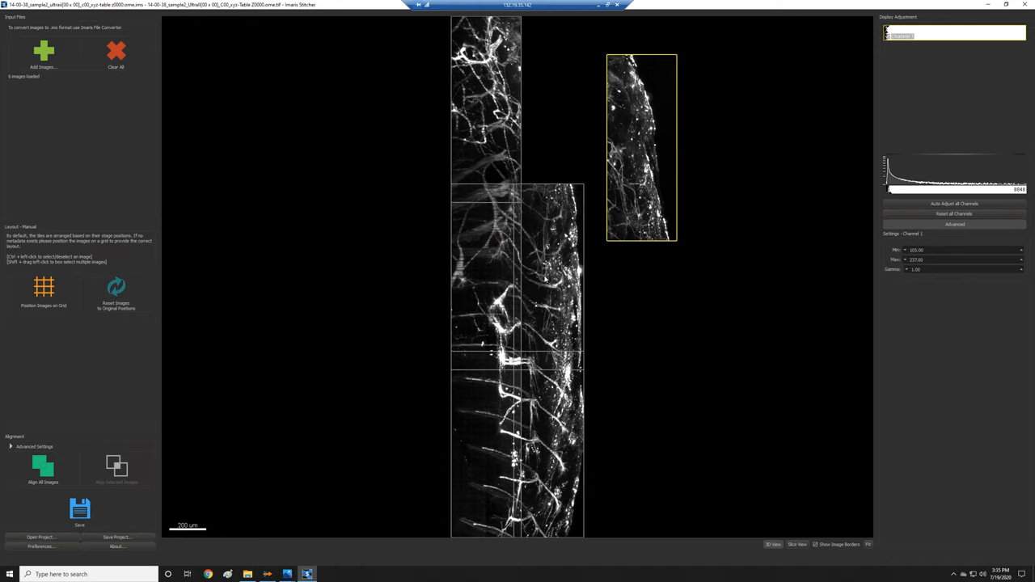
mouse_move(117, 291)
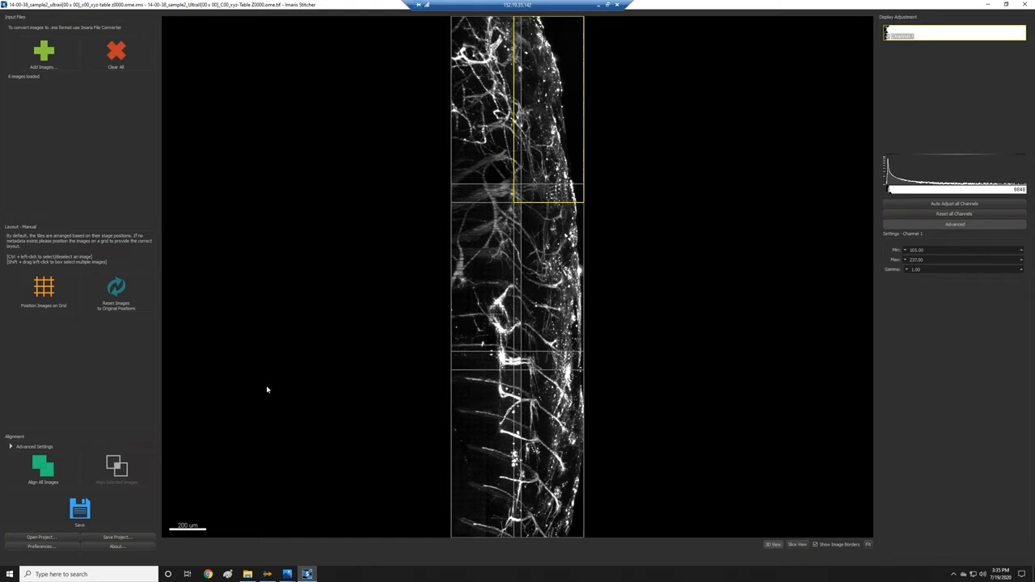
mouse_move(757, 439)
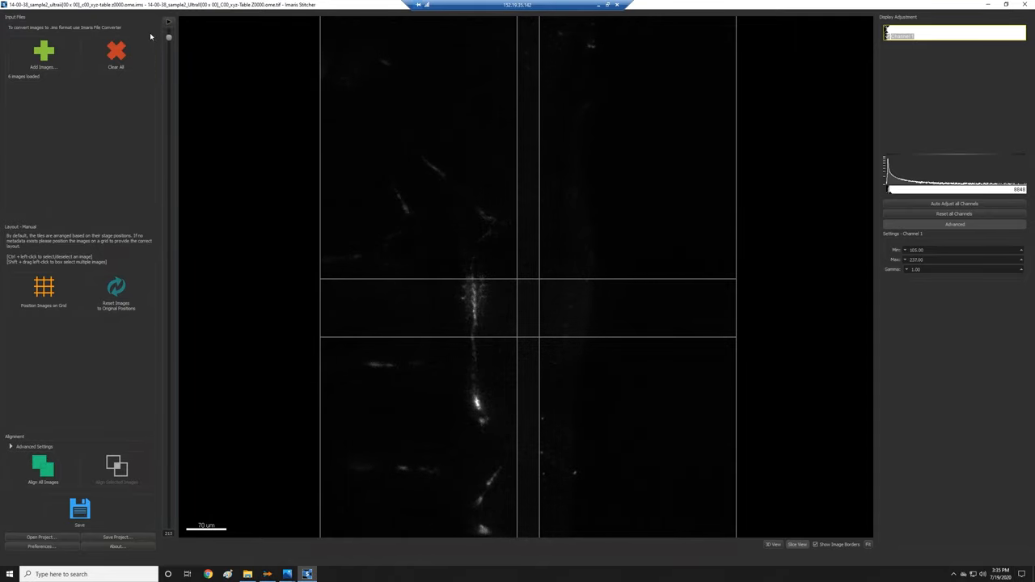
Scroll through the z-slices in Slice View to inspect the tile overlaps.
scroll(down, 3)
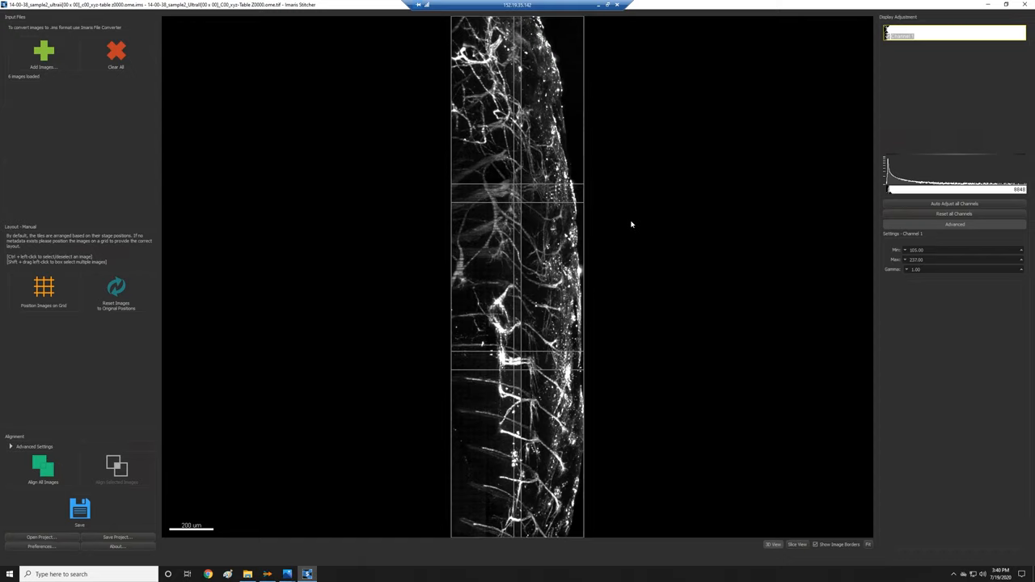
mouse_move(630, 217)
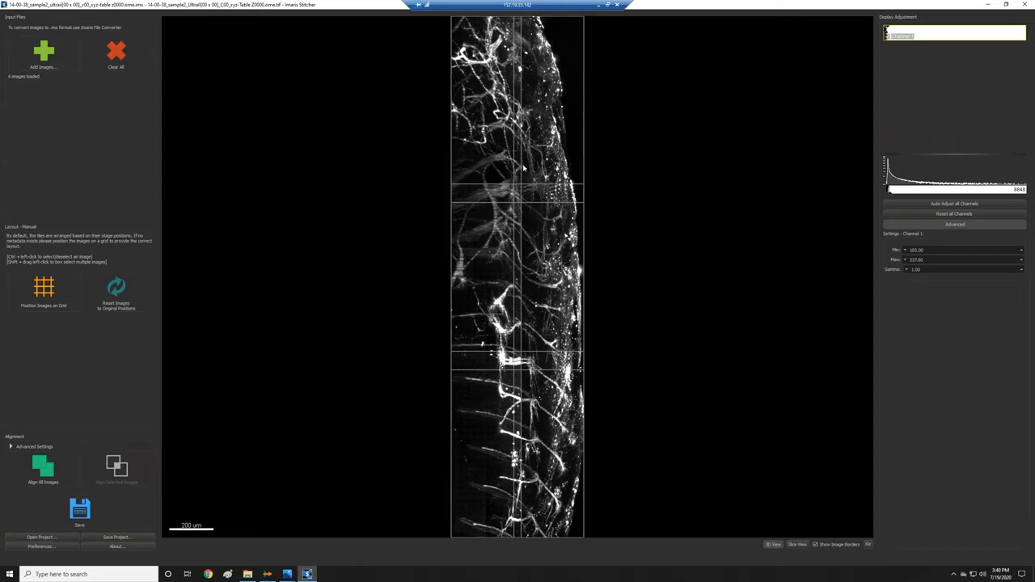
Zoom in on the upper tile overlap region in 3D View.
scroll(up, 3)
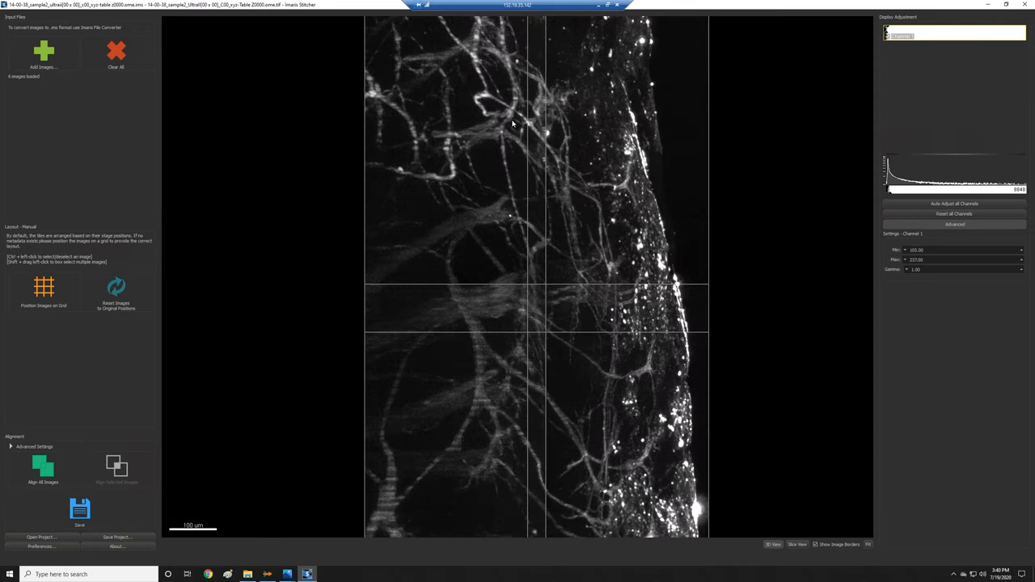
scroll(up, 3)
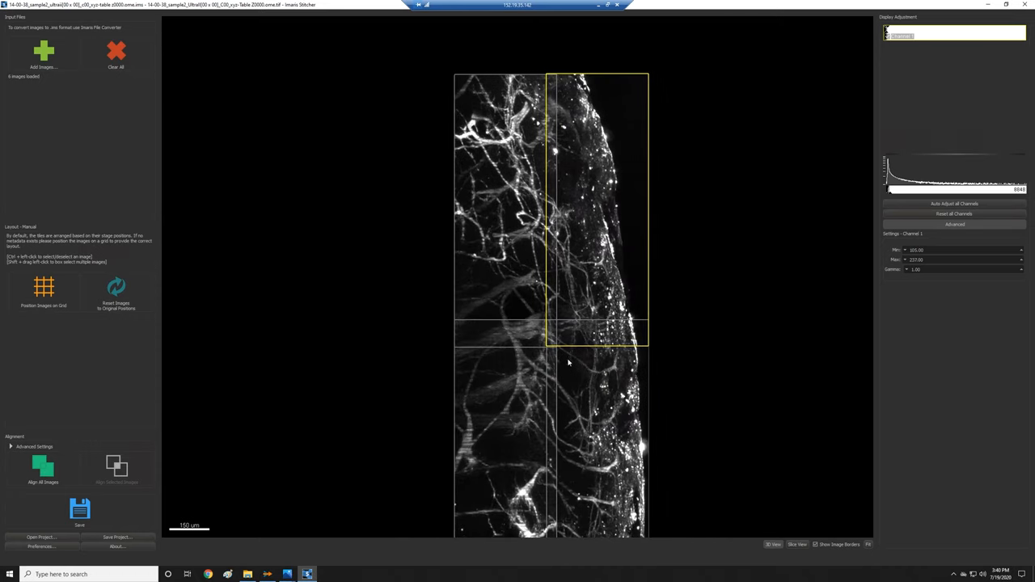
scroll(up, 3)
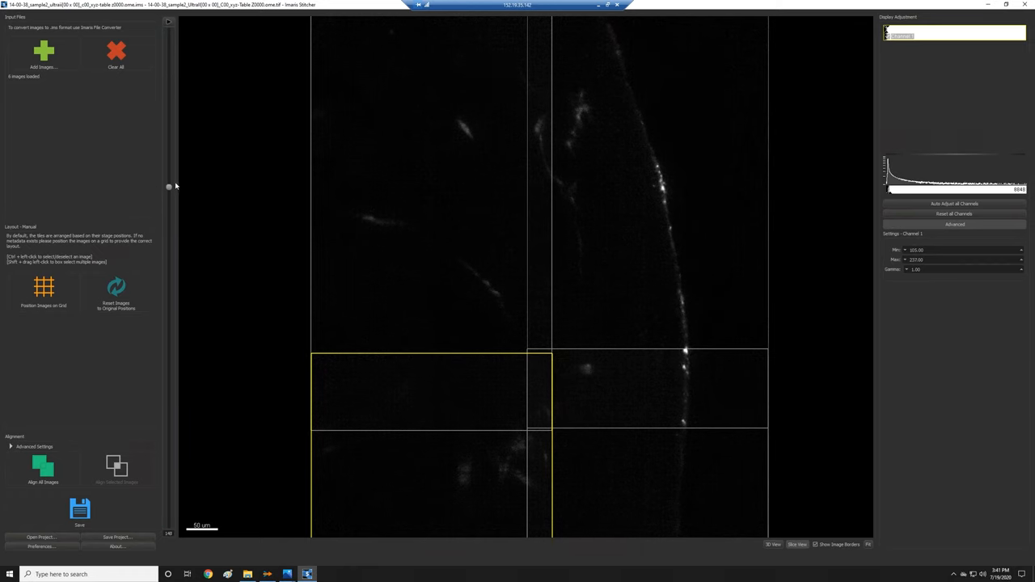
Scroll through the slice stack to check overlap alignment, then return to 3D View.
scroll(up, 3)
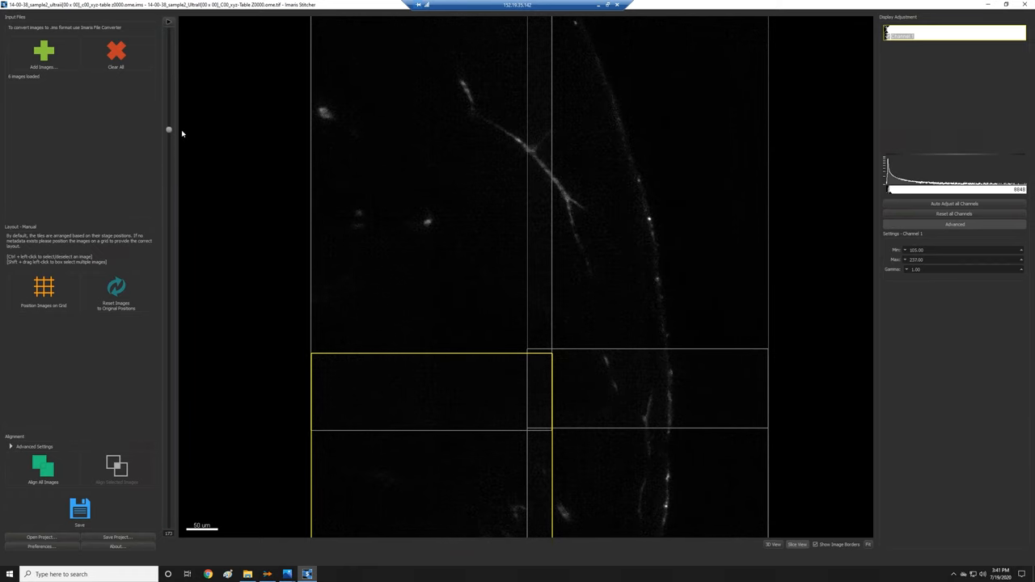
mouse_move(555, 184)
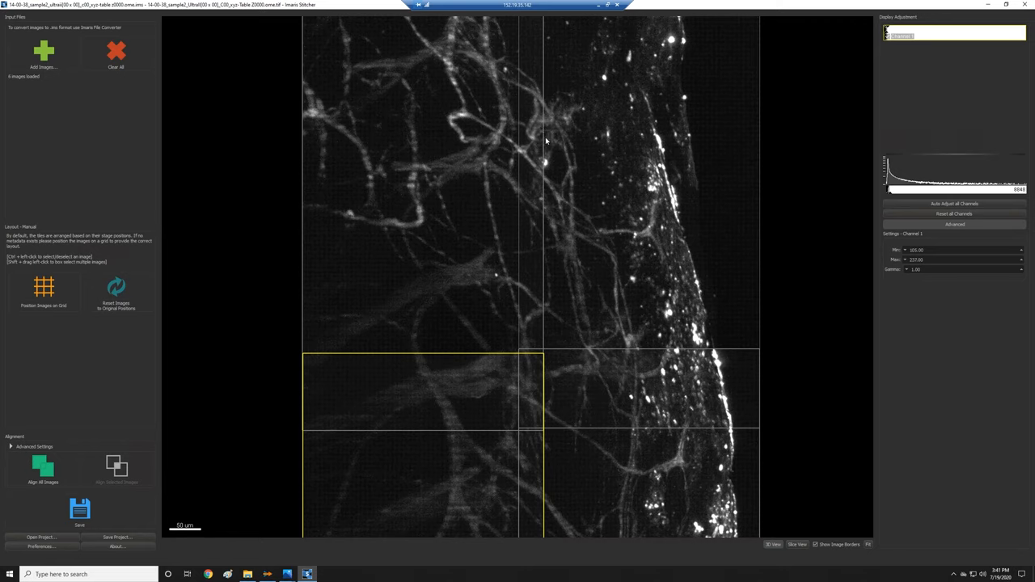
mouse_move(579, 283)
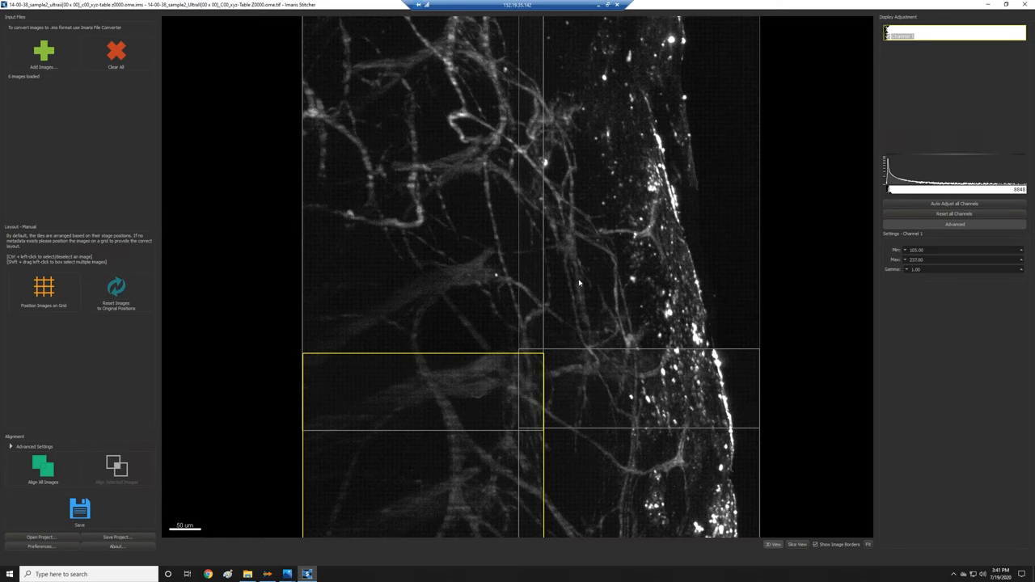
mouse_move(489, 120)
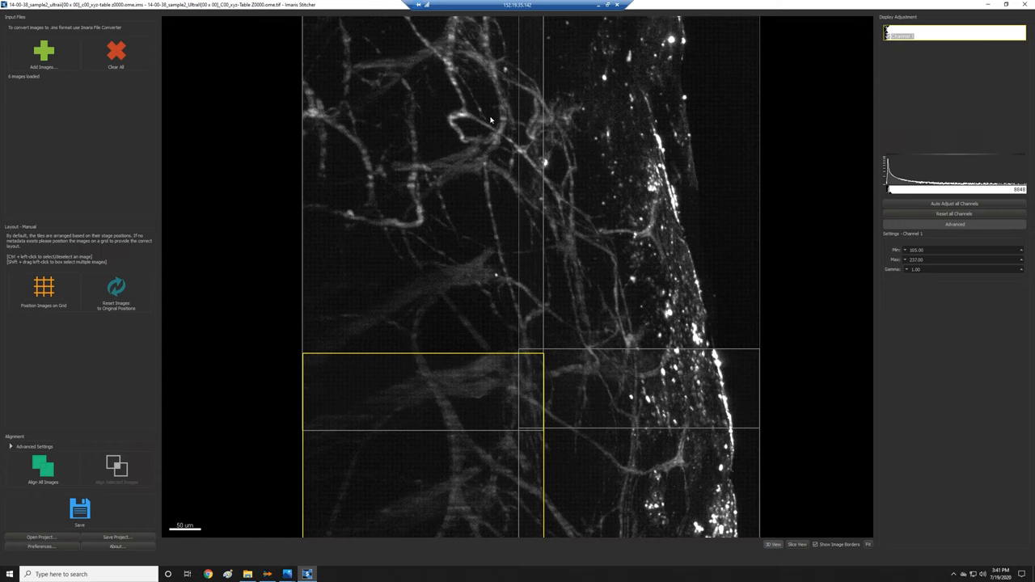
scroll(down, 3)
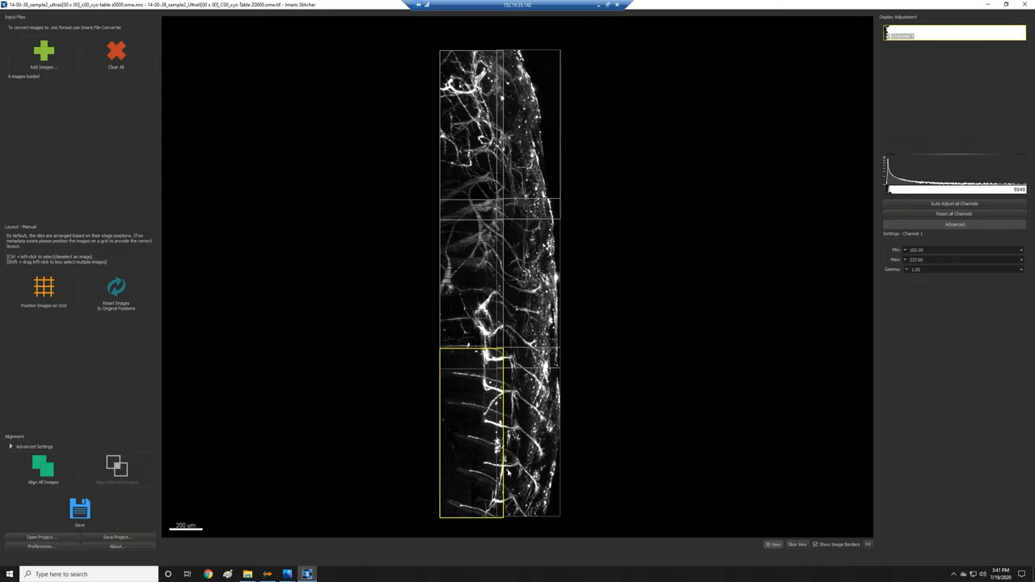
mouse_move(510, 474)
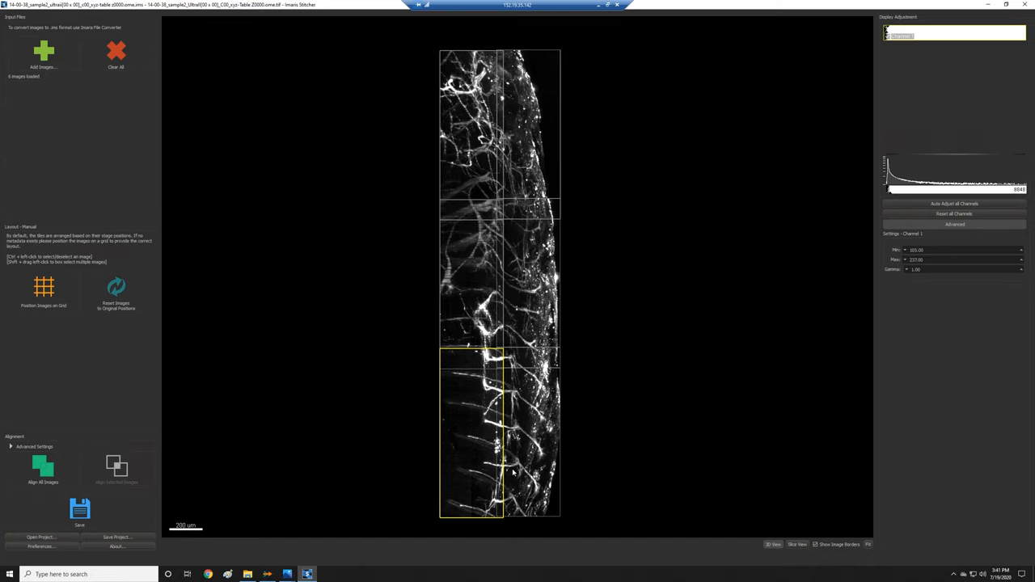
mouse_move(79, 510)
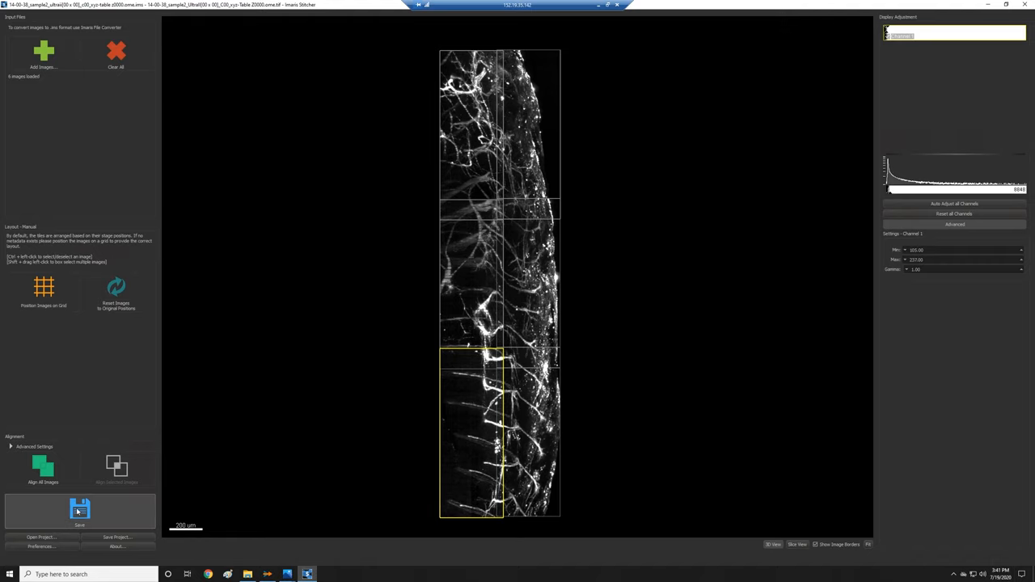
Save the stitched result as the Imaris file 'sample2_stitchedbyhand'.
click(79, 510)
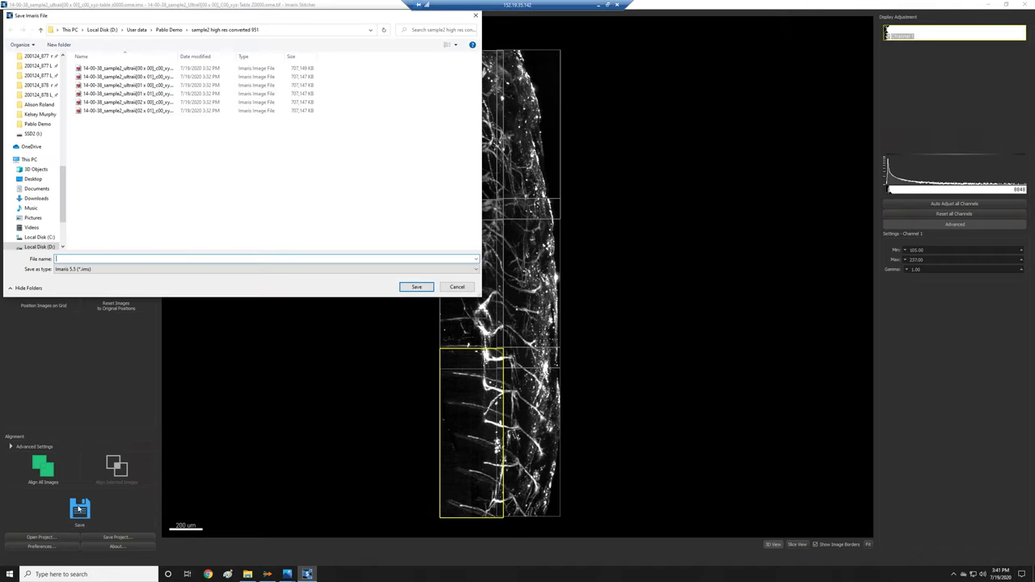
mouse_move(585, 340)
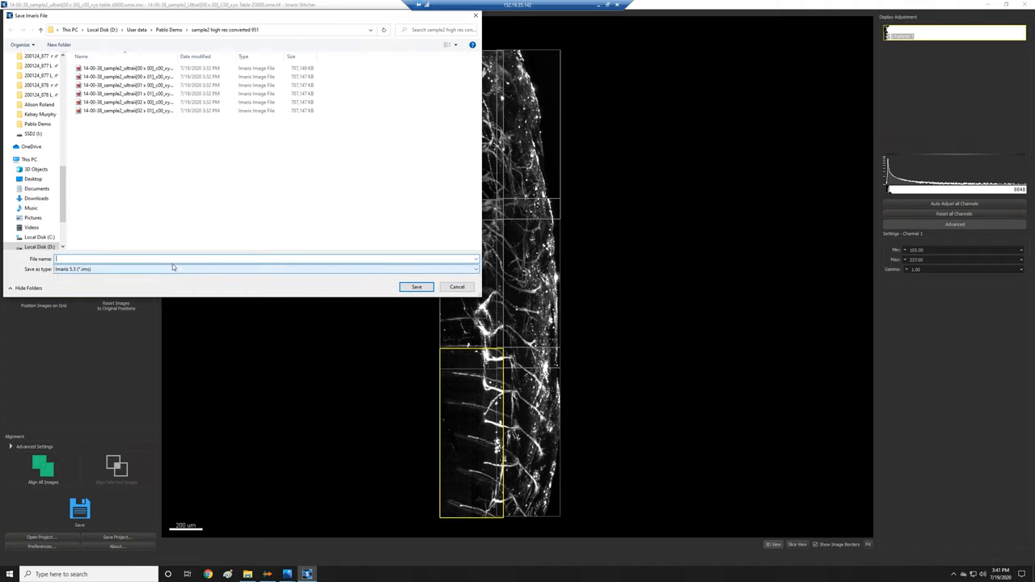
text(sample2_stitched)
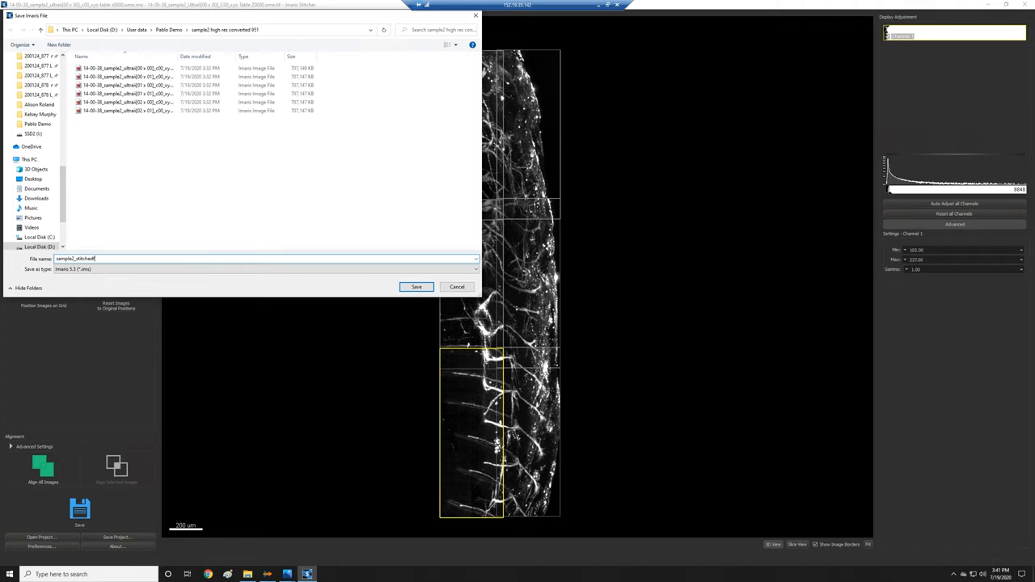
text(byhand)
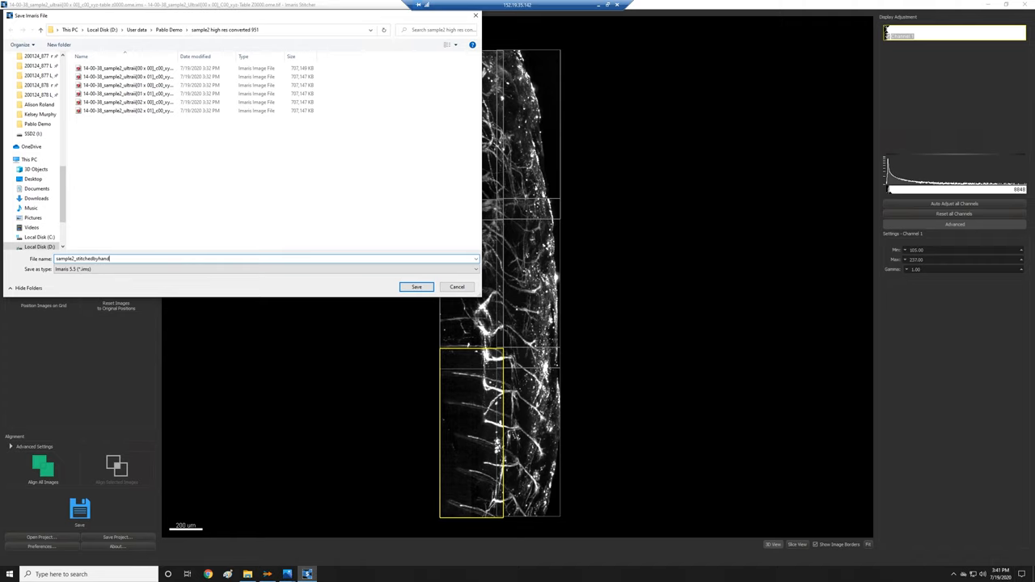
click(415, 287)
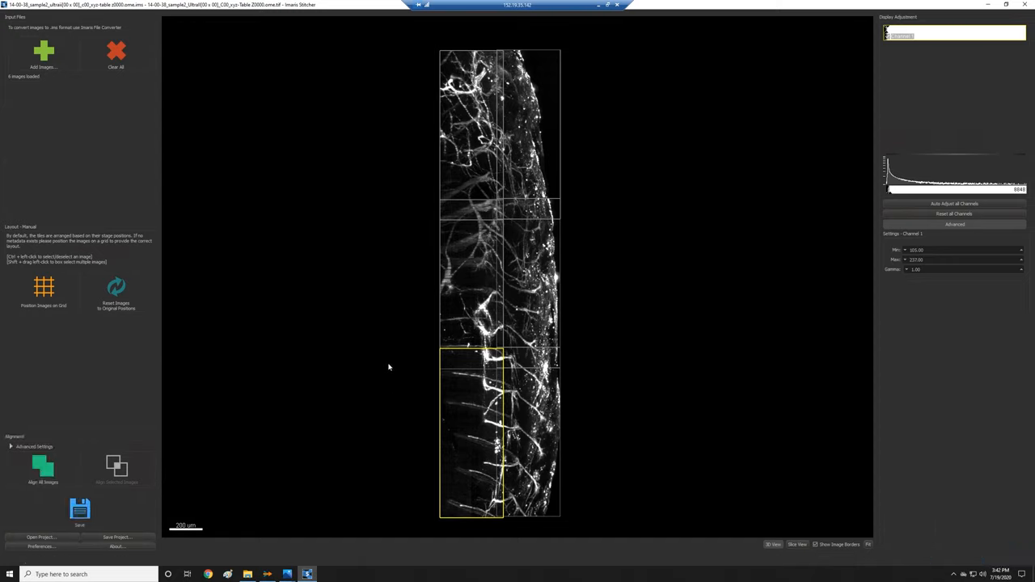
mouse_move(576, 451)
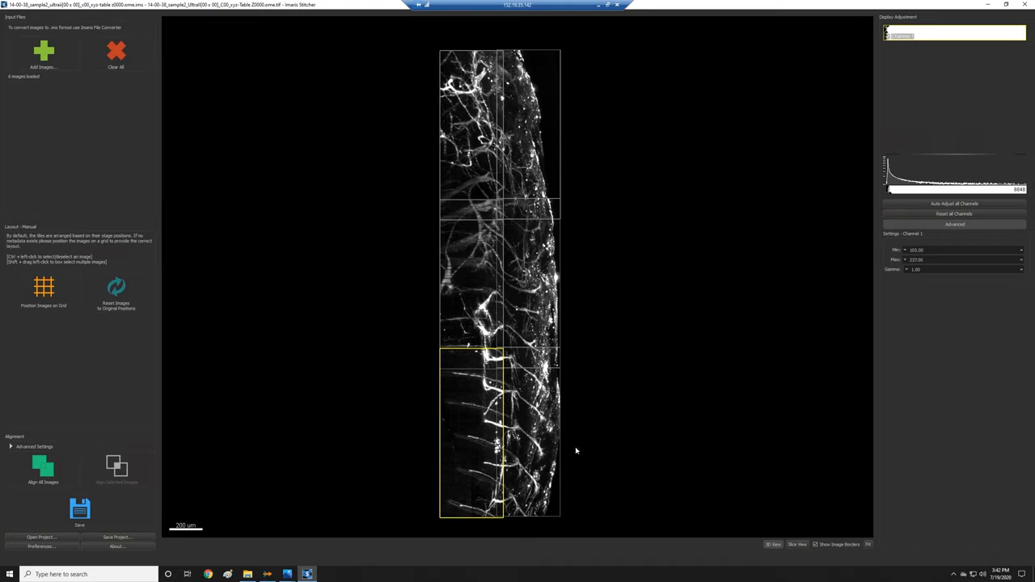
mouse_move(422, 418)
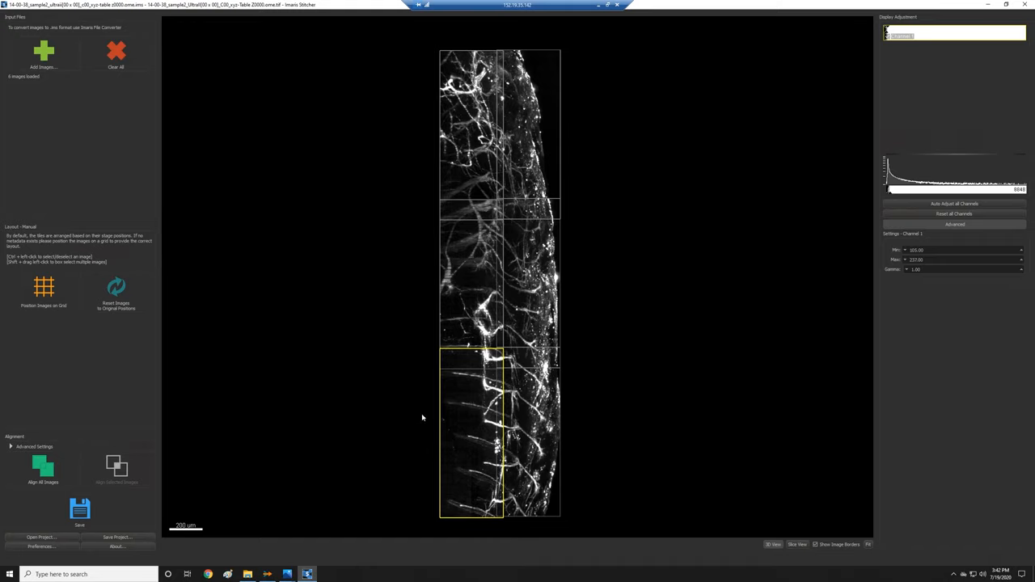
mouse_move(425, 273)
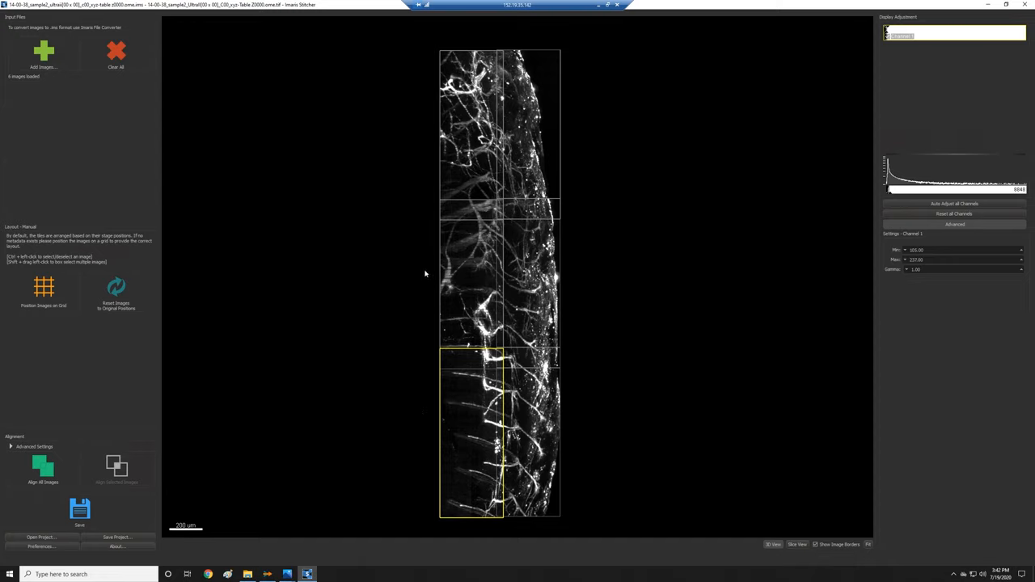
mouse_move(433, 128)
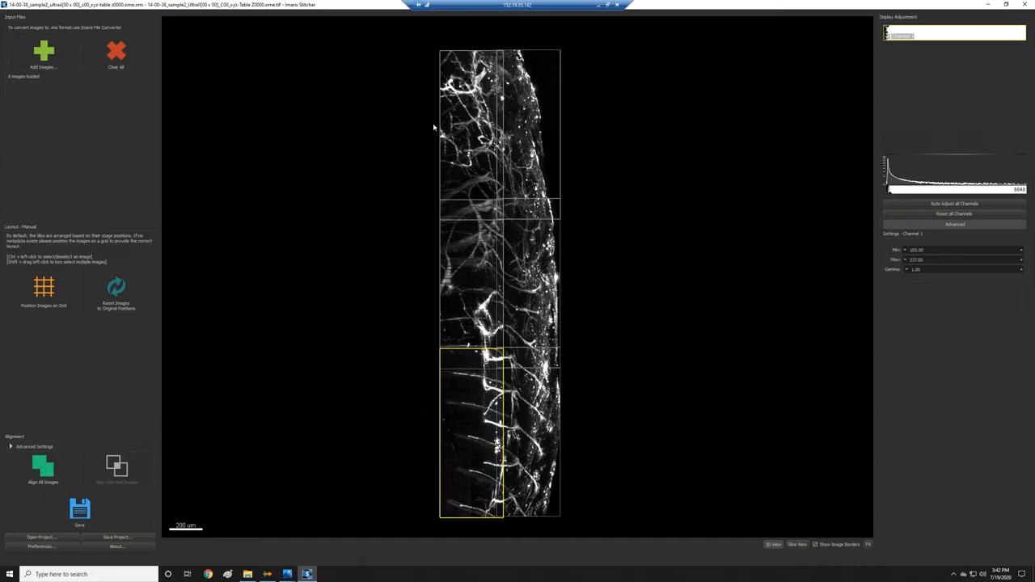
mouse_move(549, 512)
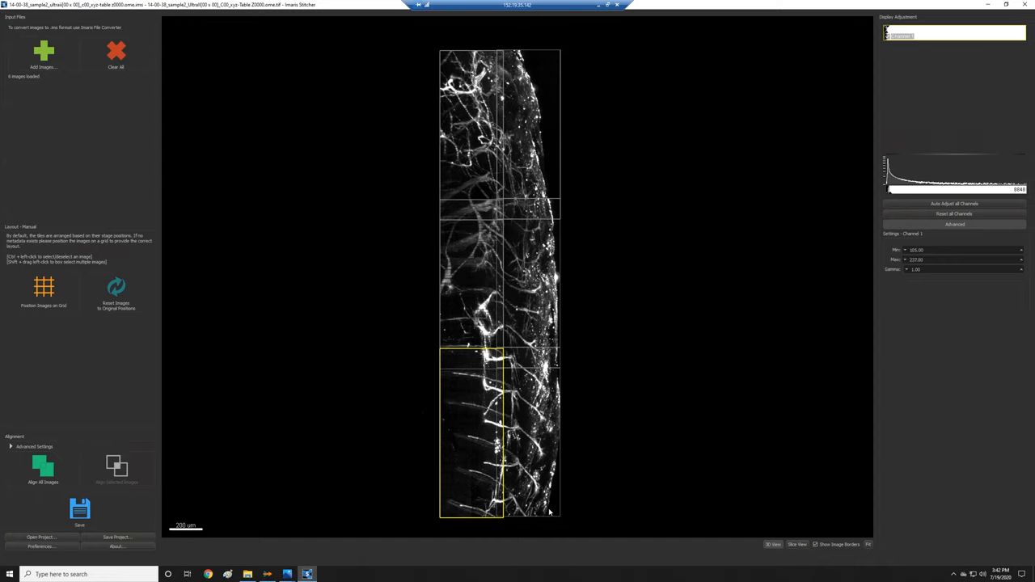
mouse_move(108, 550)
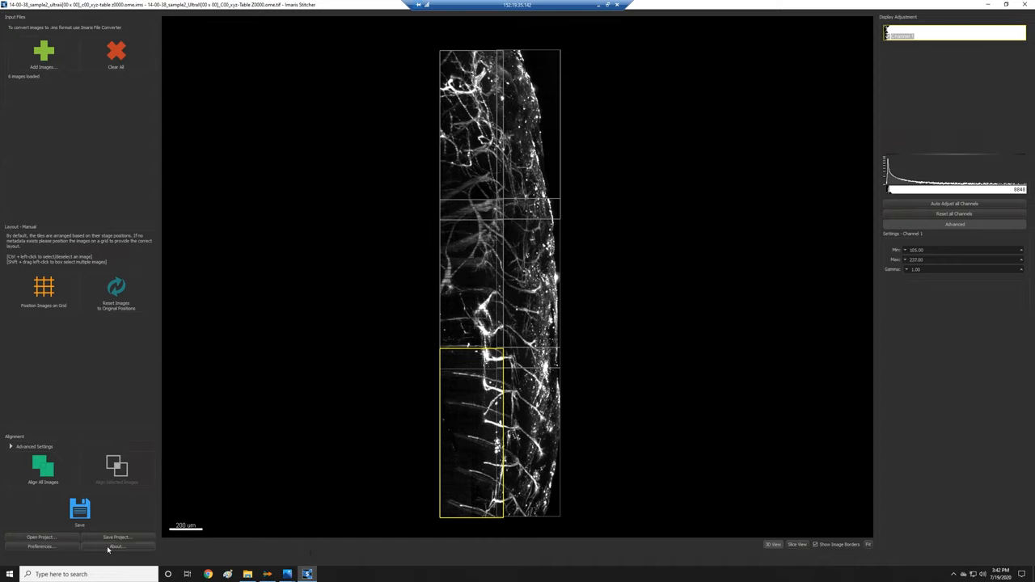
mouse_move(271, 450)
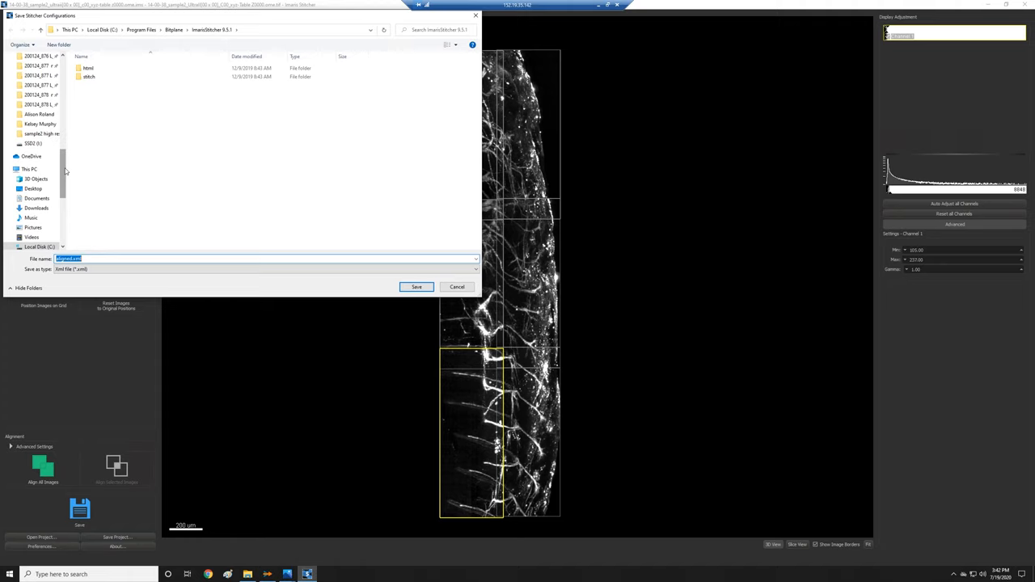
Save the tile configuration XML into D:\User data\...\sample2 high res converted 951.
click(38, 131)
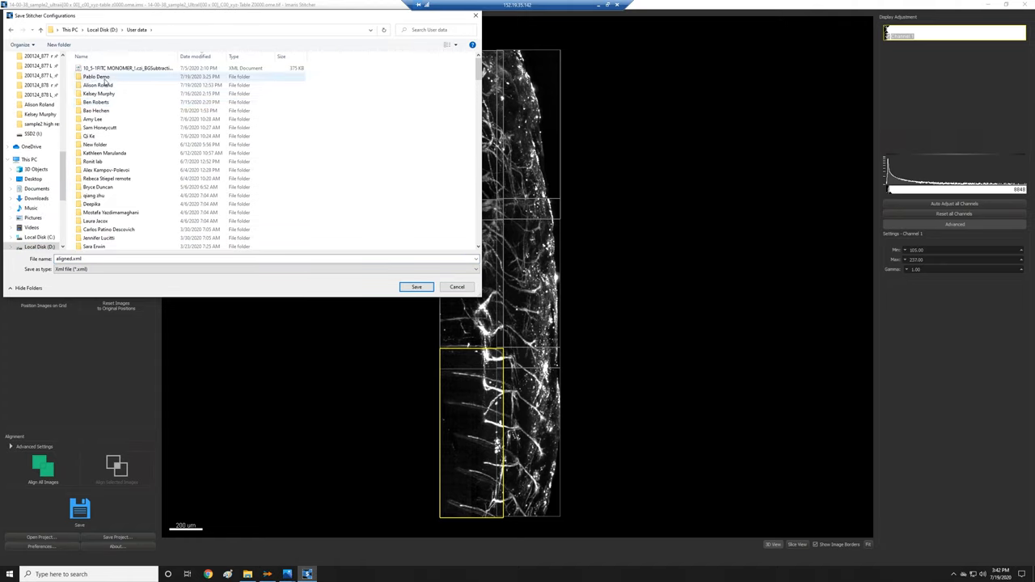
double_click(95, 76)
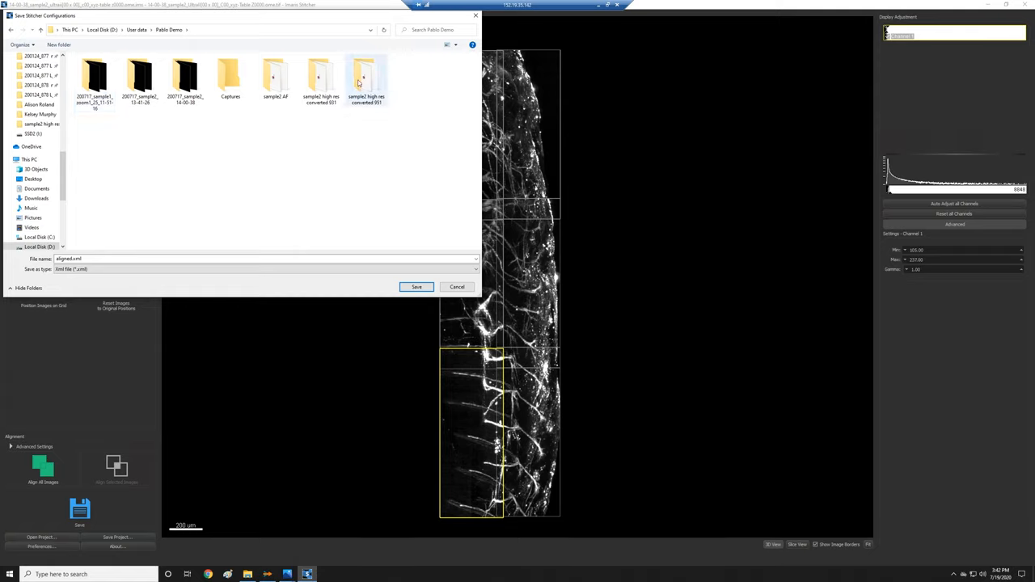
double_click(367, 77)
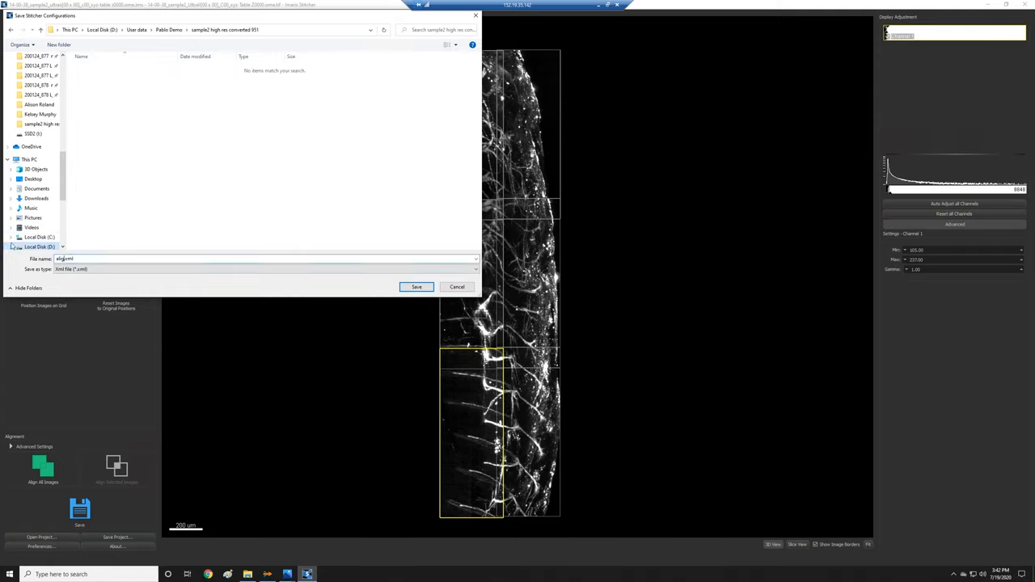
click(457, 288)
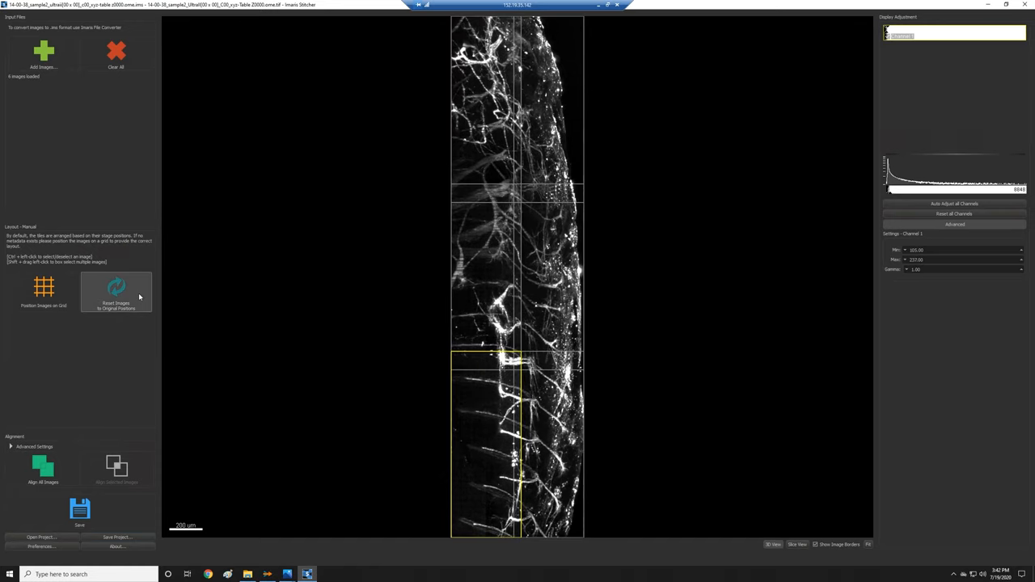
mouse_move(488, 268)
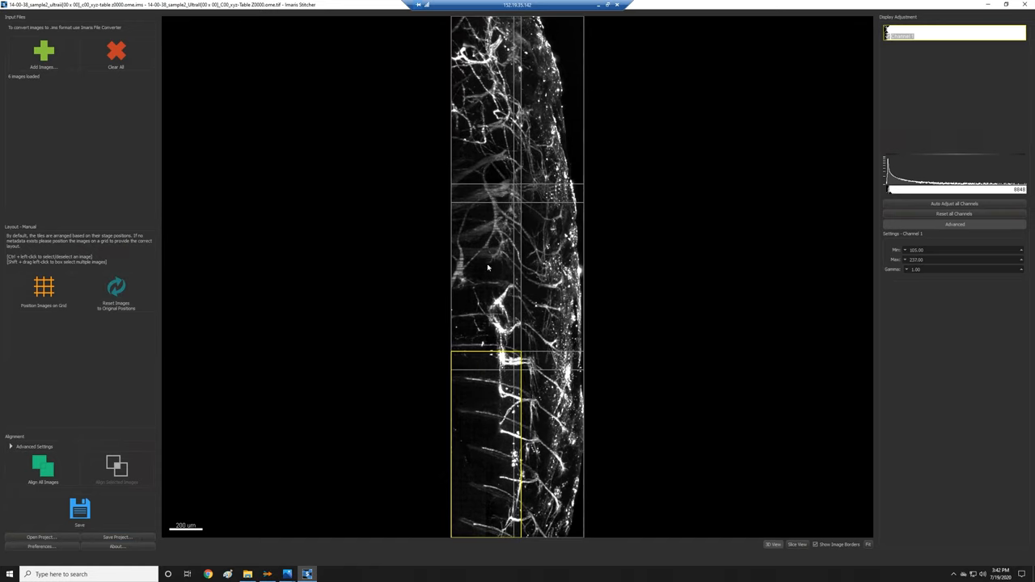
mouse_move(246, 512)
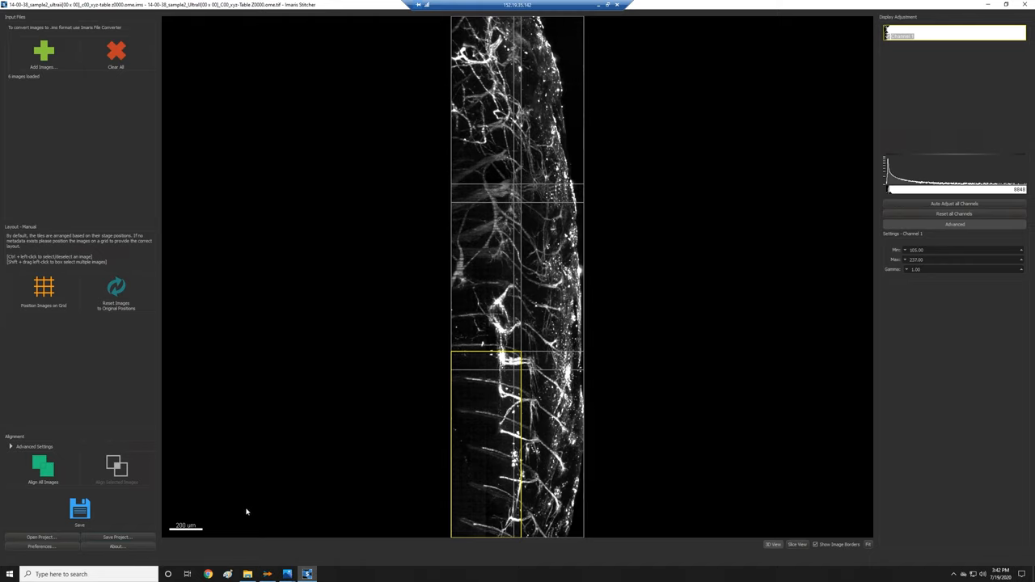
Reload the 'aligned by hand.xml' tile layout and save it again as 'default'.
click(40, 538)
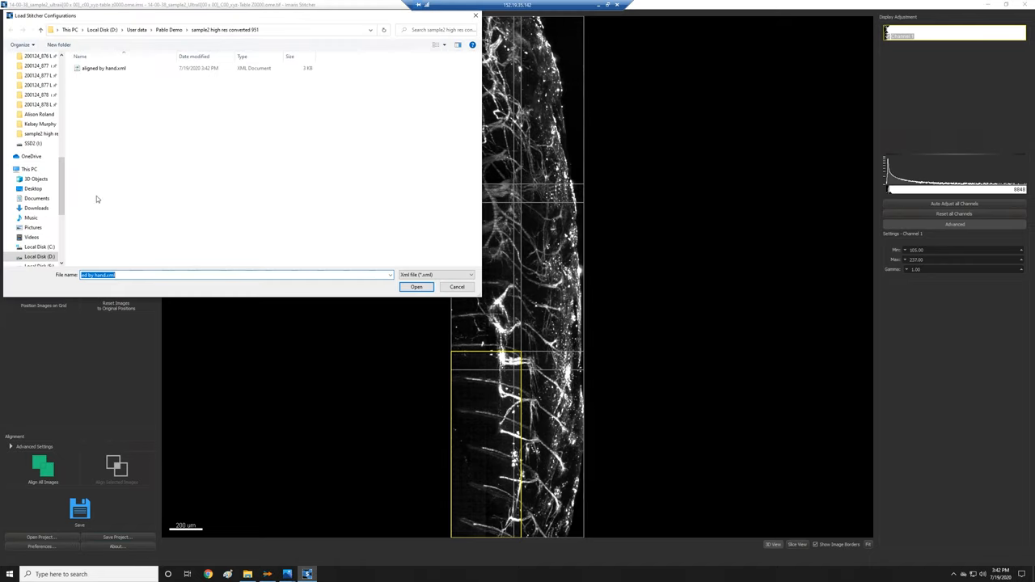
click(417, 287)
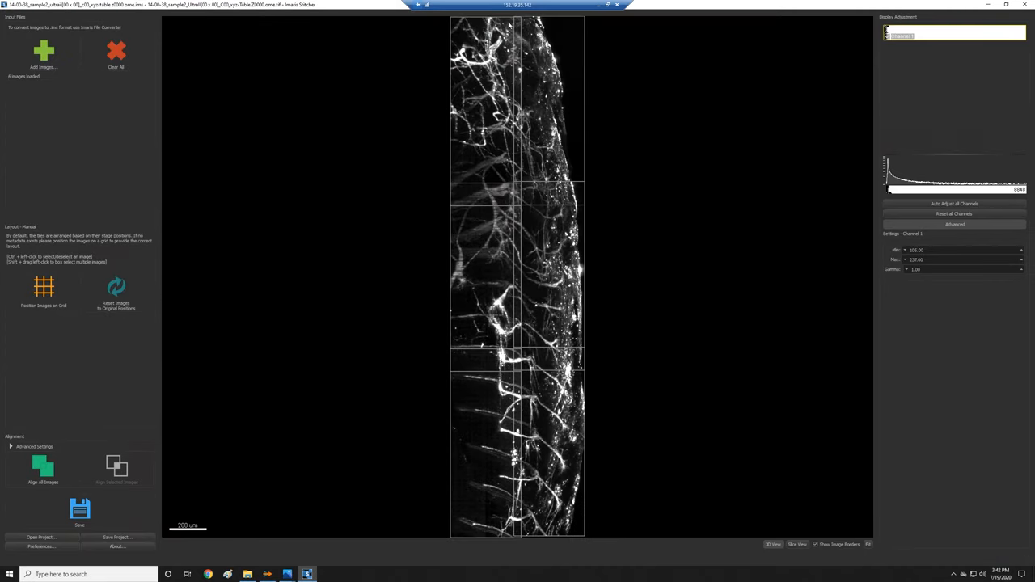
mouse_move(426, 463)
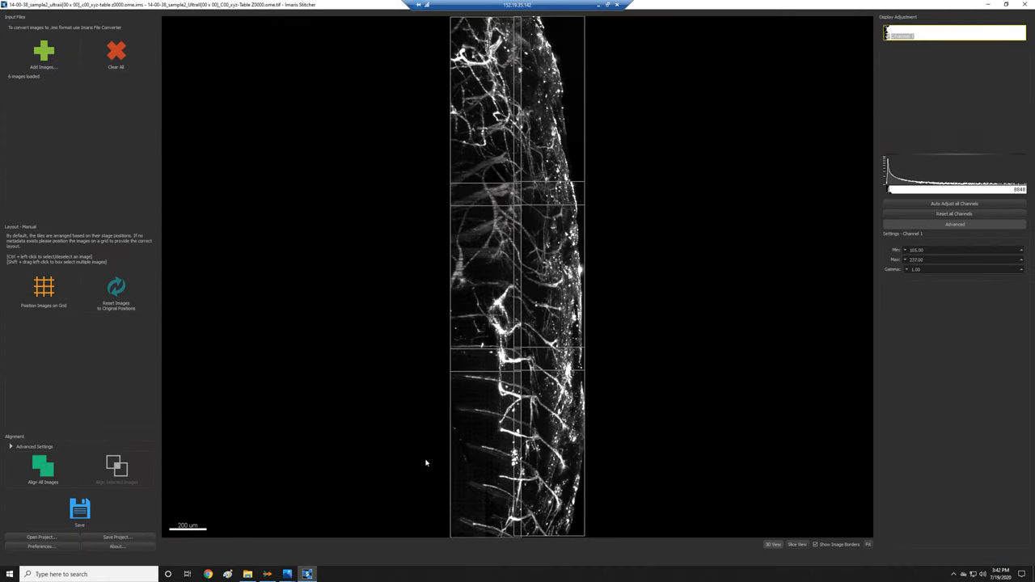
mouse_move(463, 356)
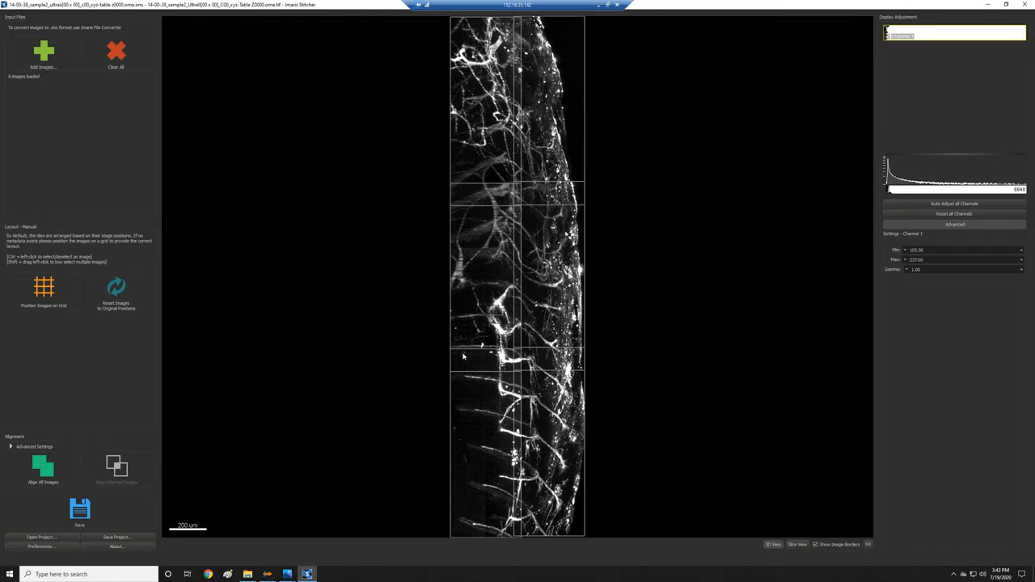
mouse_move(407, 214)
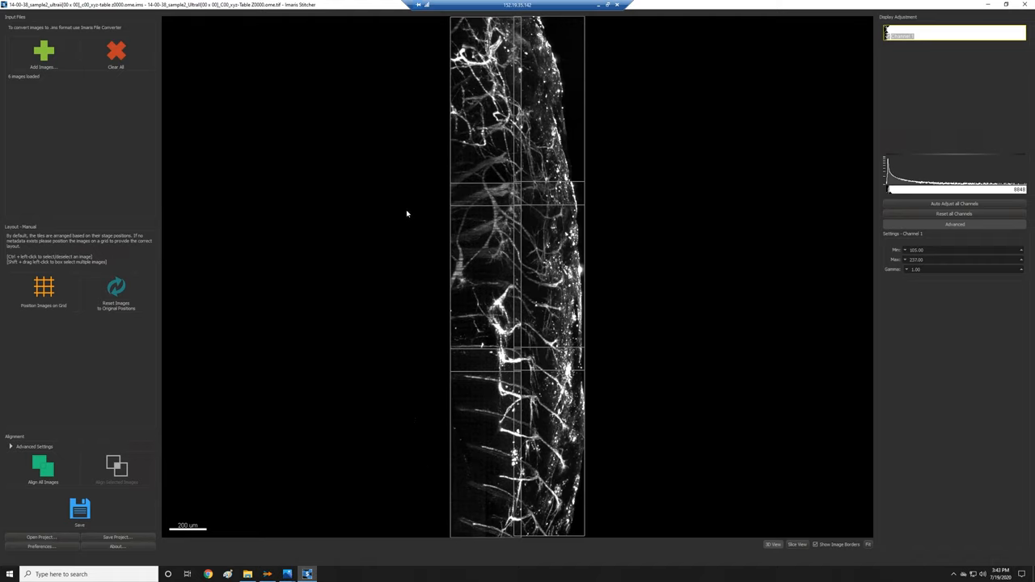
mouse_move(484, 399)
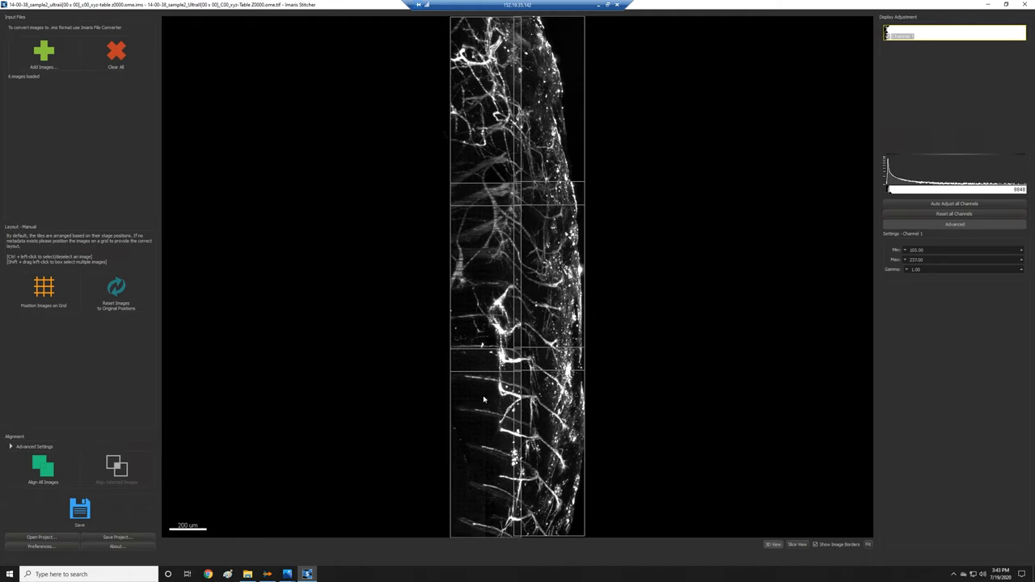
mouse_move(376, 377)
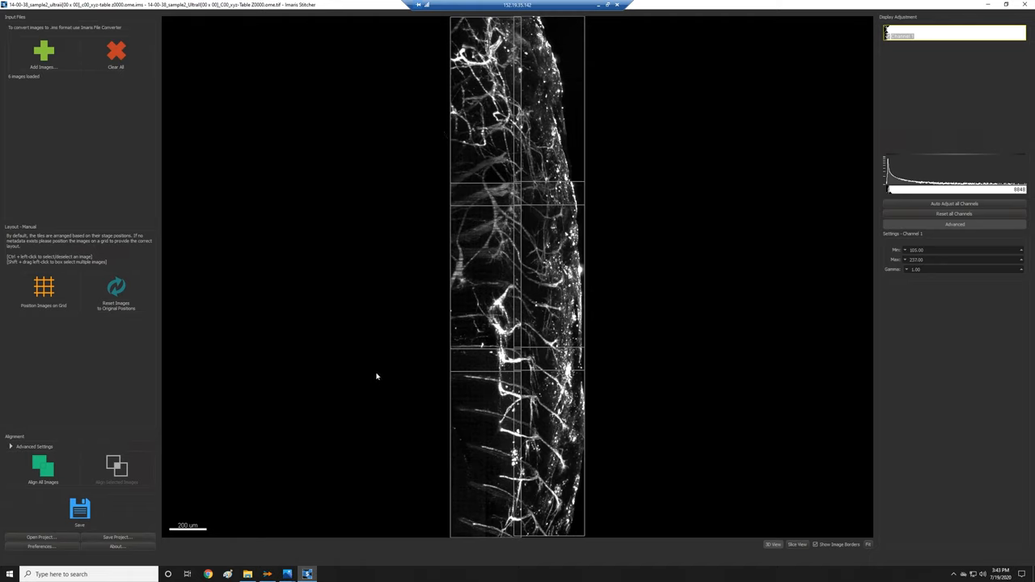
mouse_move(471, 386)
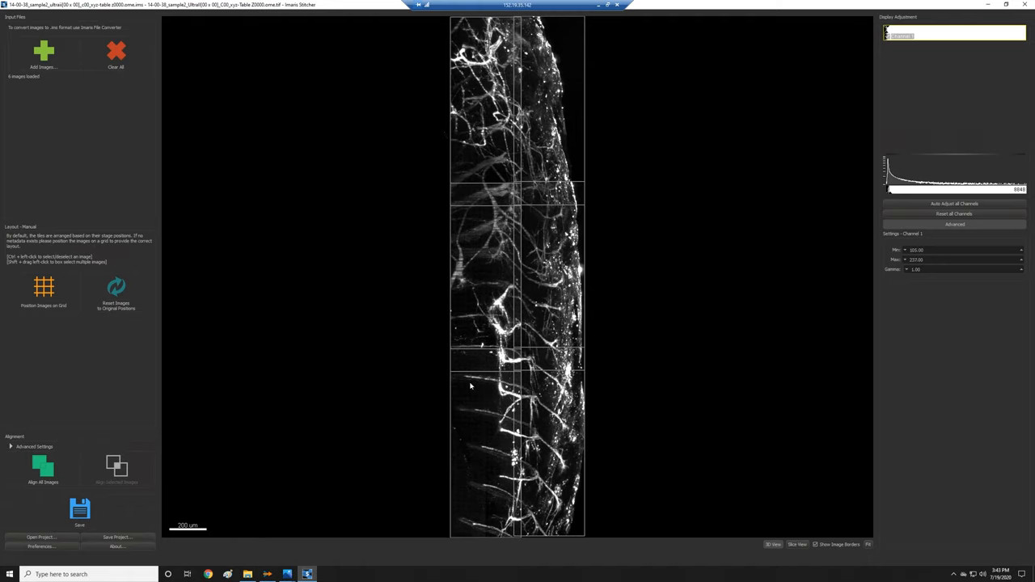
mouse_move(371, 400)
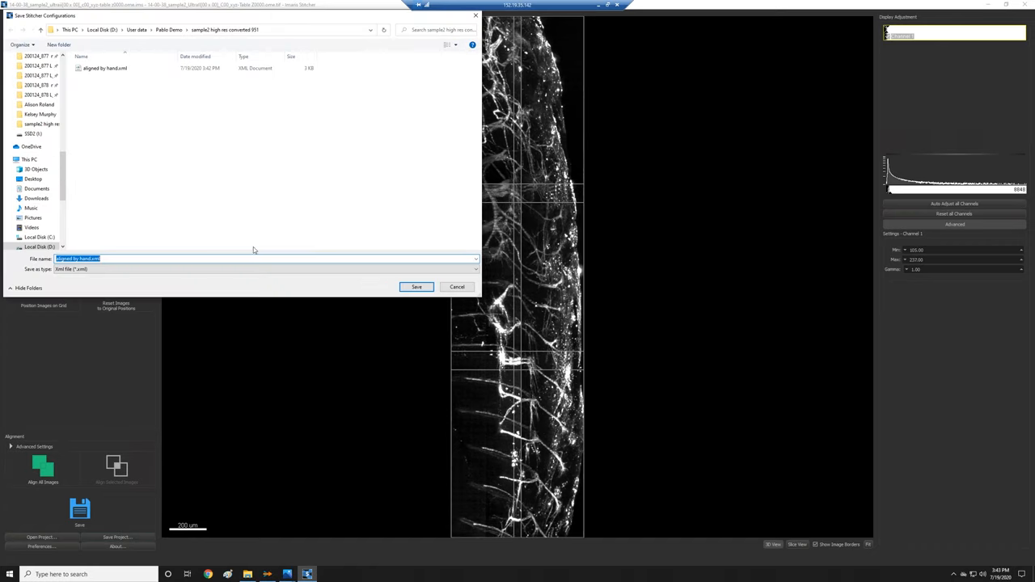
text(default)
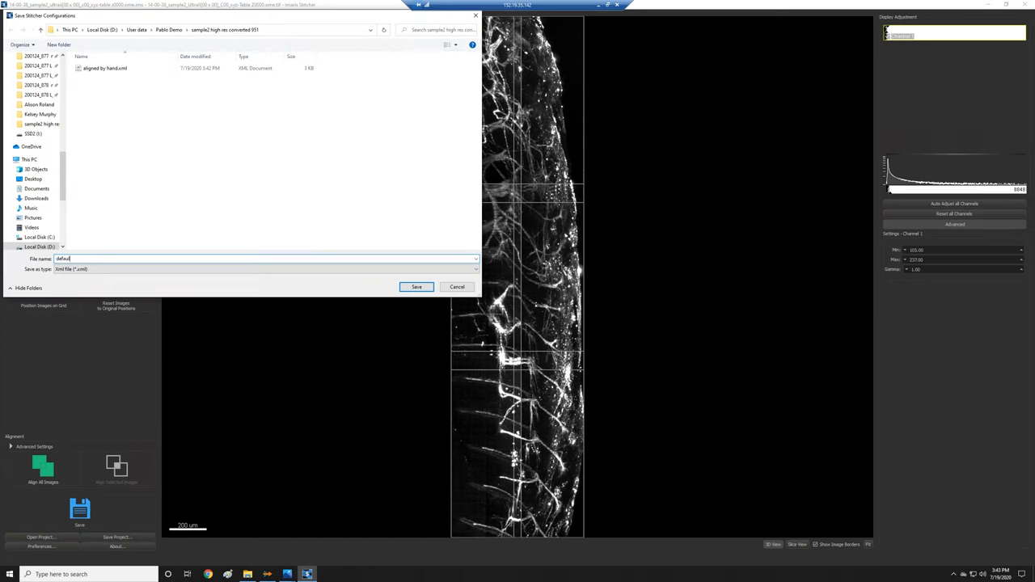
click(417, 286)
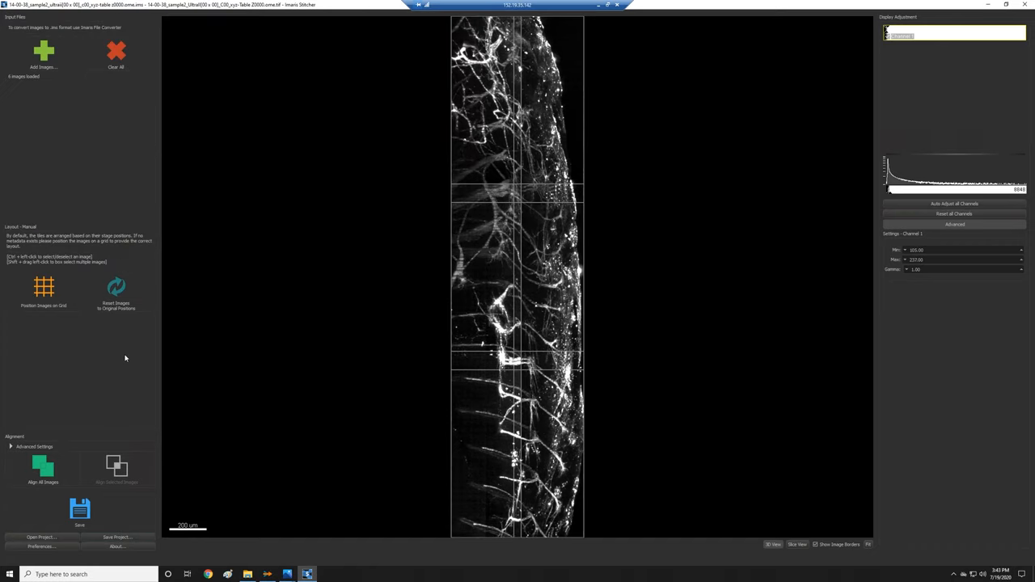
mouse_move(547, 472)
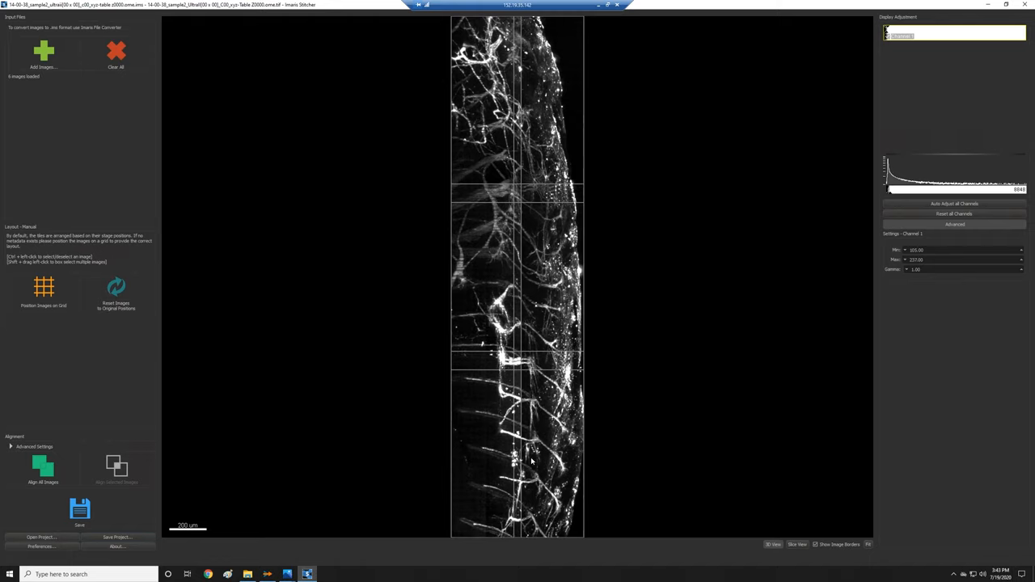
mouse_move(116, 469)
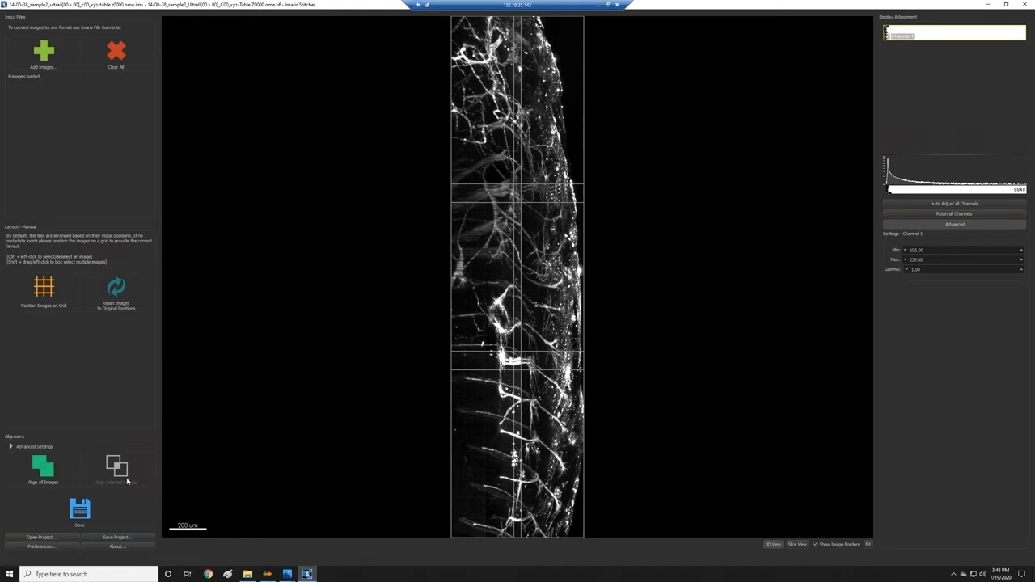
mouse_move(43, 470)
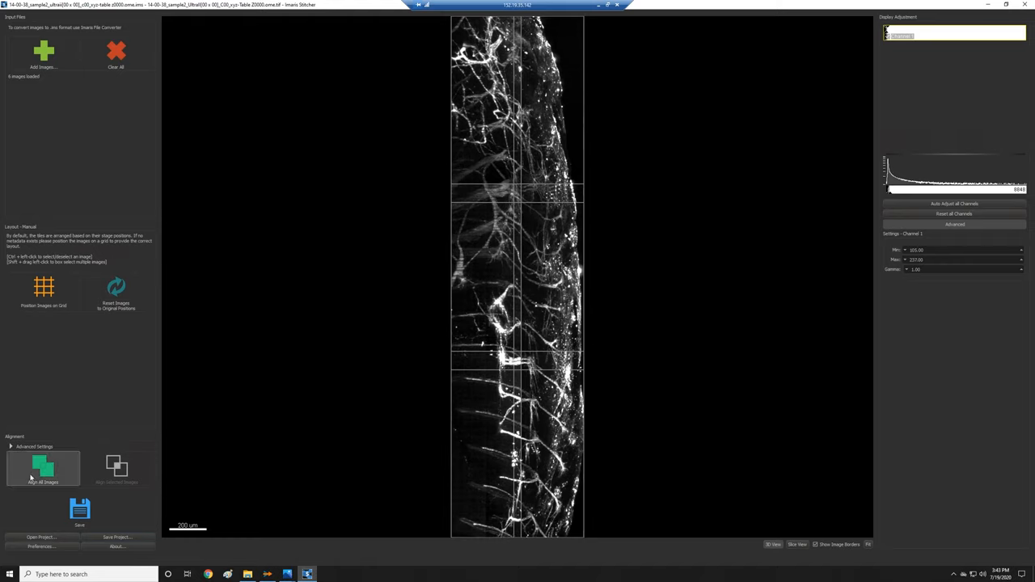
Run Align All Images across the six tiles in the column.
click(43, 469)
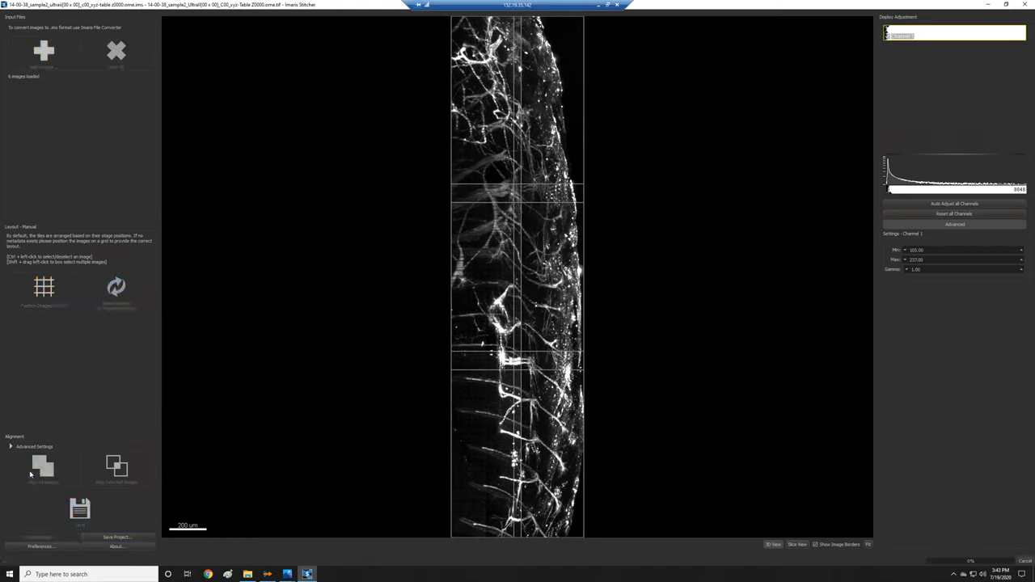
click(42, 468)
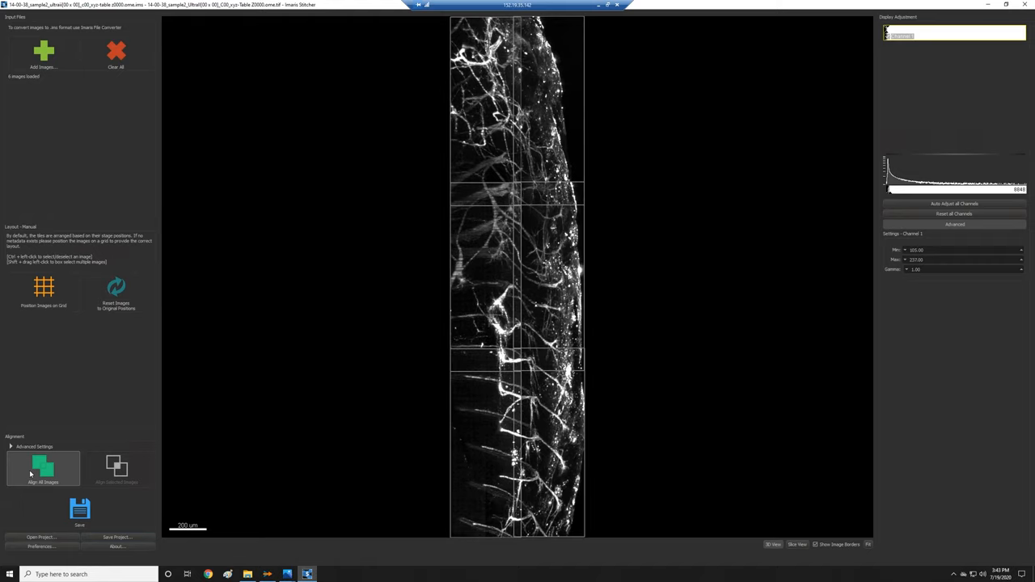
mouse_move(275, 419)
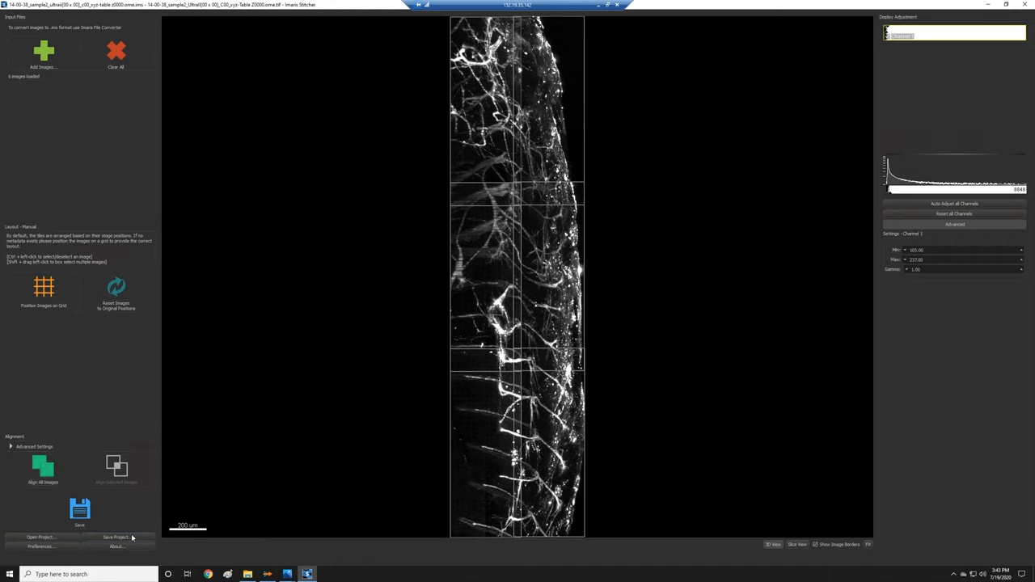
mouse_move(200, 496)
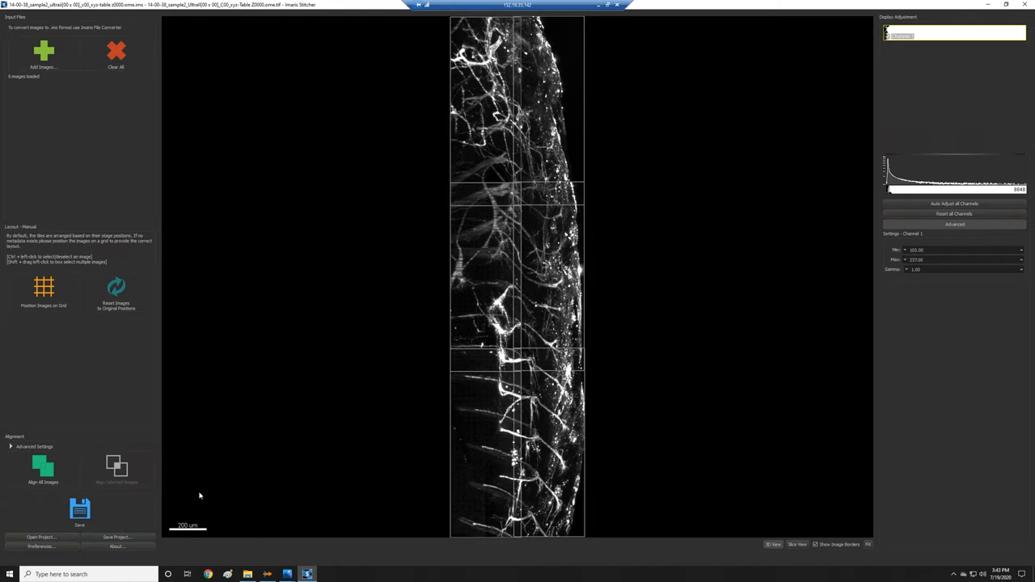
Save the automatically aligned layout as an 'auto aligned' configuration file.
click(116, 537)
text(auto aligned)
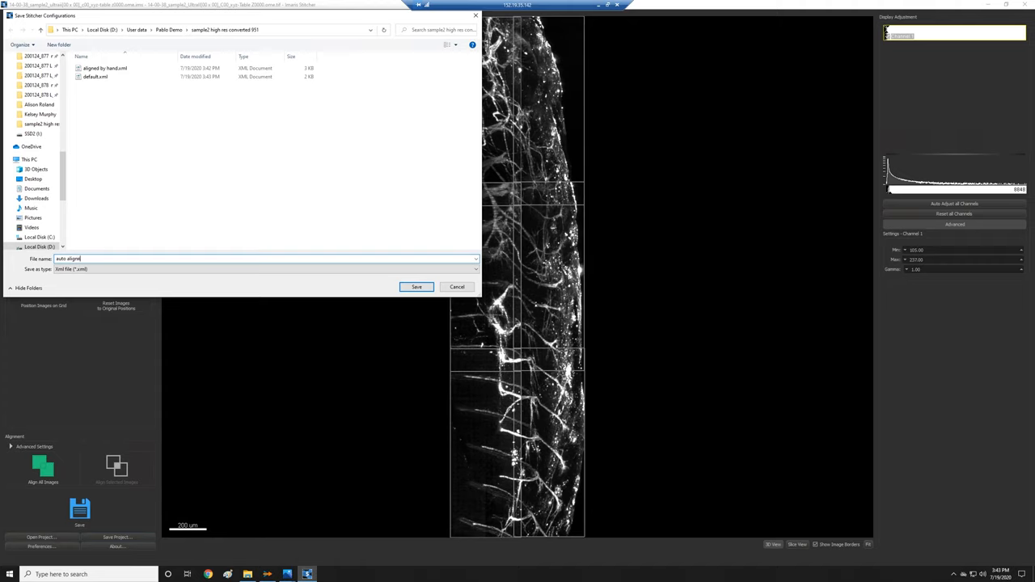
click(417, 287)
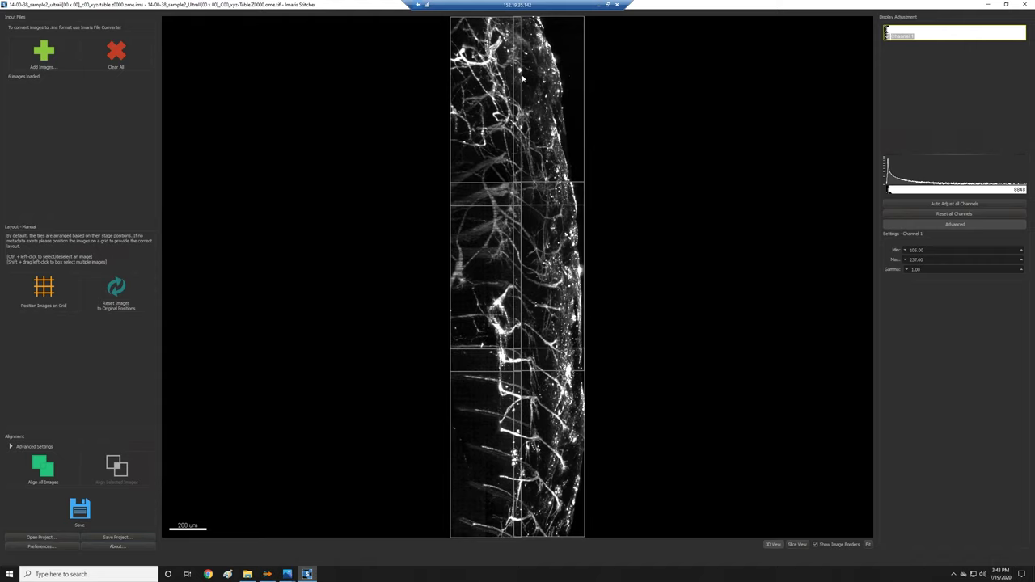
mouse_move(495, 96)
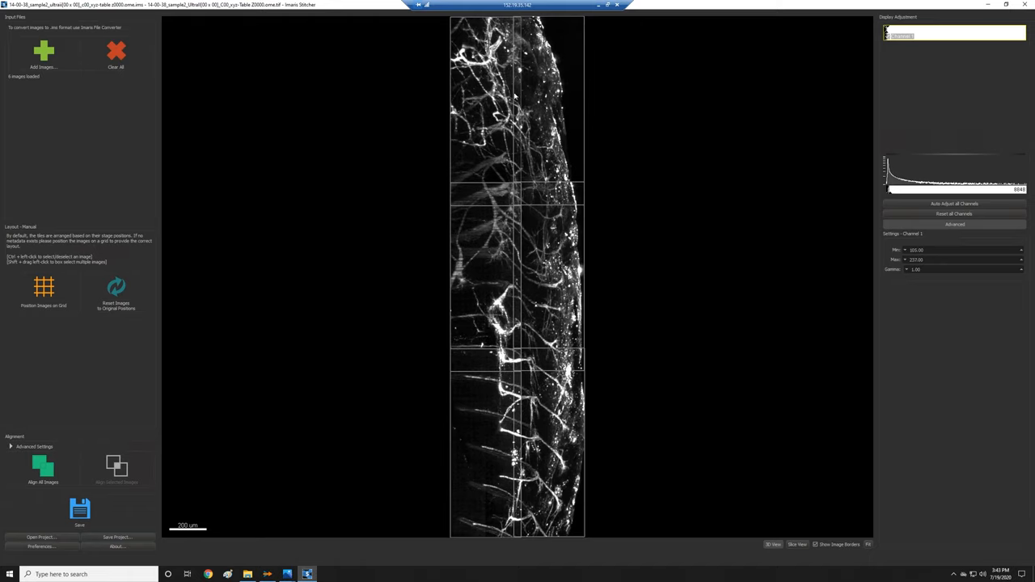
mouse_move(442, 198)
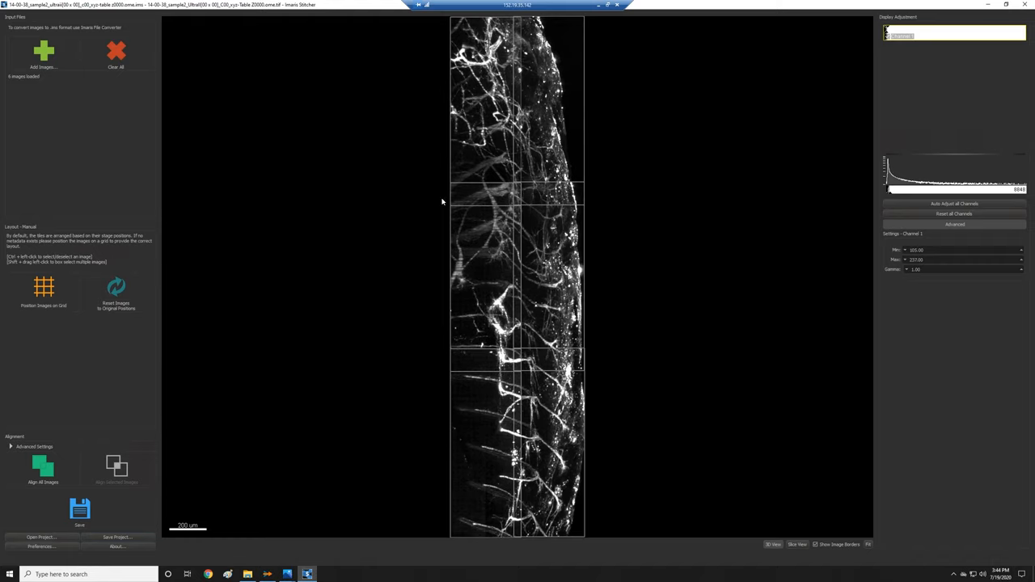
mouse_move(772, 403)
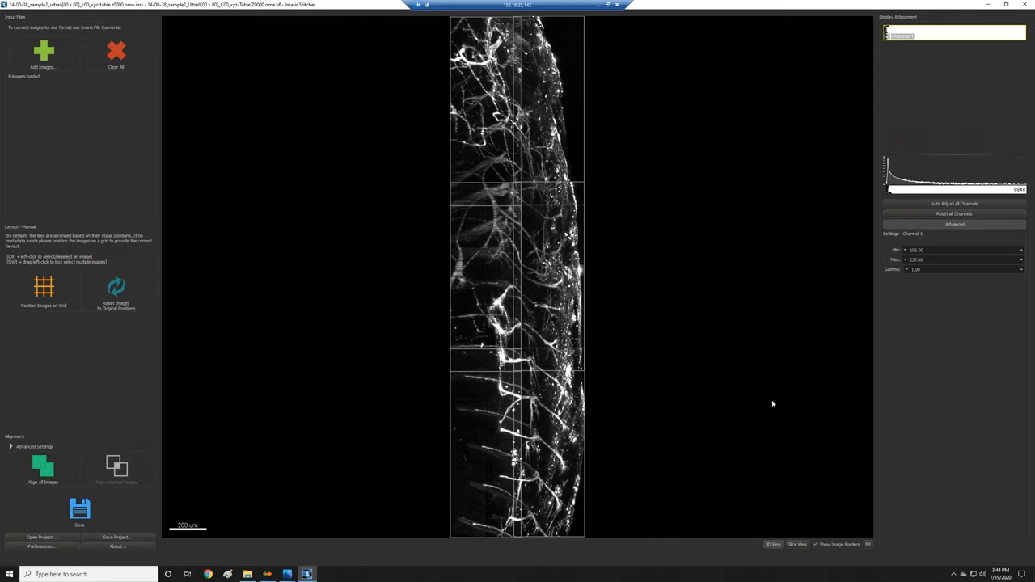
mouse_move(948, 351)
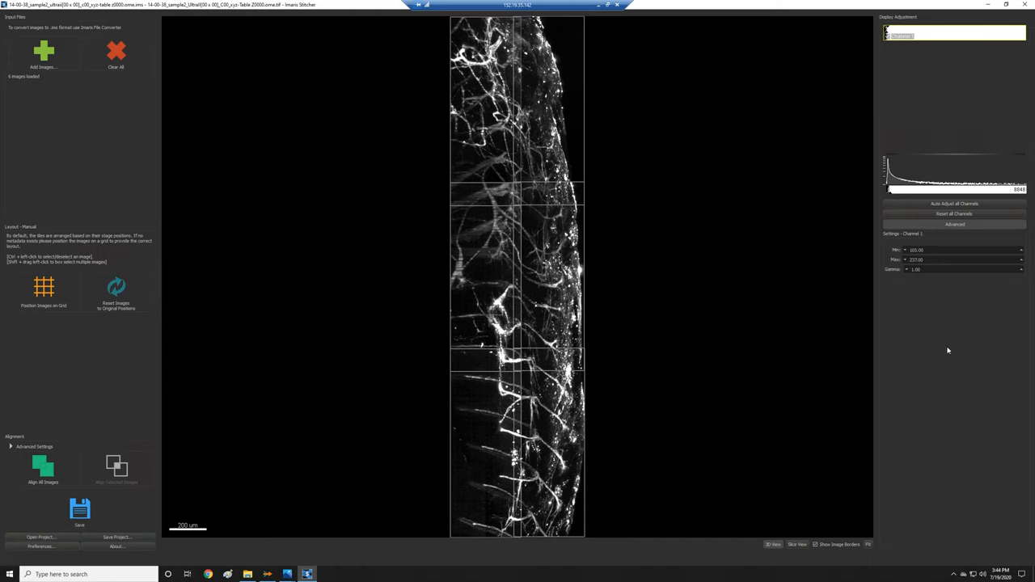
mouse_move(928, 355)
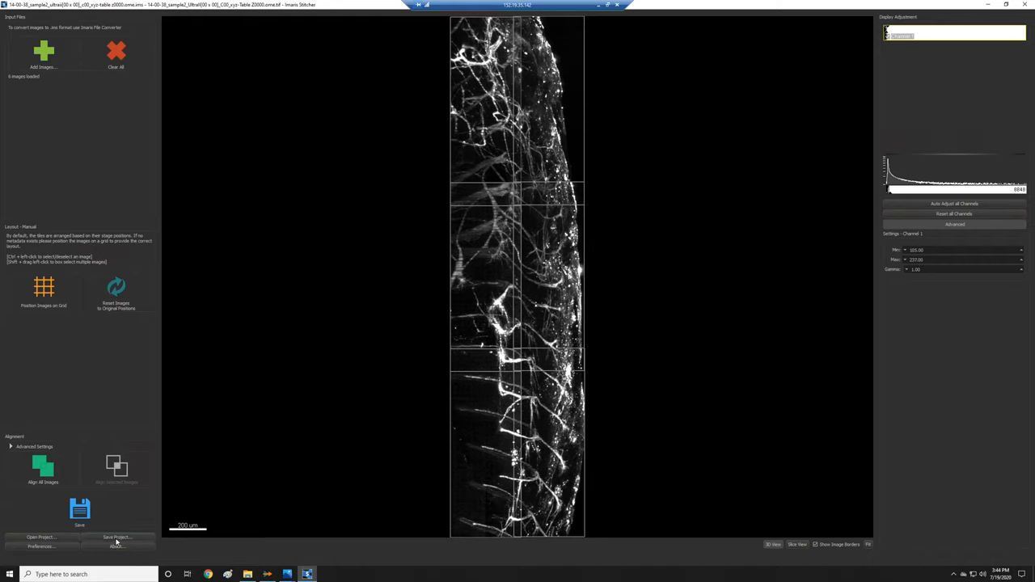
mouse_move(253, 482)
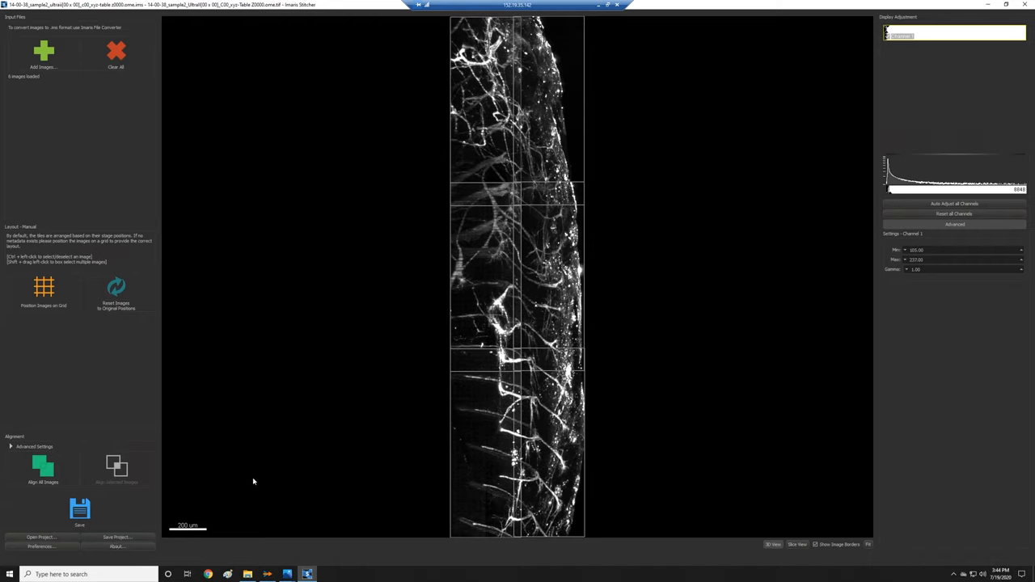
mouse_move(129, 474)
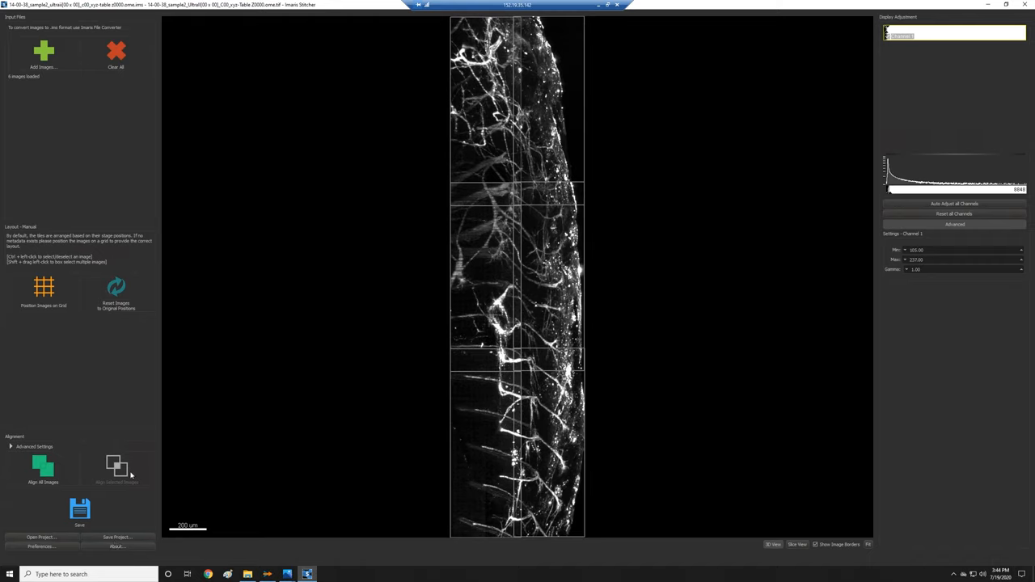
mouse_move(131, 466)
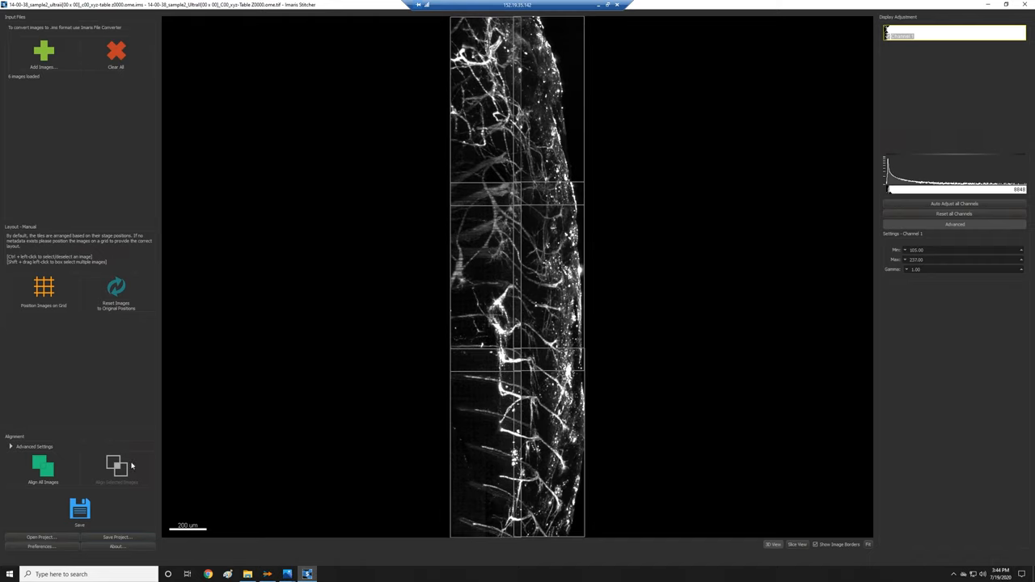
mouse_move(490, 228)
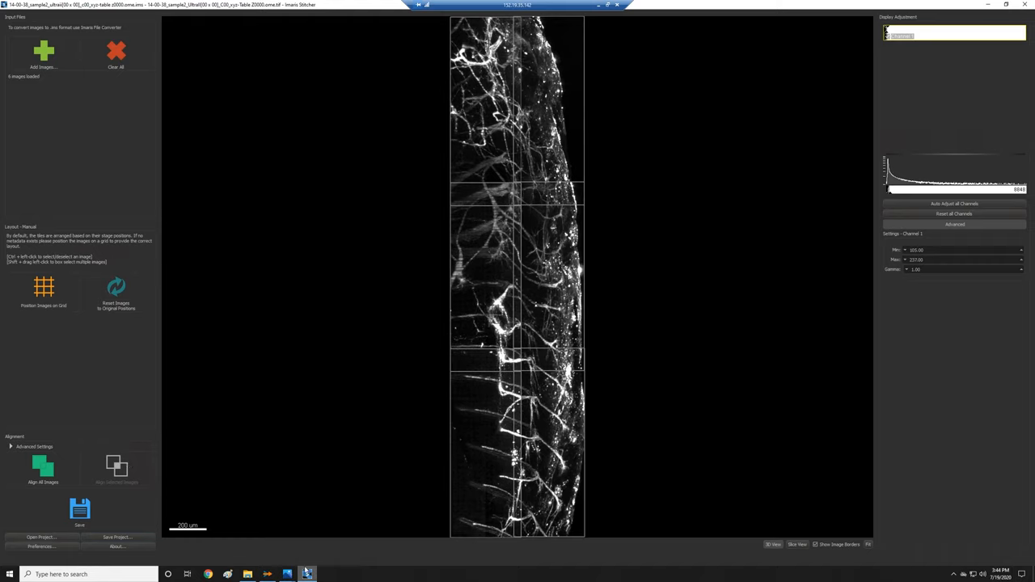
mouse_move(247, 575)
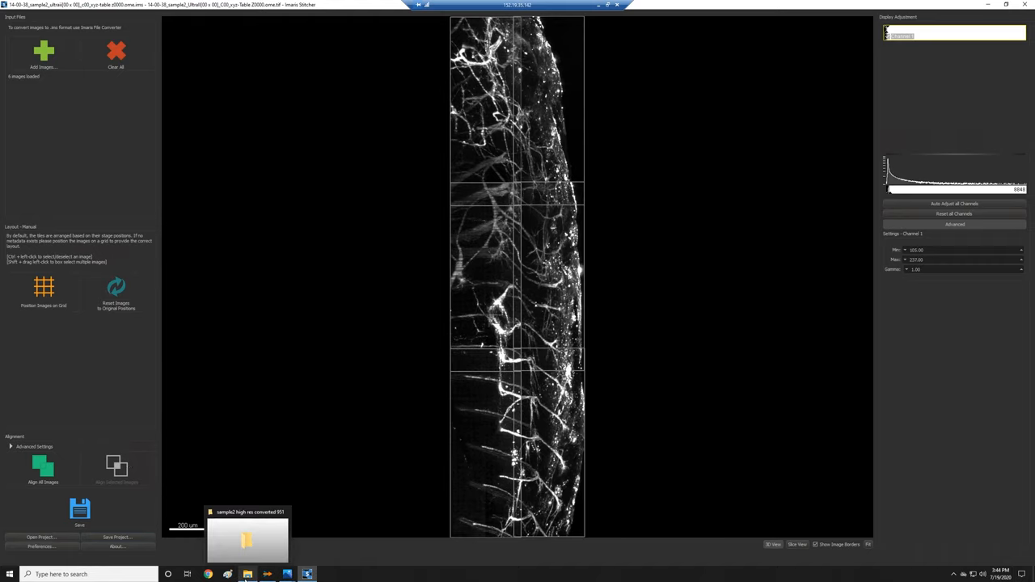
Clear all tiles and load the six converted high-res .ims tiles from the 951 folder.
click(116, 52)
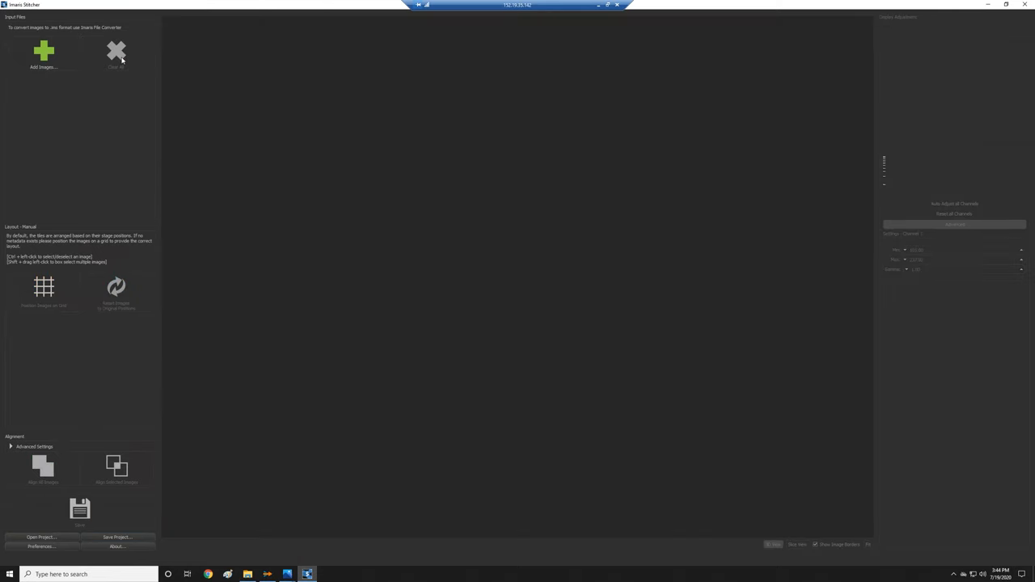
click(43, 53)
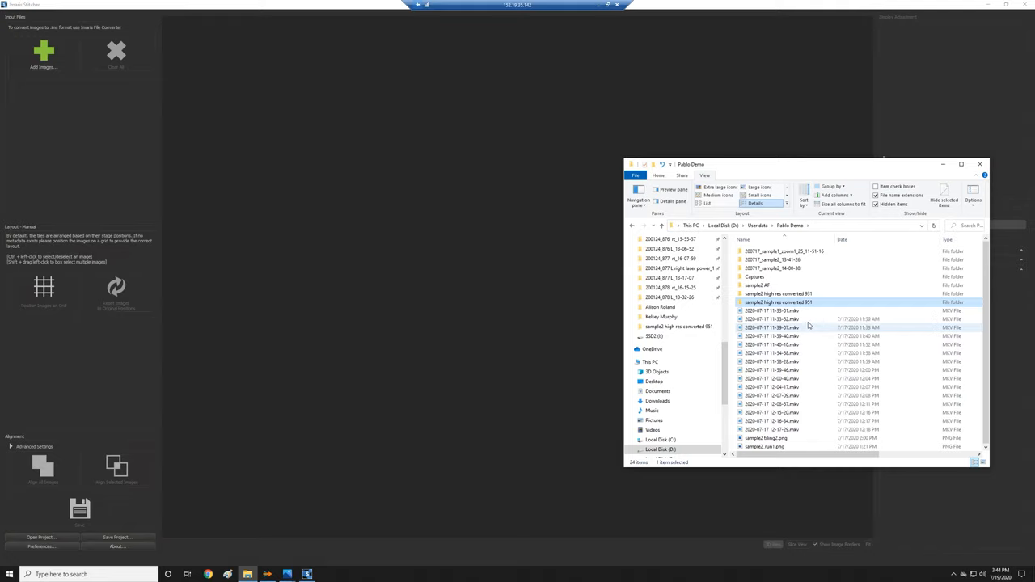
double_click(777, 302)
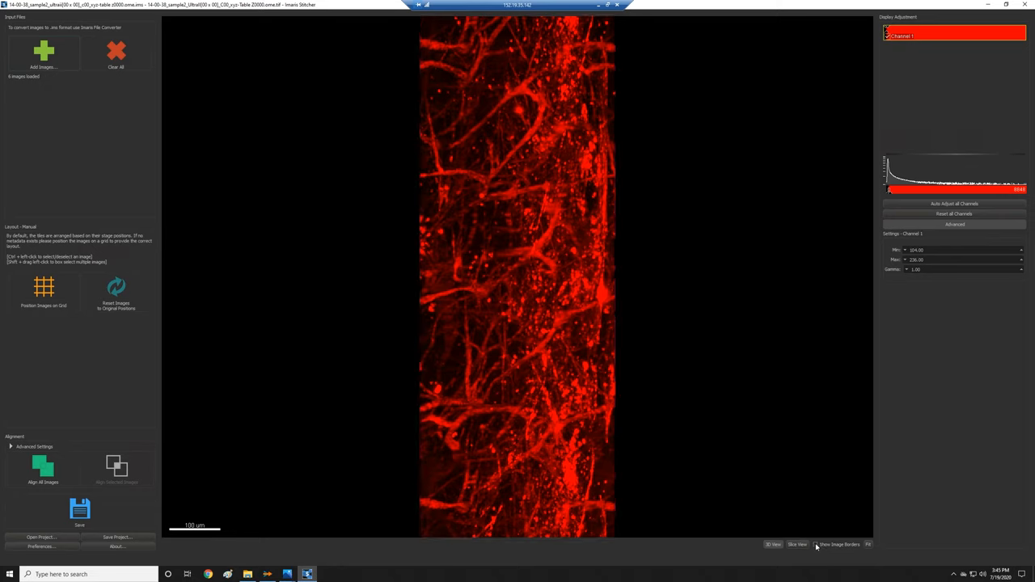
Show image borders outlining each of the newly loaded red tiles.
click(818, 544)
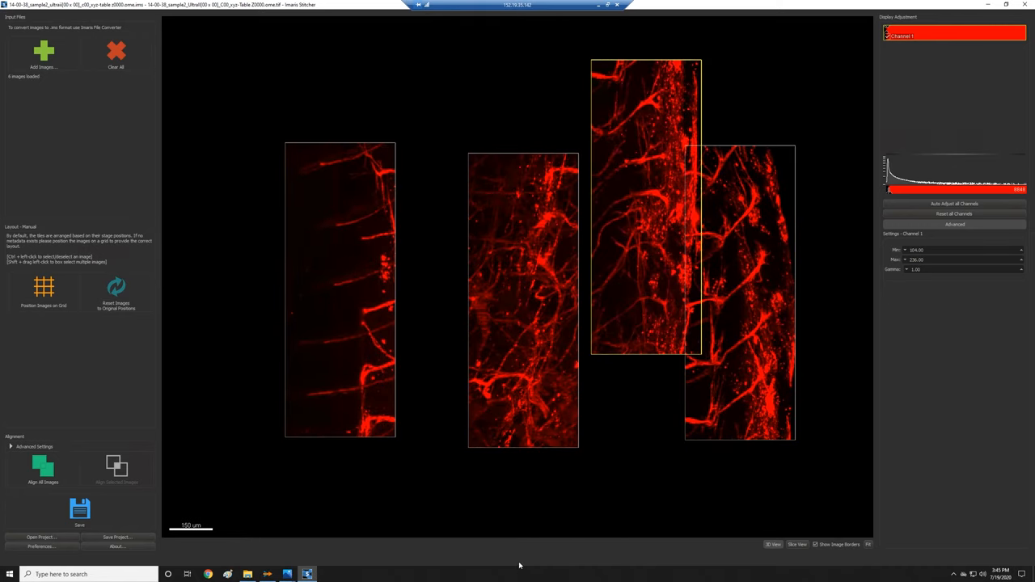
mouse_move(662, 285)
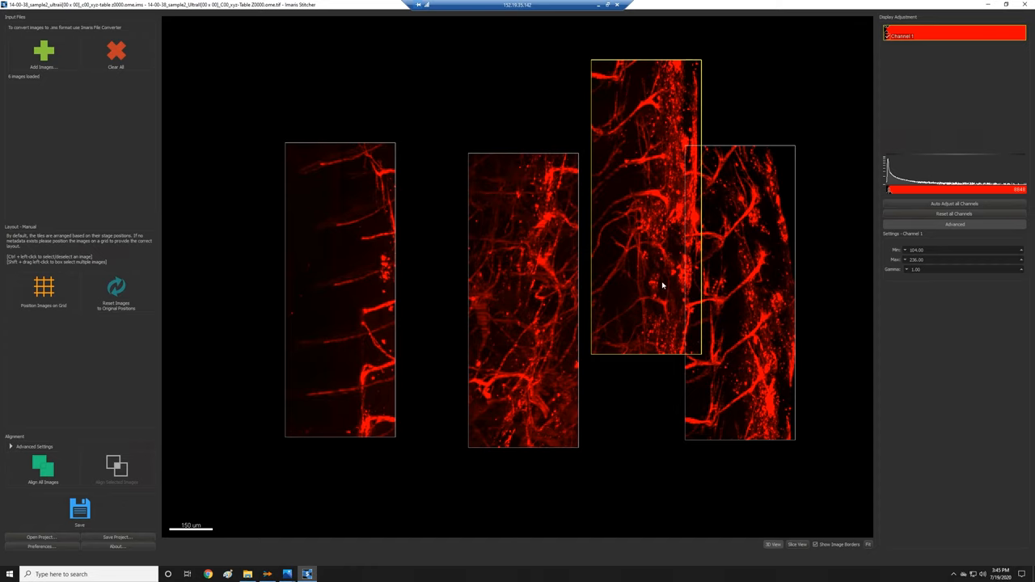
mouse_move(263, 284)
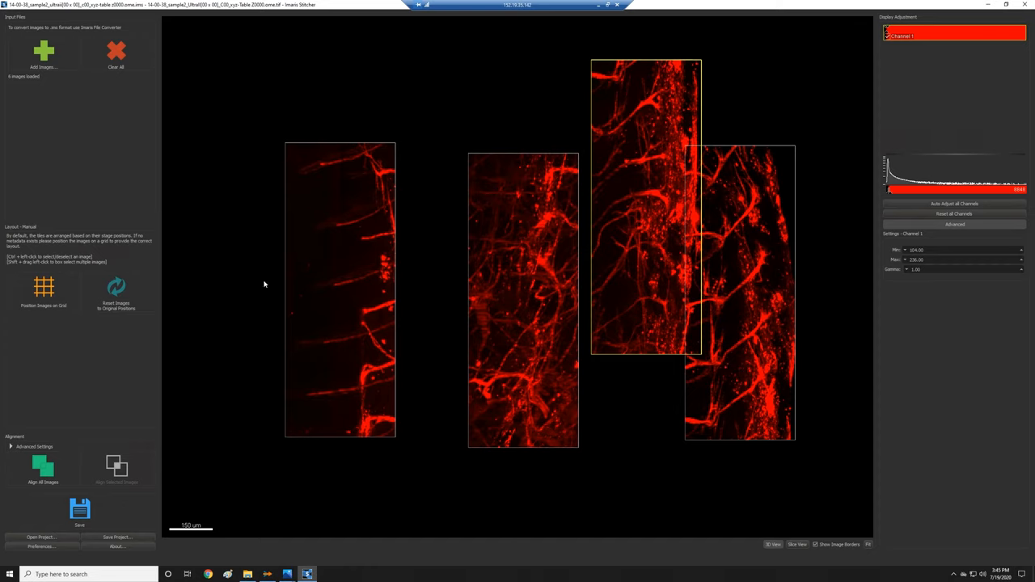
click(44, 291)
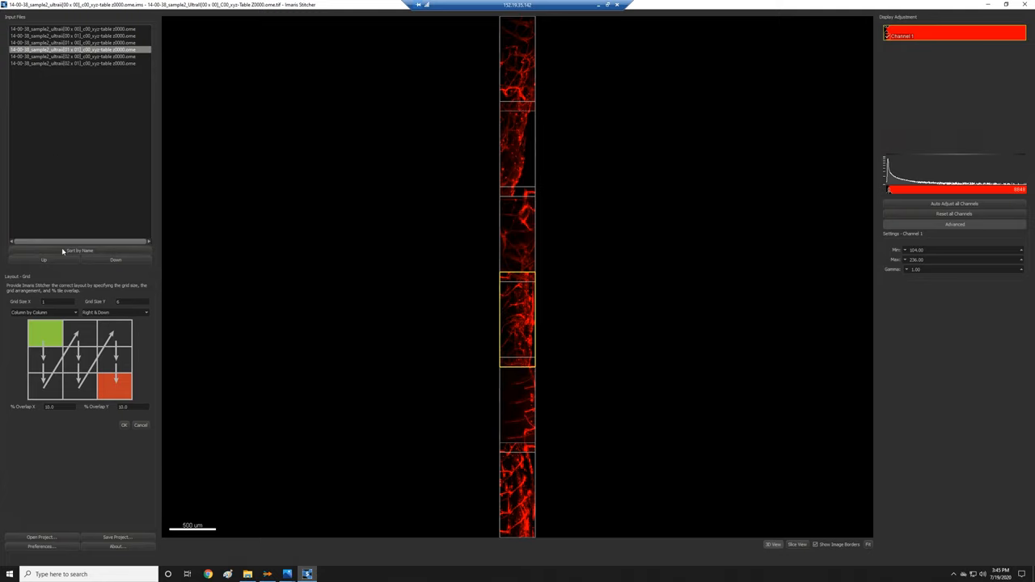
mouse_move(491, 194)
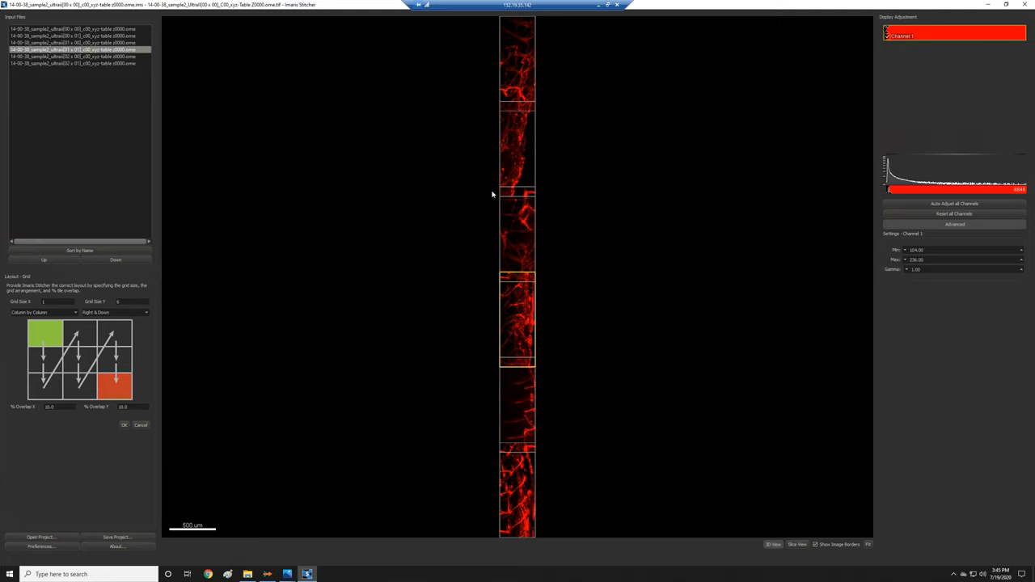
mouse_move(13, 341)
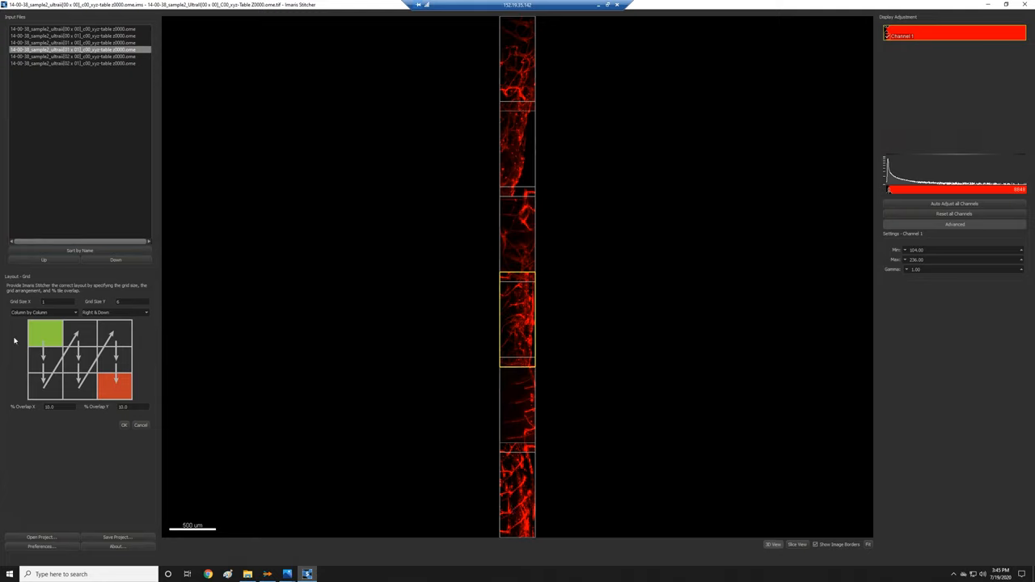
mouse_move(144, 300)
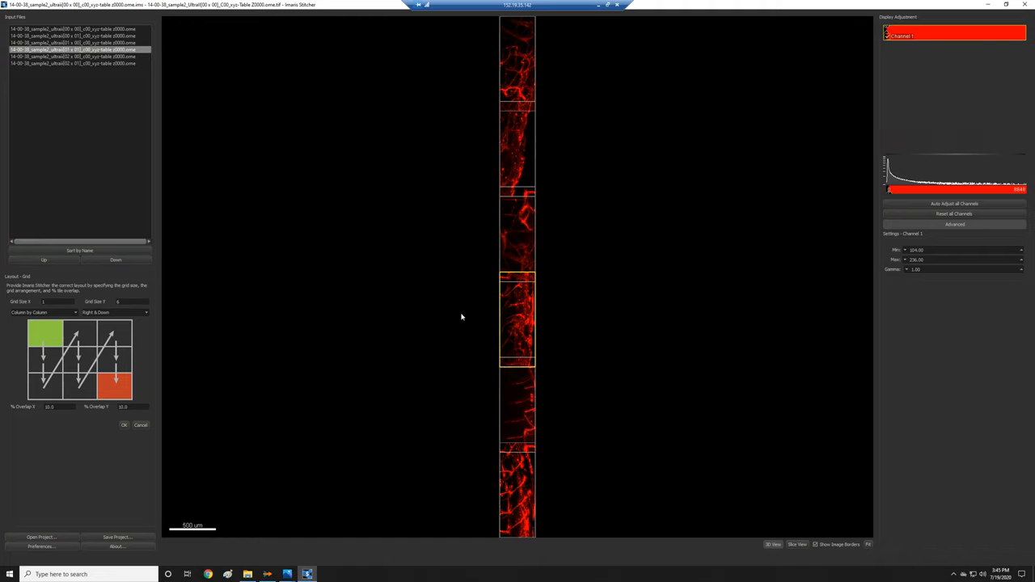
Arrange the tiles on a 2×3 grid, row by row, right and up, 10% overlap.
click(248, 575)
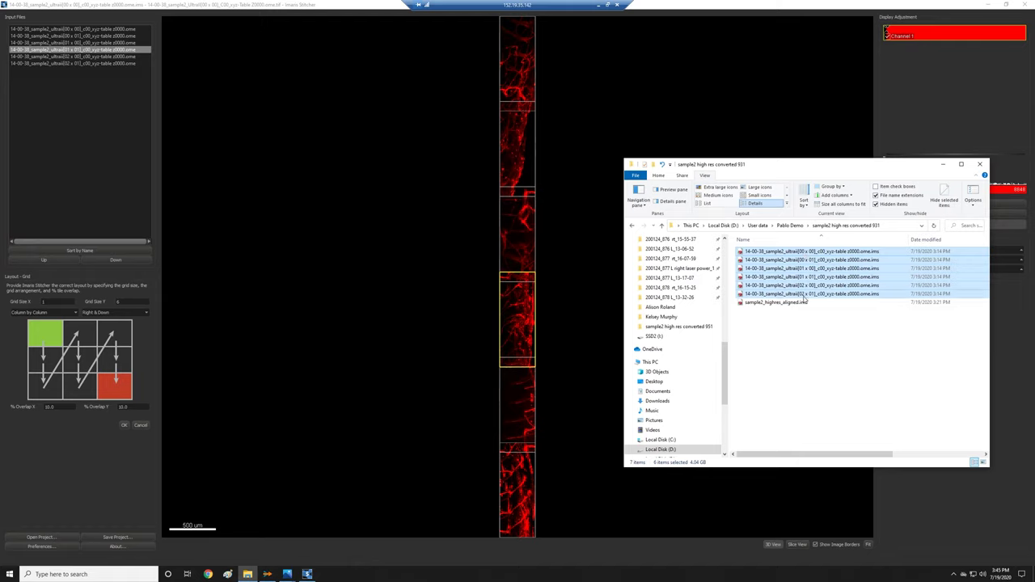
mouse_move(804, 302)
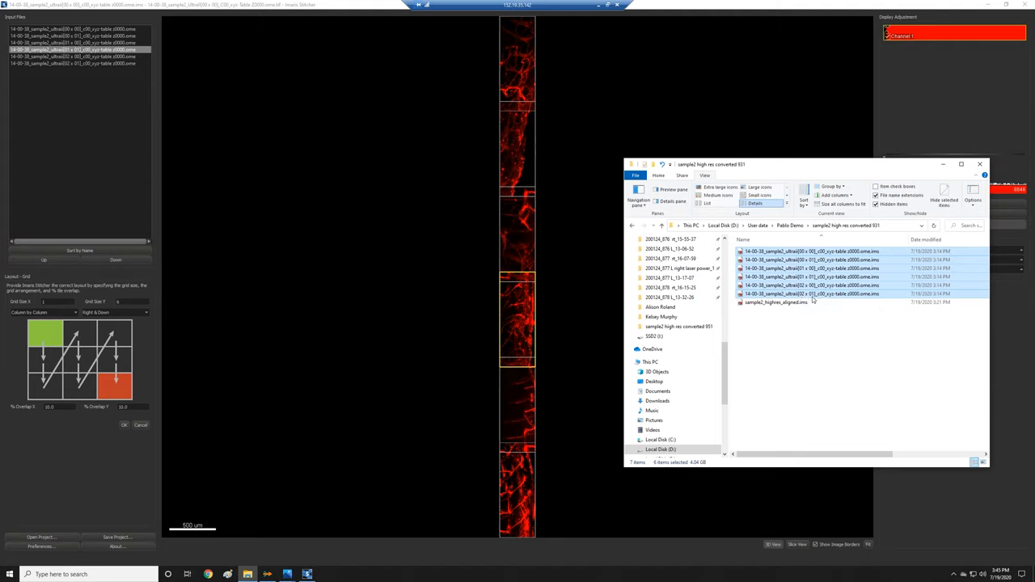
mouse_move(812, 300)
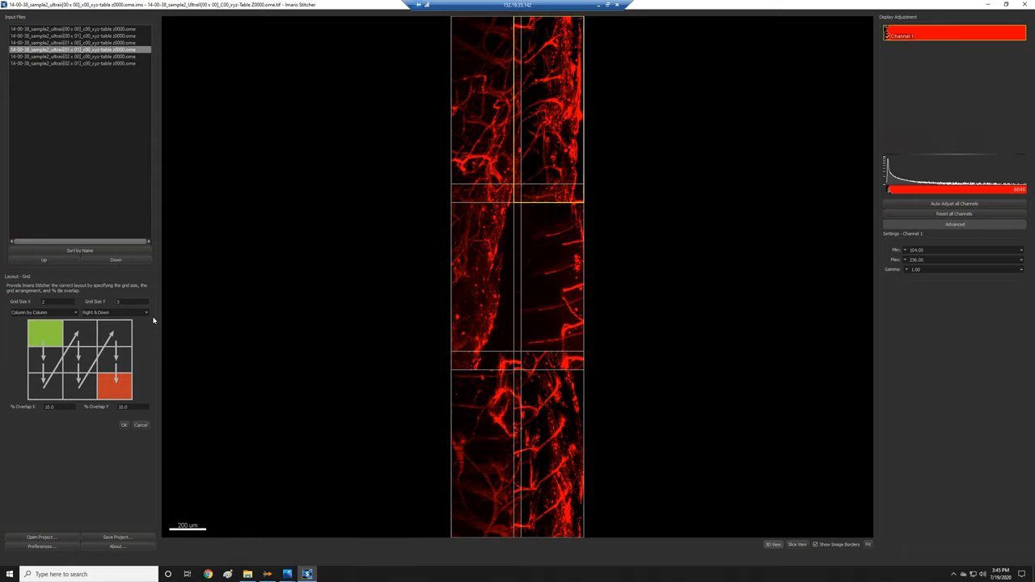
click(42, 313)
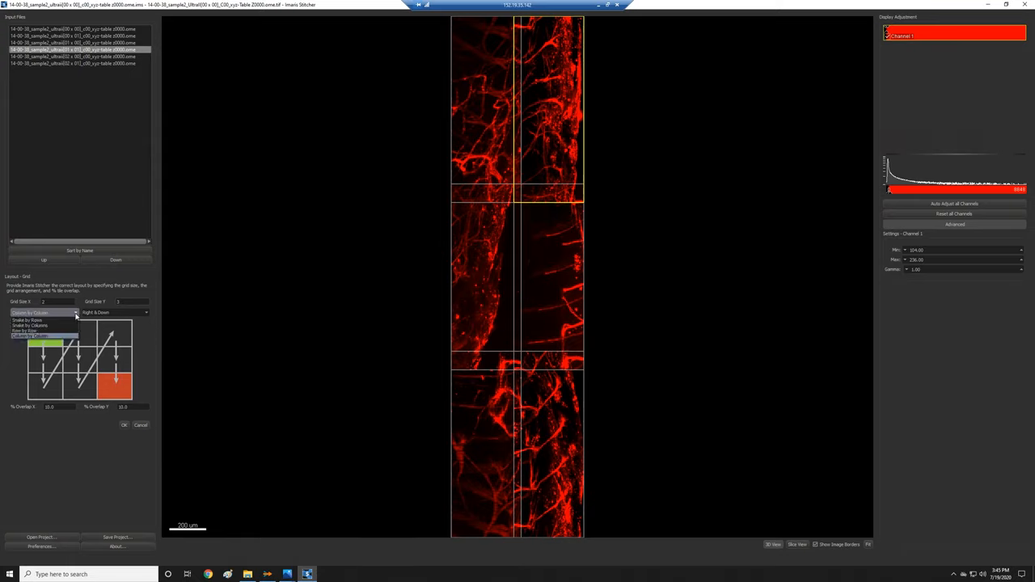
mouse_move(72, 325)
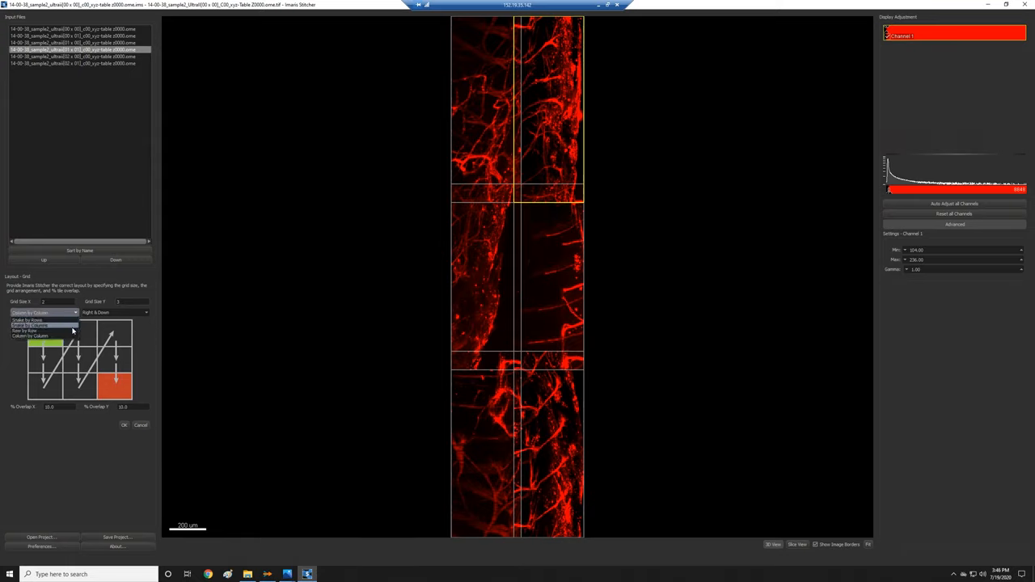
click(29, 325)
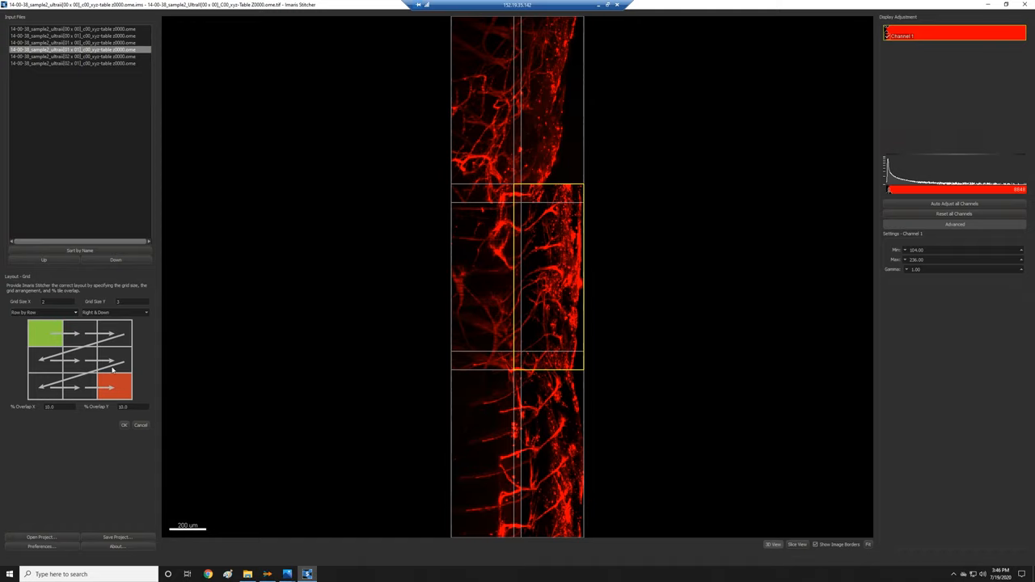
click(113, 313)
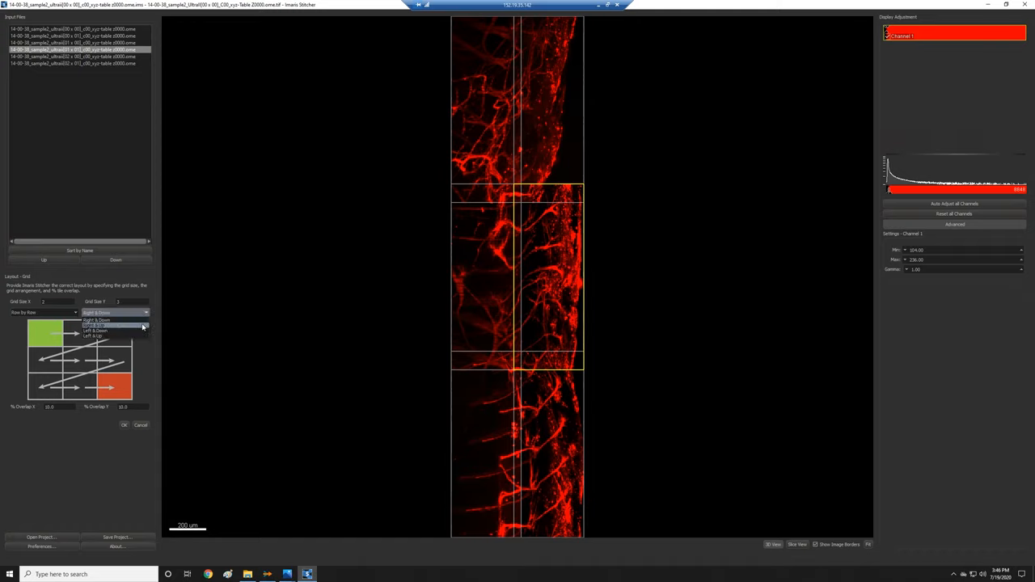
click(93, 330)
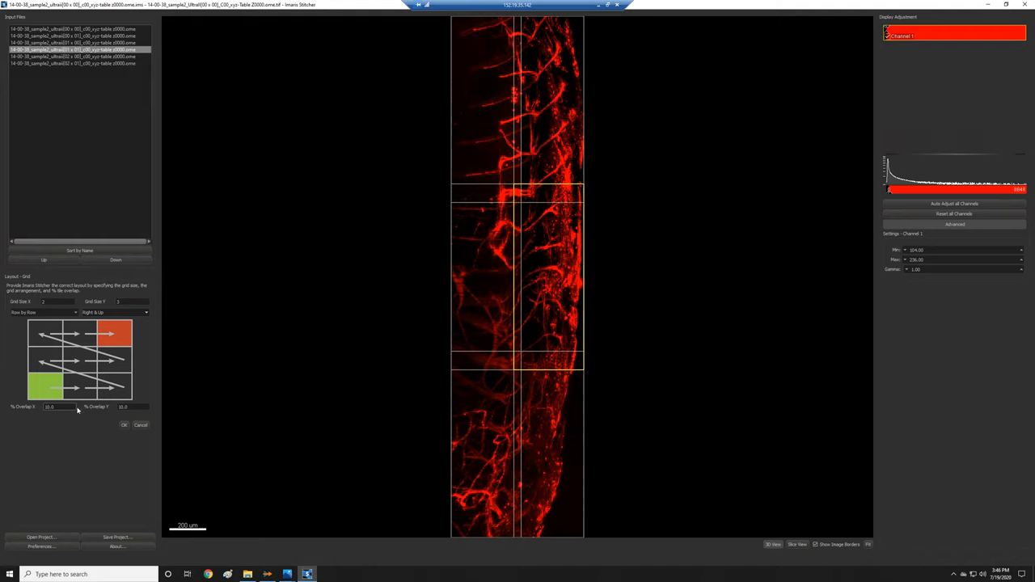
mouse_move(134, 404)
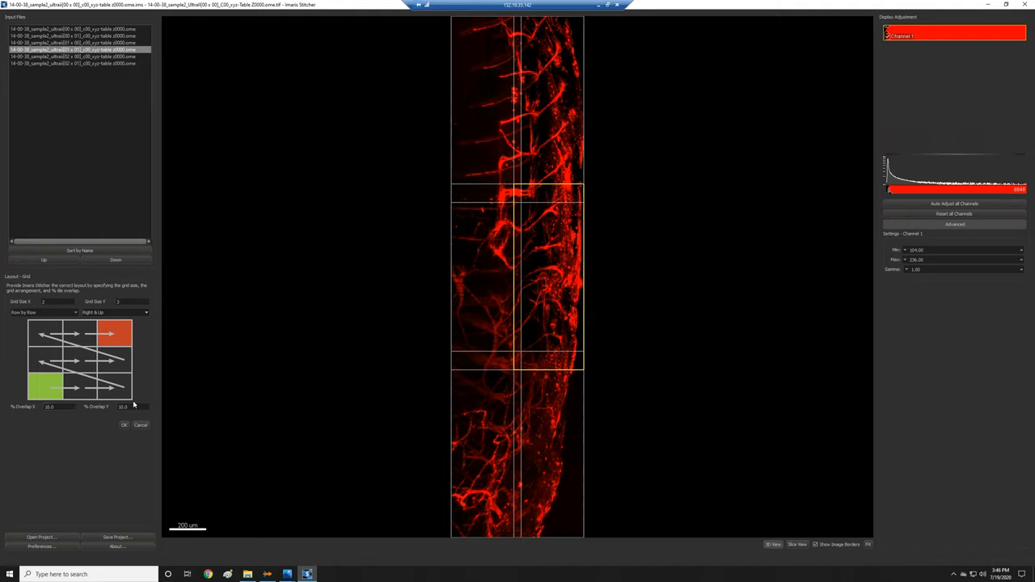
mouse_move(479, 152)
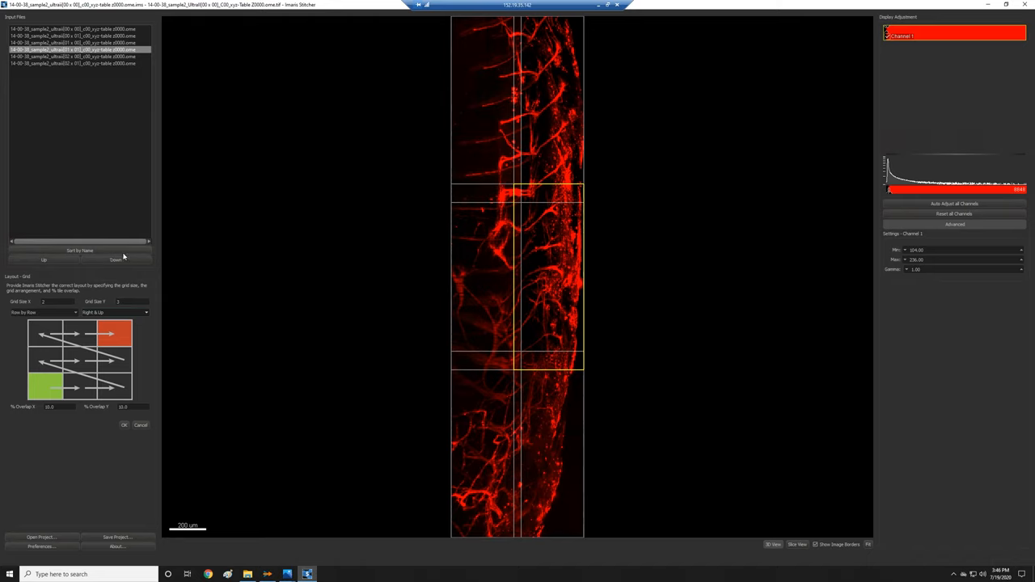
mouse_move(522, 108)
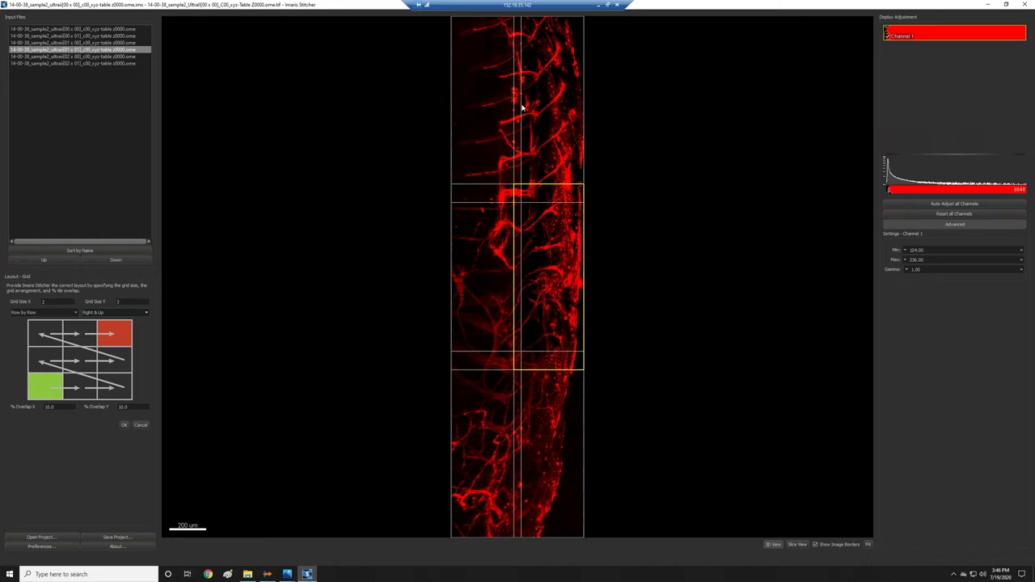
mouse_move(445, 405)
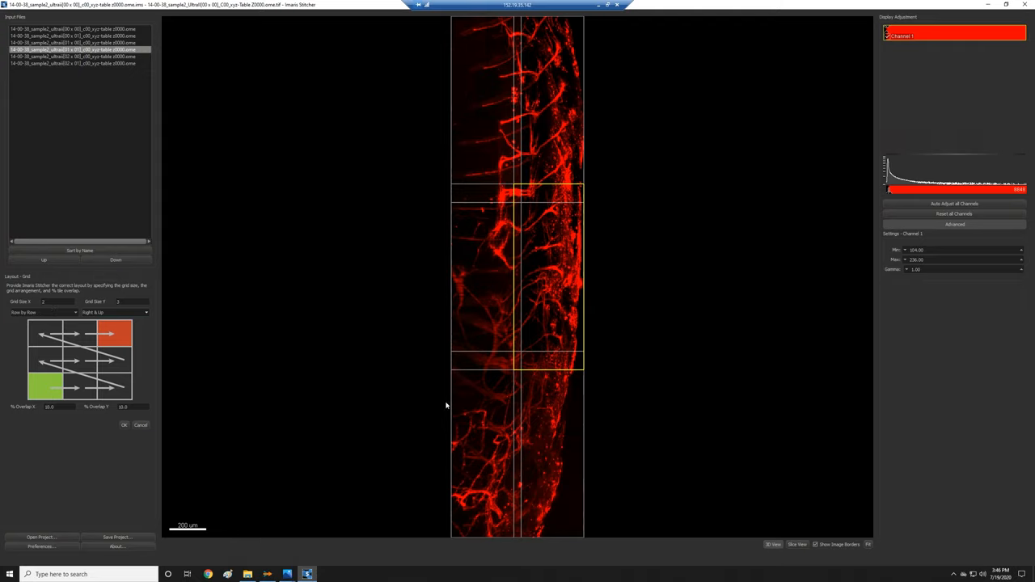
mouse_move(505, 477)
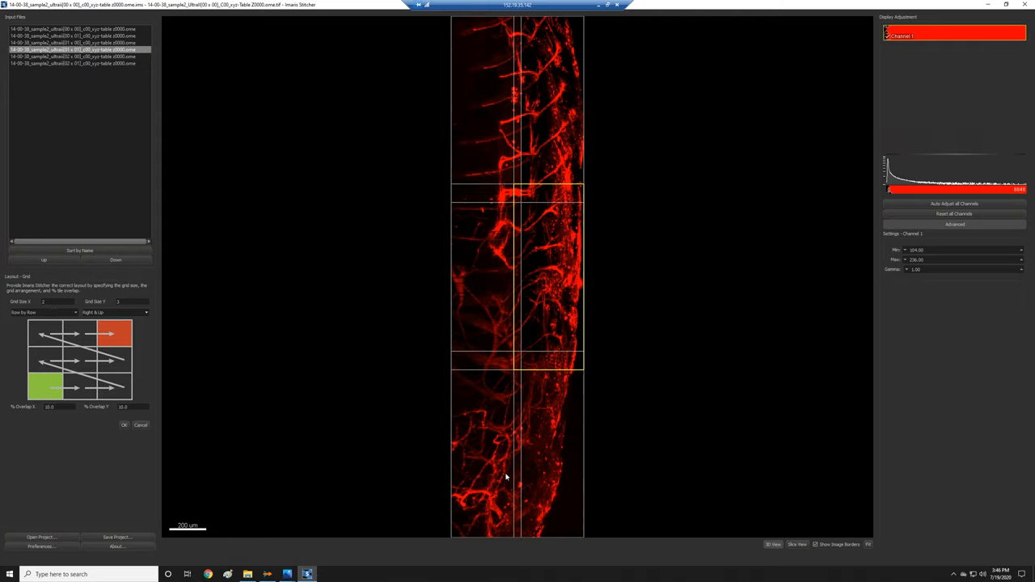
click(123, 424)
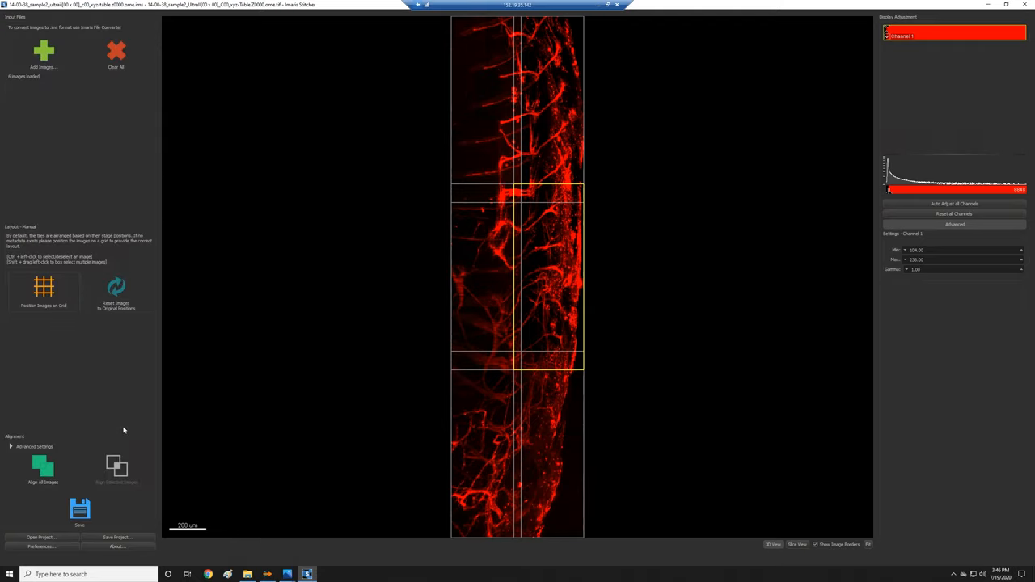
mouse_move(359, 495)
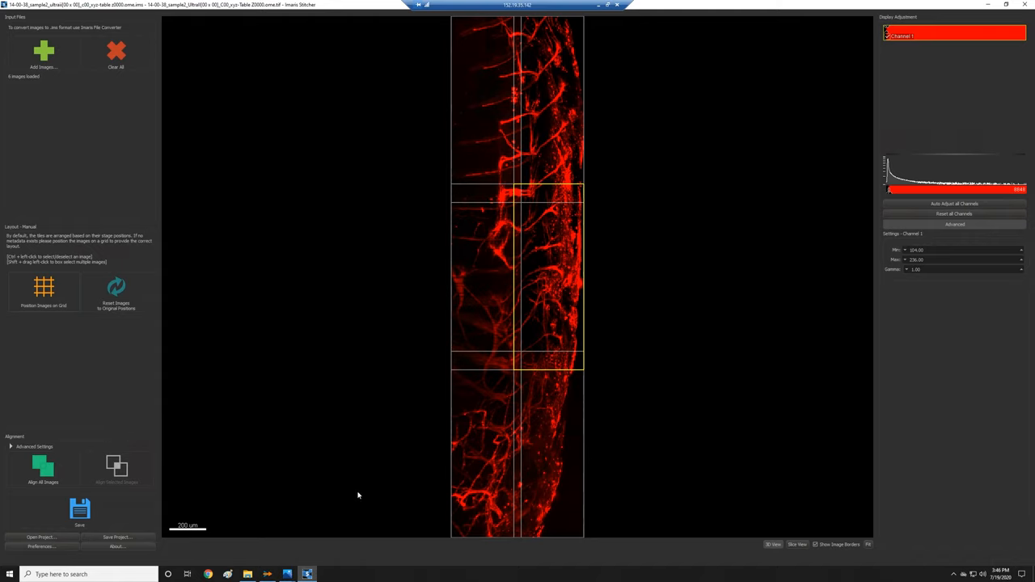
mouse_move(51, 318)
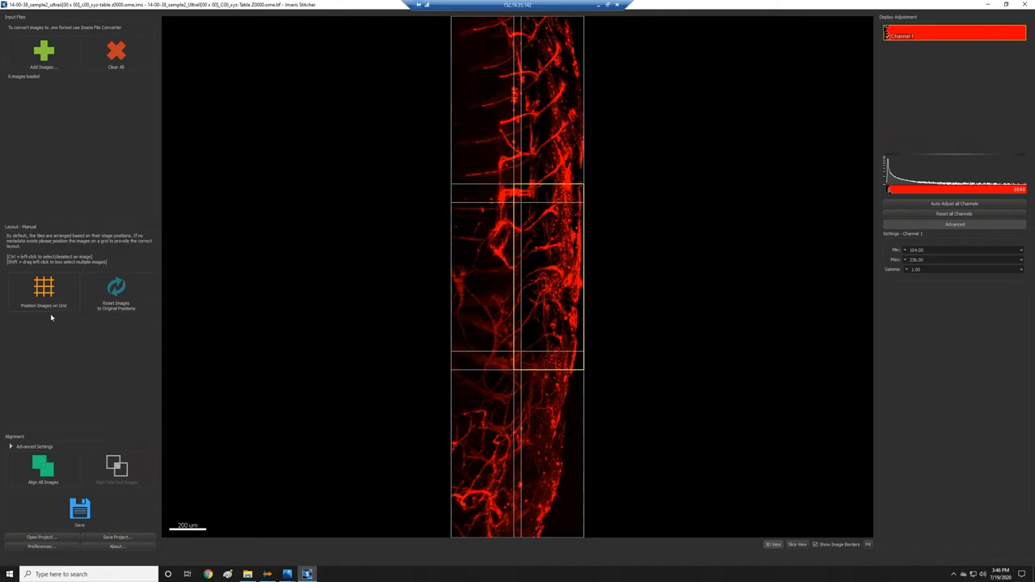
click(44, 291)
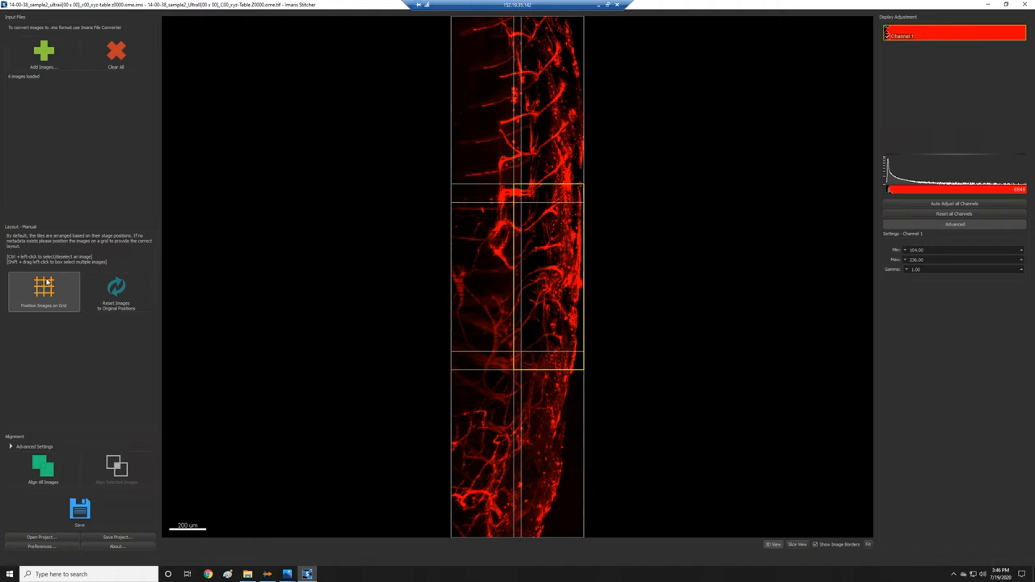
mouse_move(566, 271)
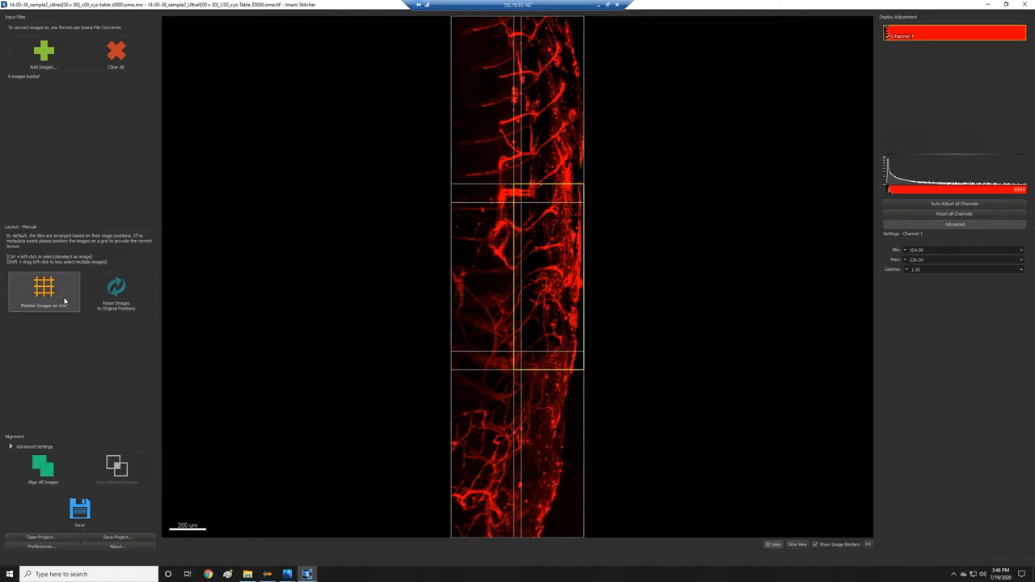
mouse_move(51, 293)
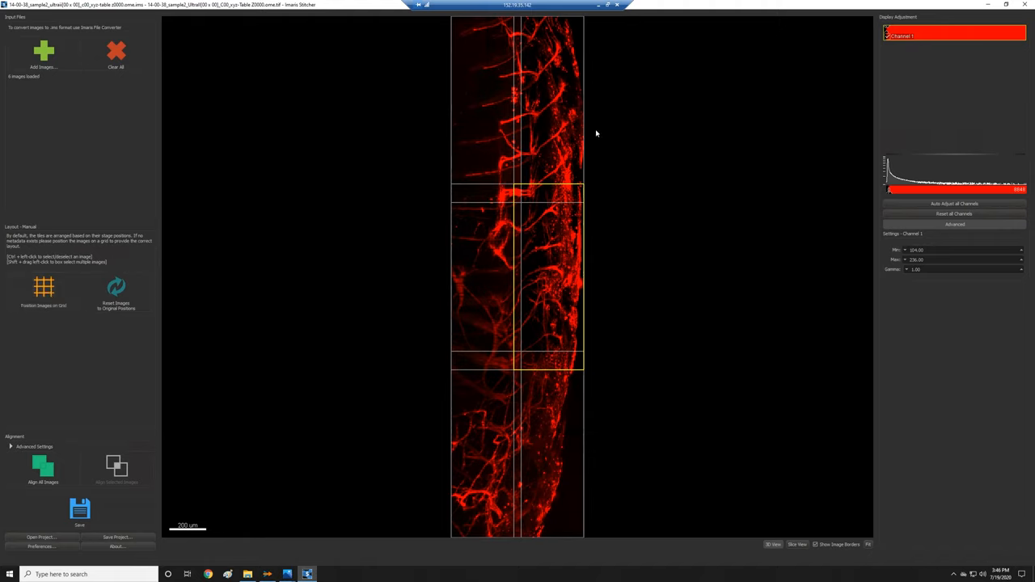
mouse_move(577, 395)
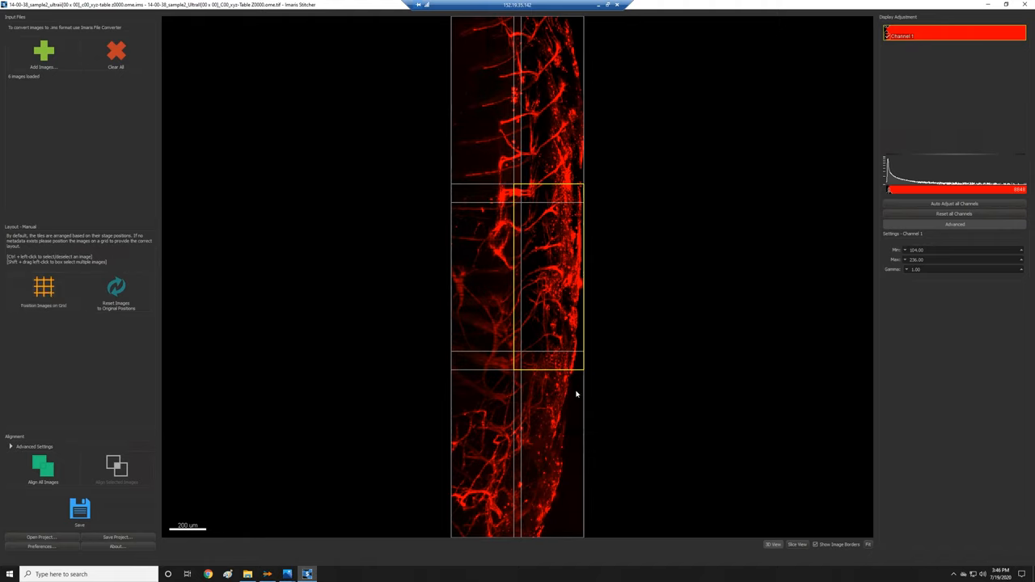
mouse_move(352, 216)
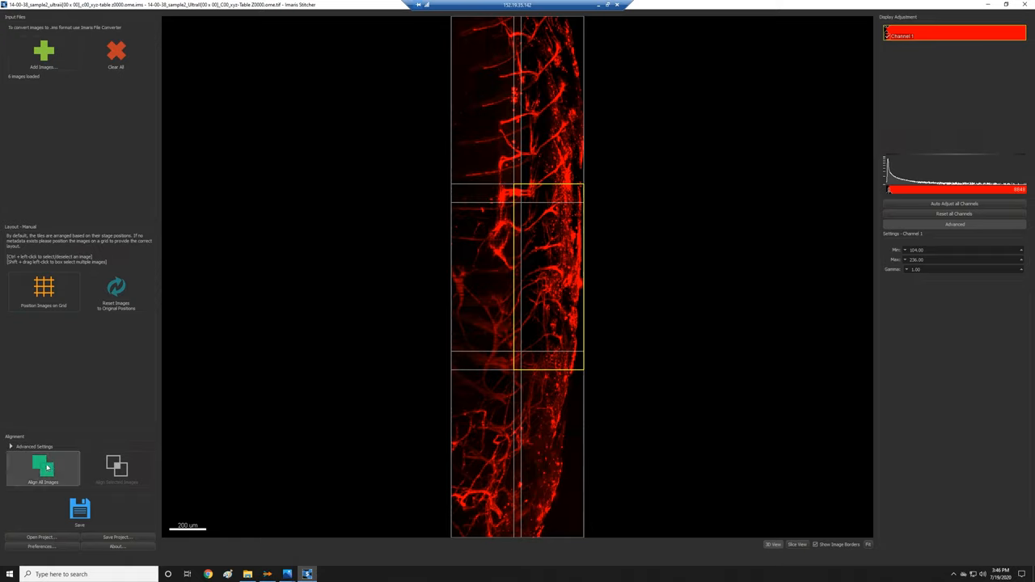
Auto-align the six gridded red tiles so vessels match across borders.
click(44, 469)
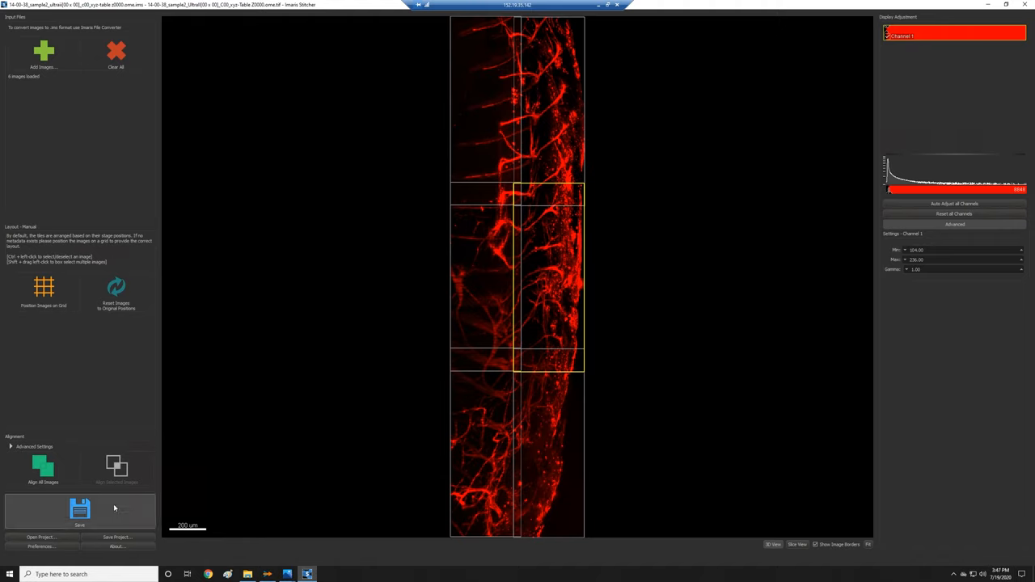
mouse_move(180, 490)
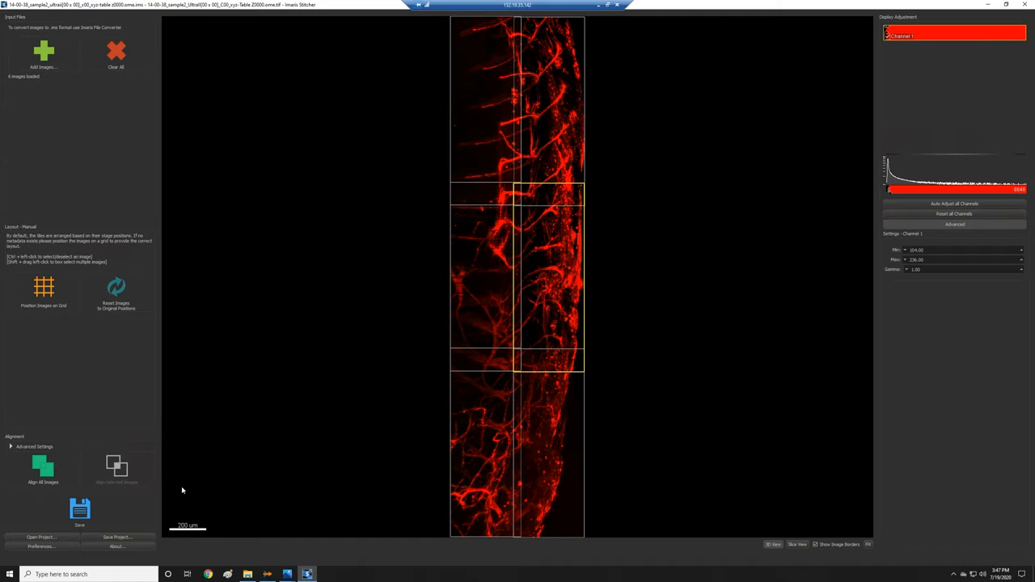
mouse_move(106, 539)
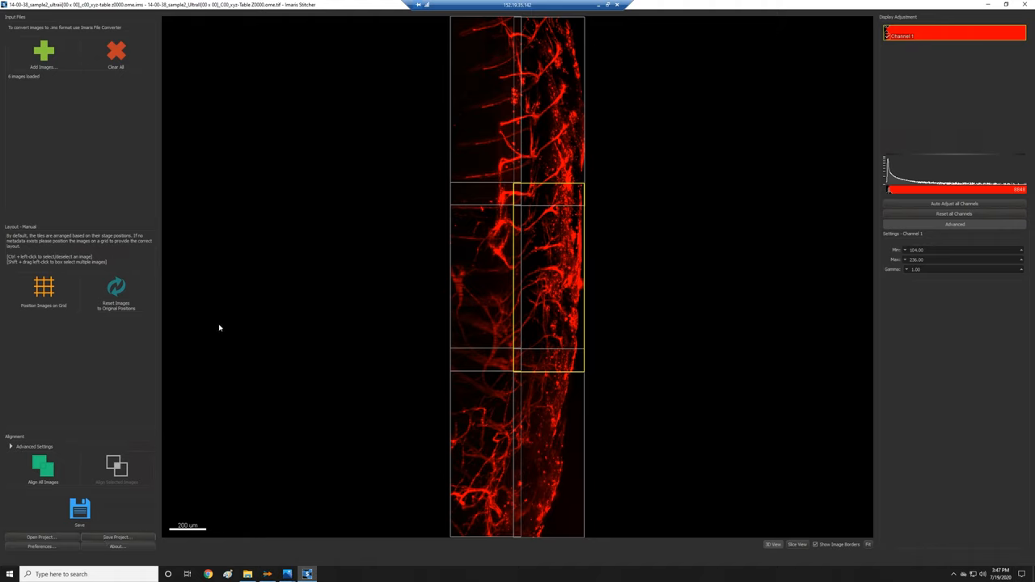
mouse_move(265, 378)
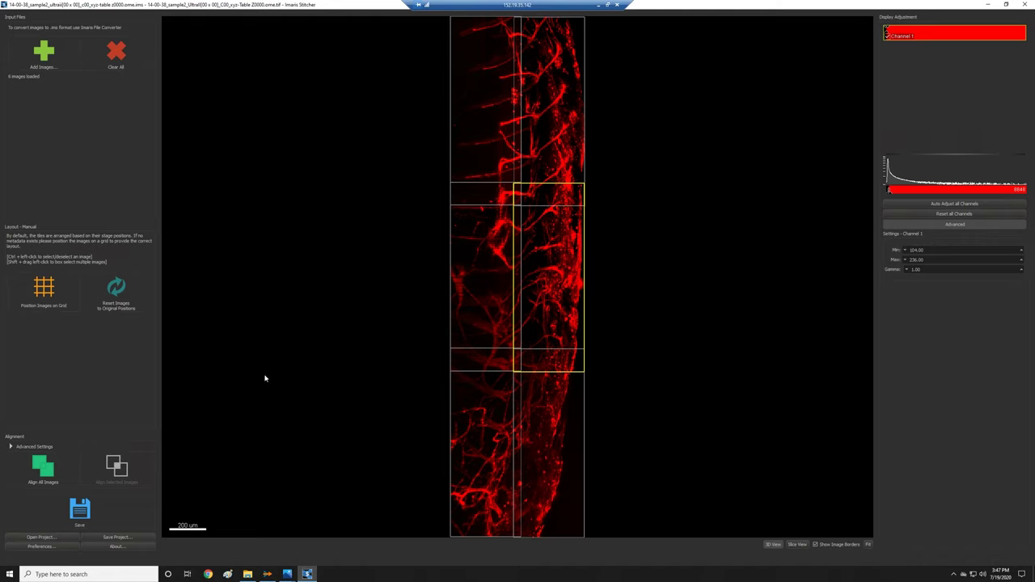
mouse_move(555, 134)
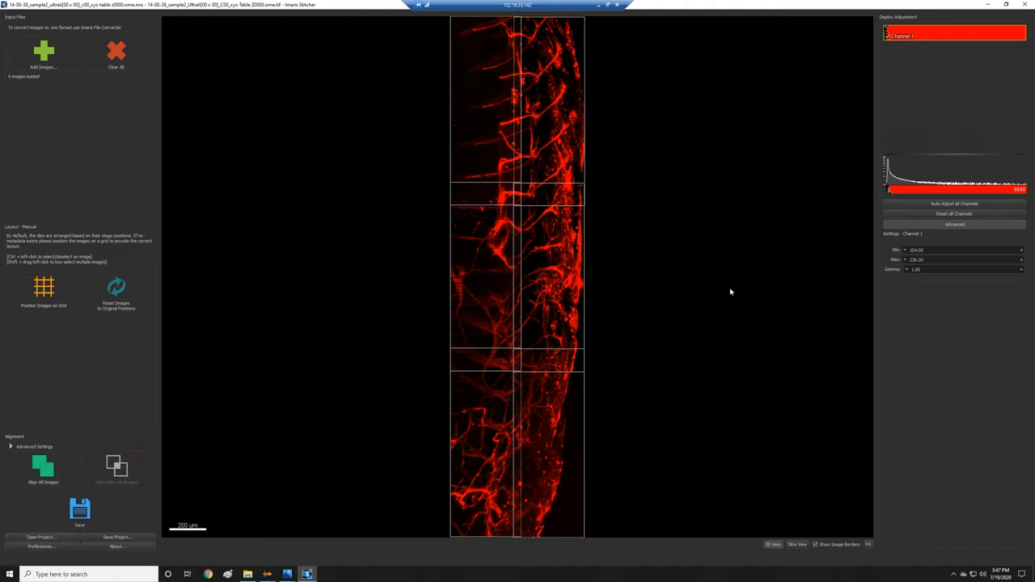
mouse_move(779, 494)
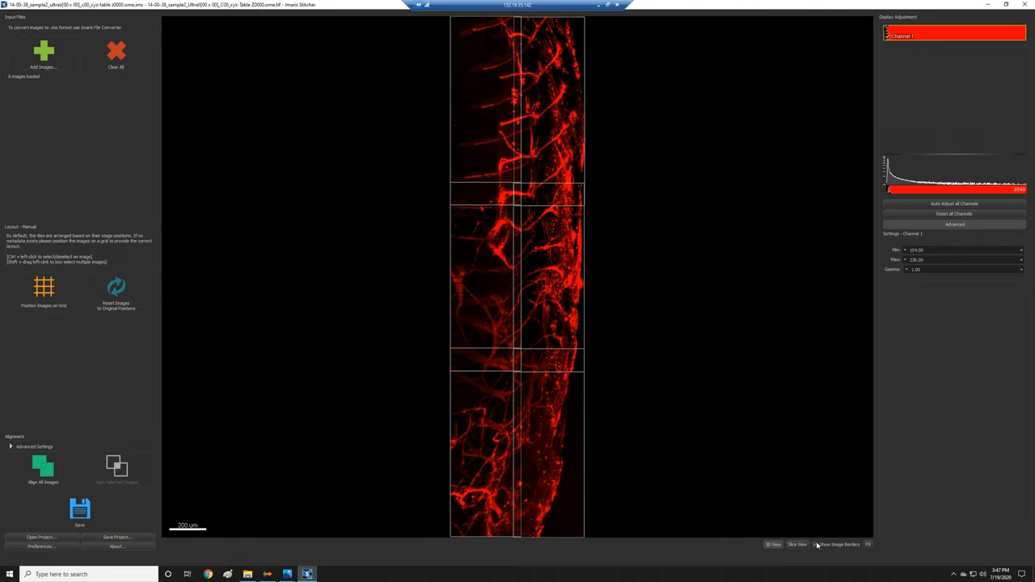
click(40, 547)
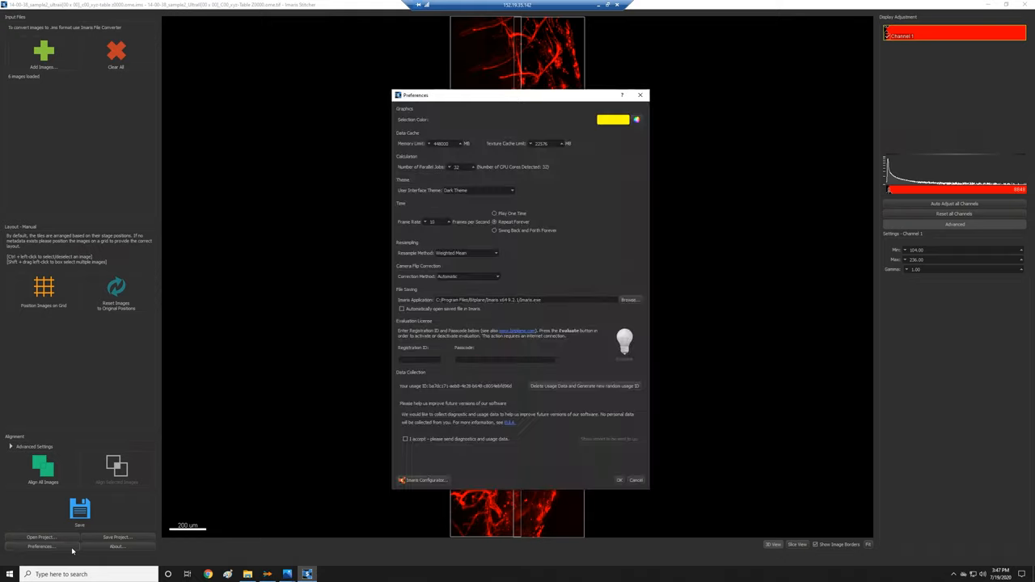
mouse_move(467, 270)
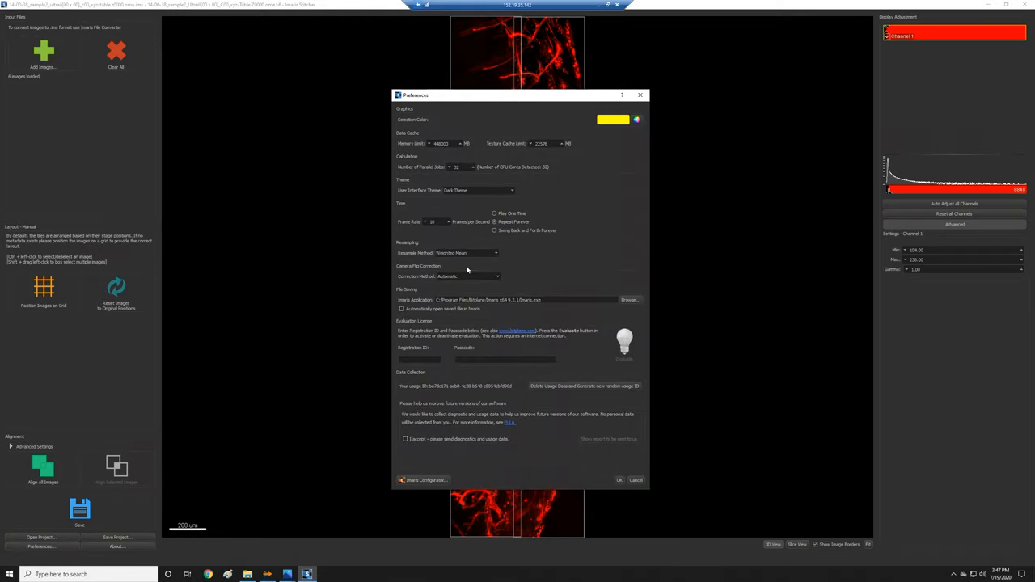
mouse_move(564, 181)
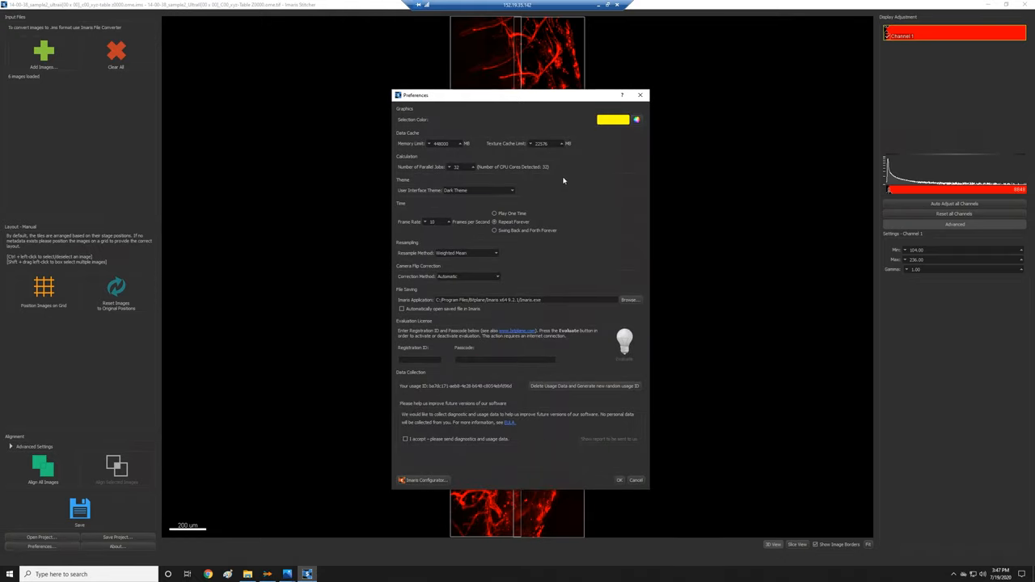
mouse_move(558, 218)
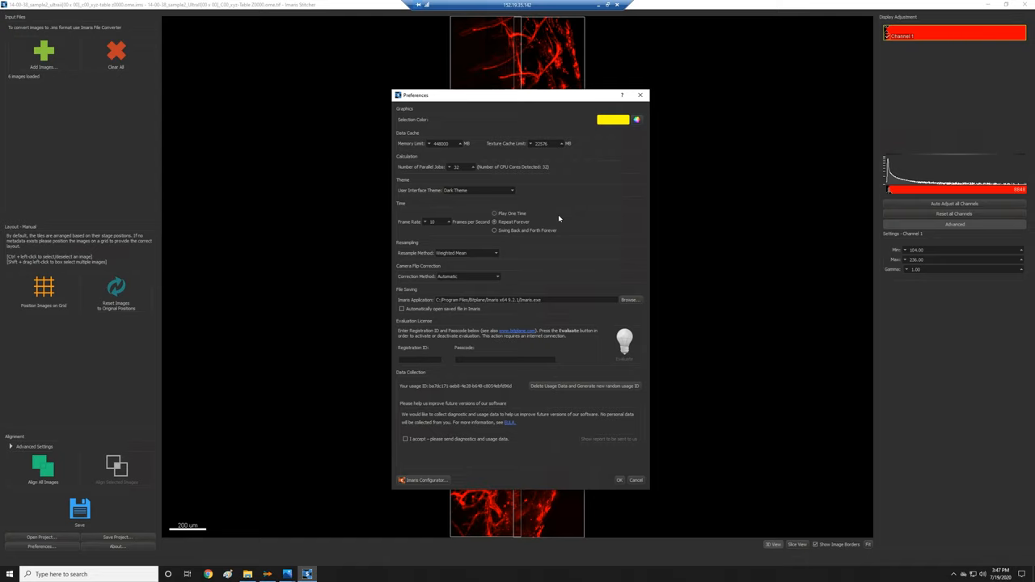
mouse_move(531, 270)
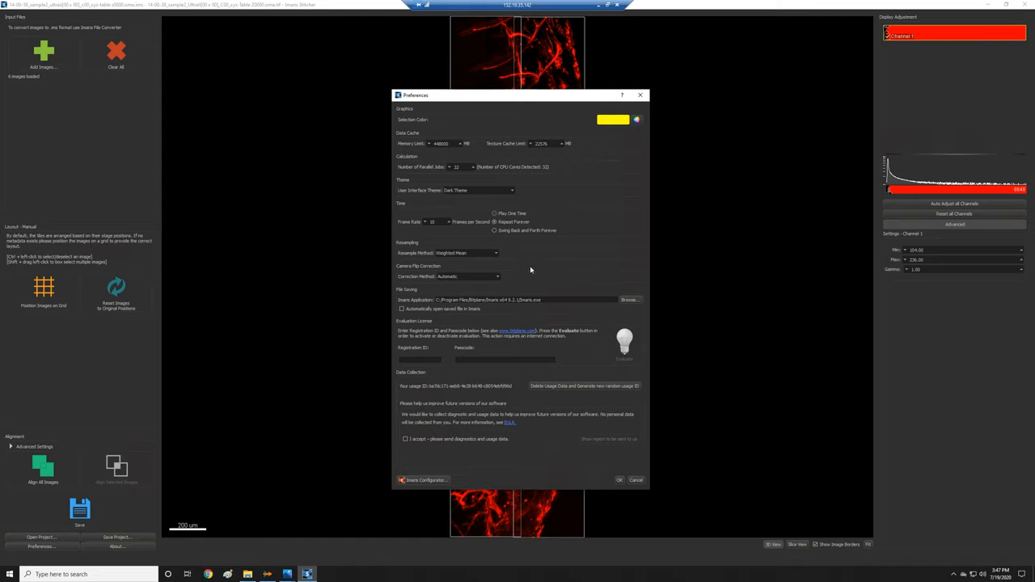
mouse_move(467, 254)
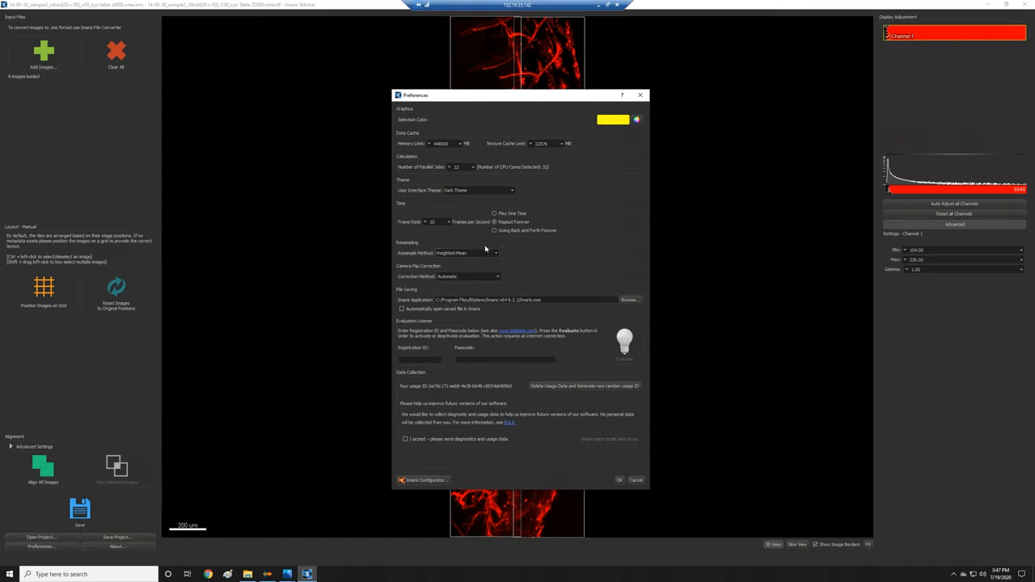
mouse_move(568, 429)
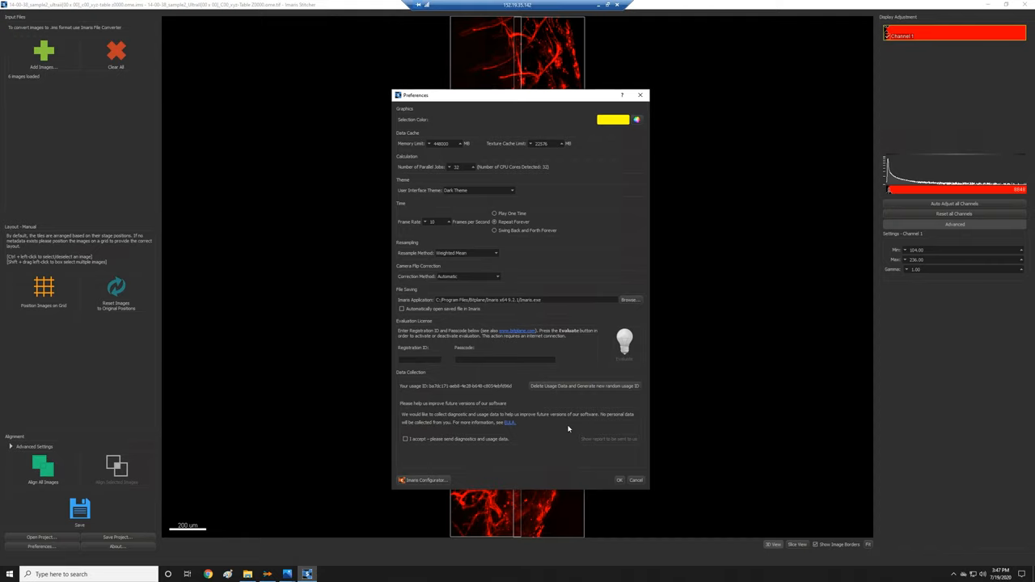
mouse_move(617, 498)
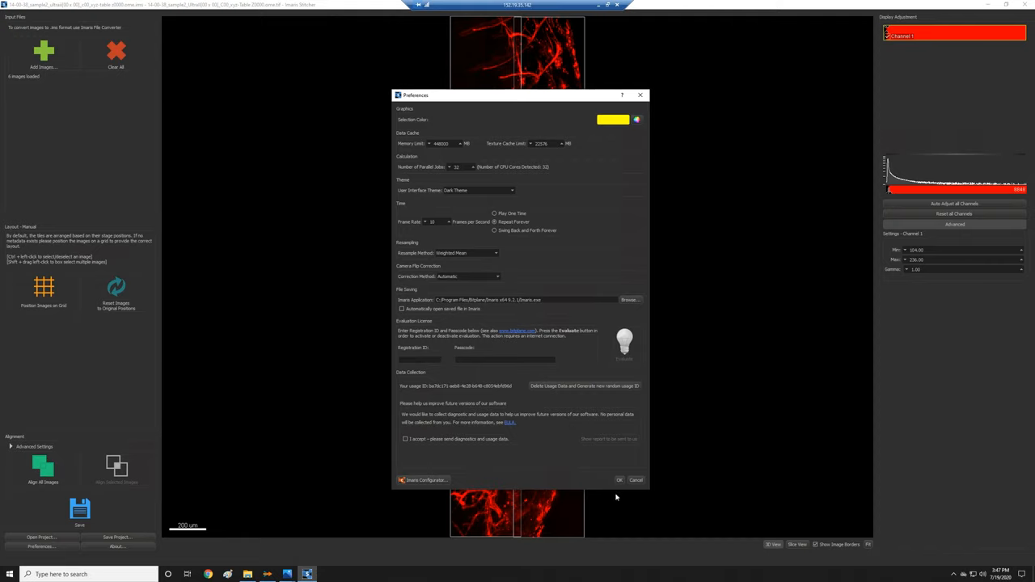
click(618, 480)
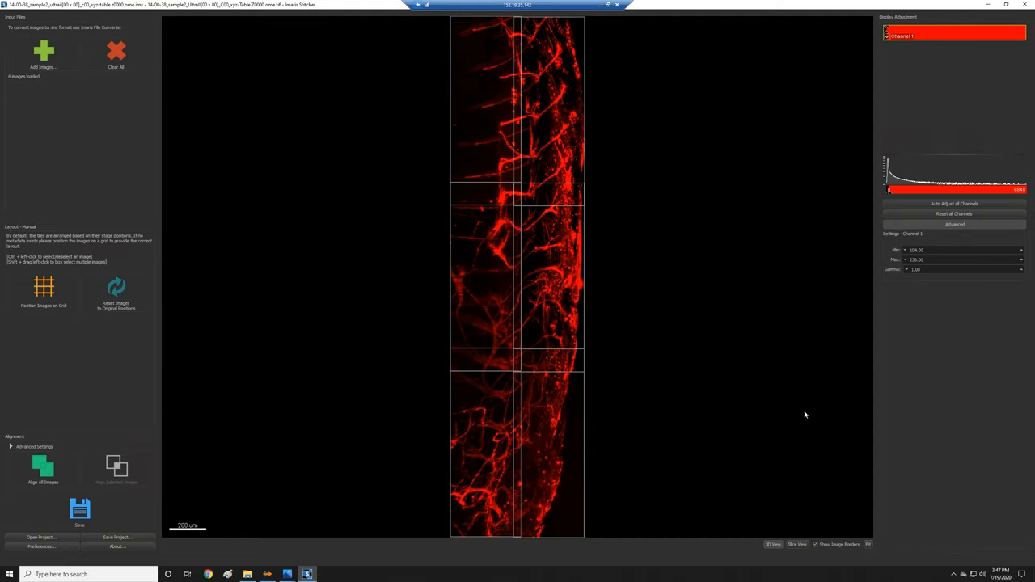